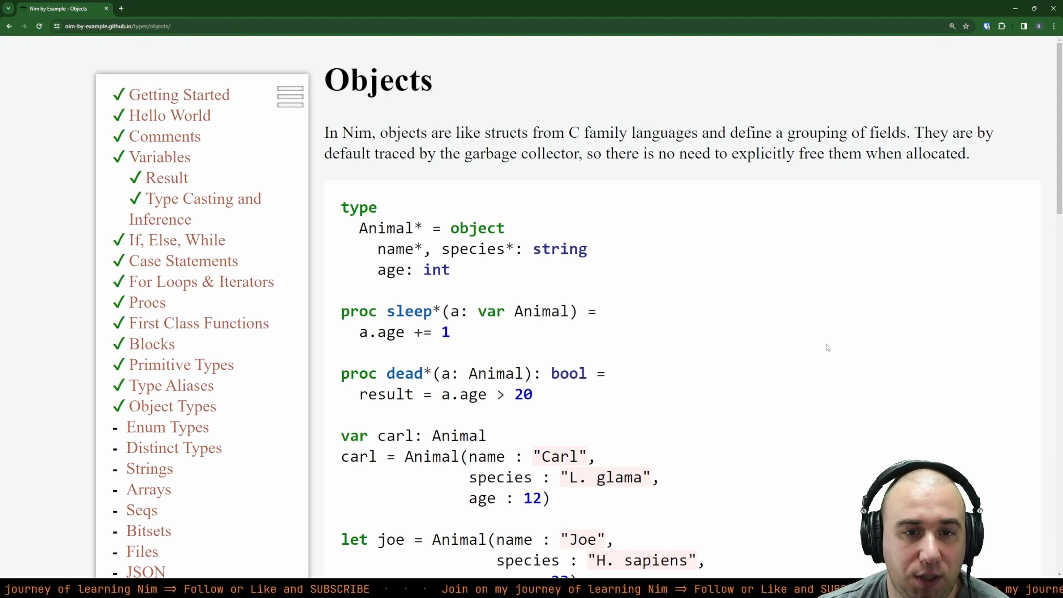
# Step: Highlight the object keyword, the string field types and the Animal parameter of the sleep proc
pyautogui.scroll(-3)
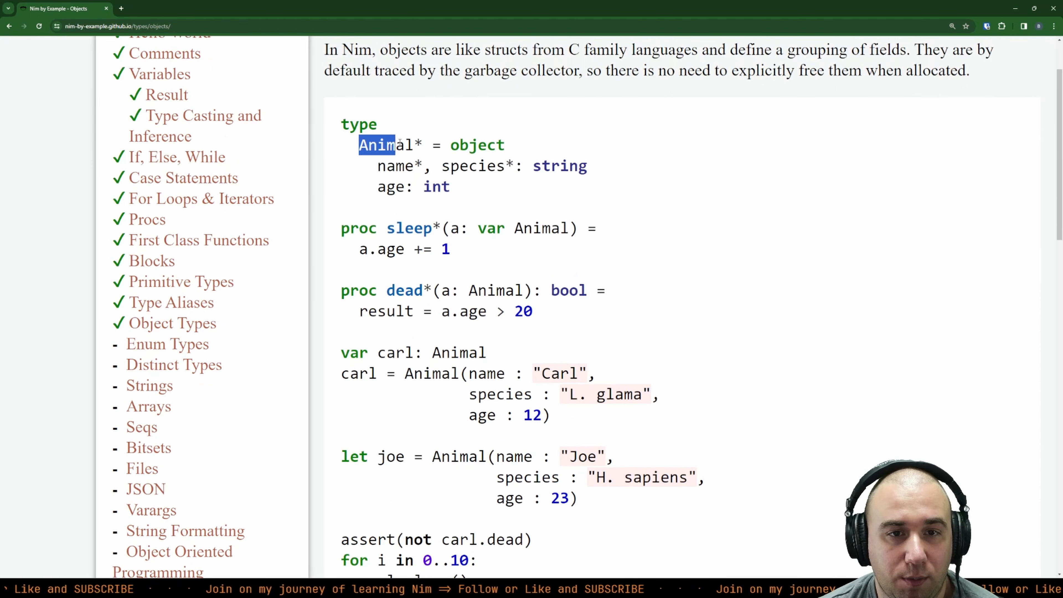
pyautogui.doubleClick(477, 145)
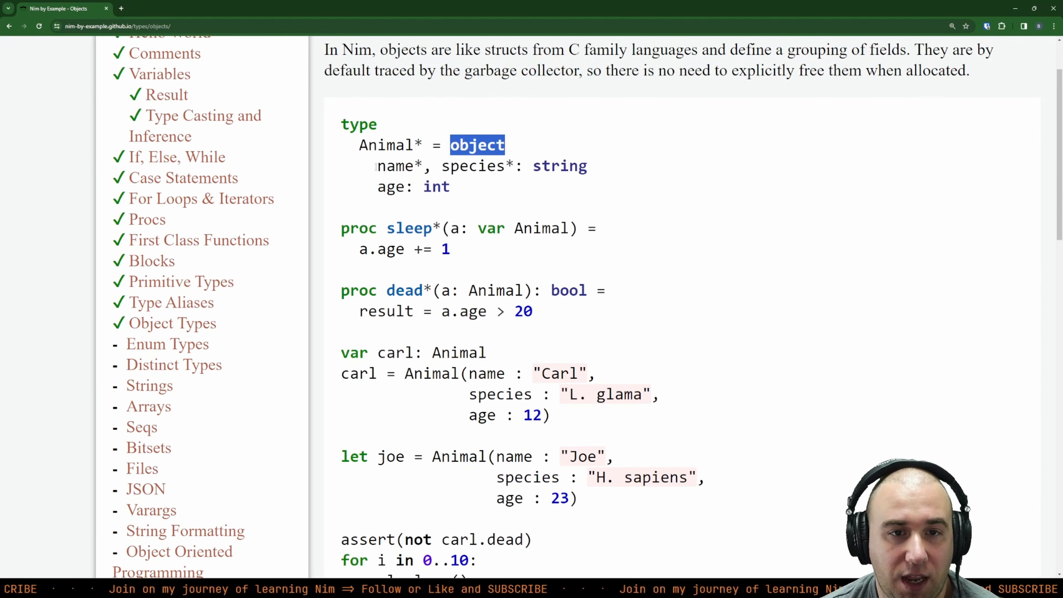
pyautogui.doubleClick(559, 166)
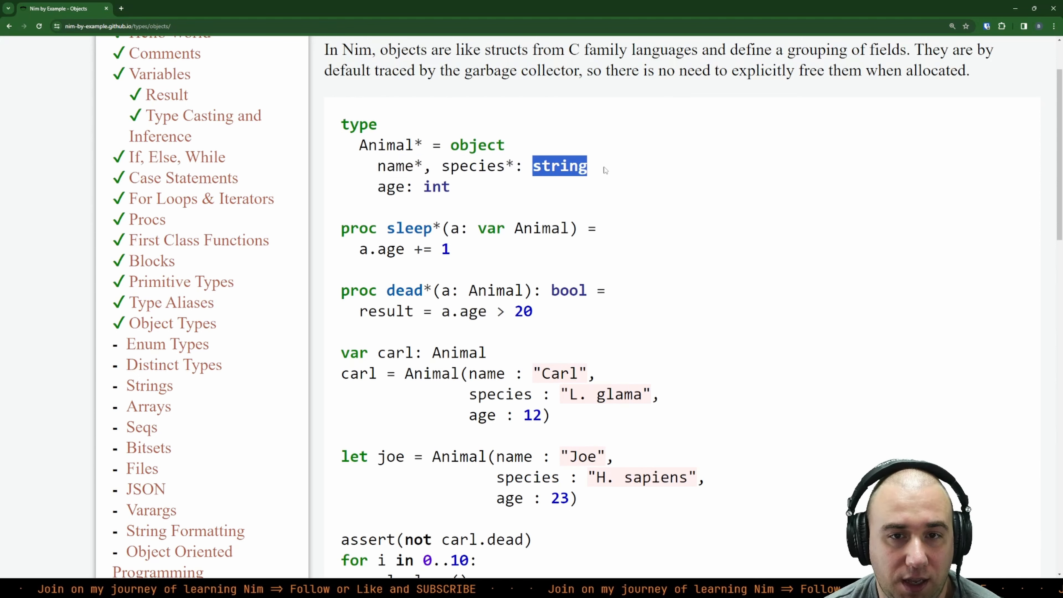
pyautogui.doubleClick(436, 186)
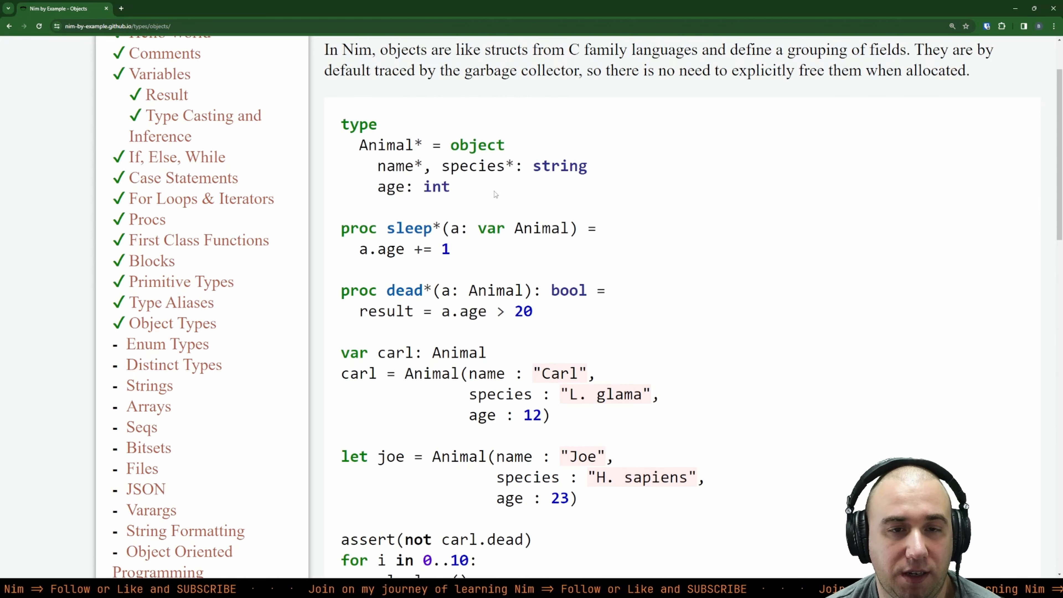
pyautogui.scroll(-3)
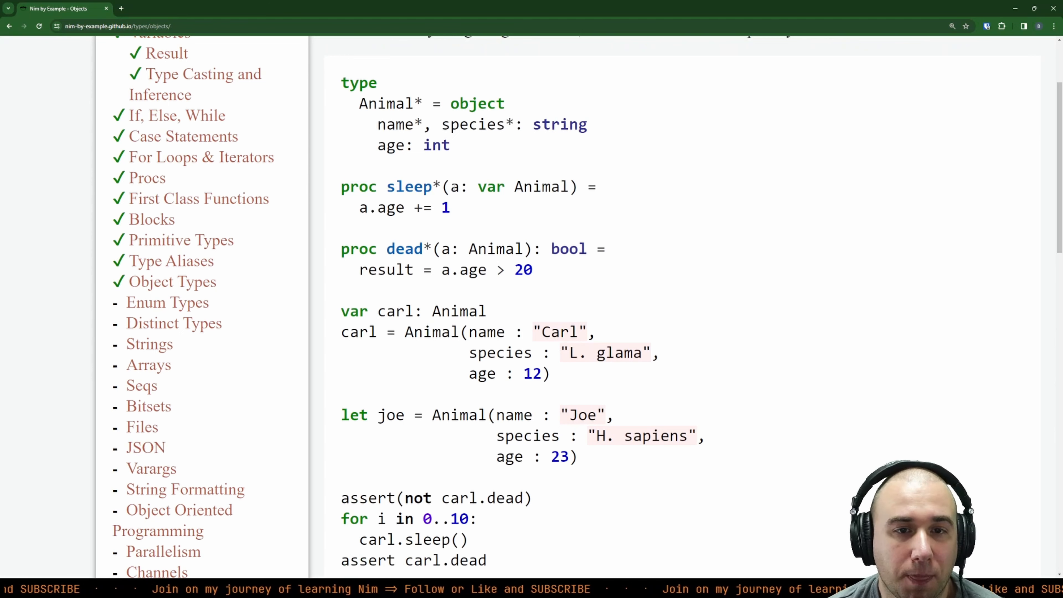
pyautogui.doubleClick(541, 187)
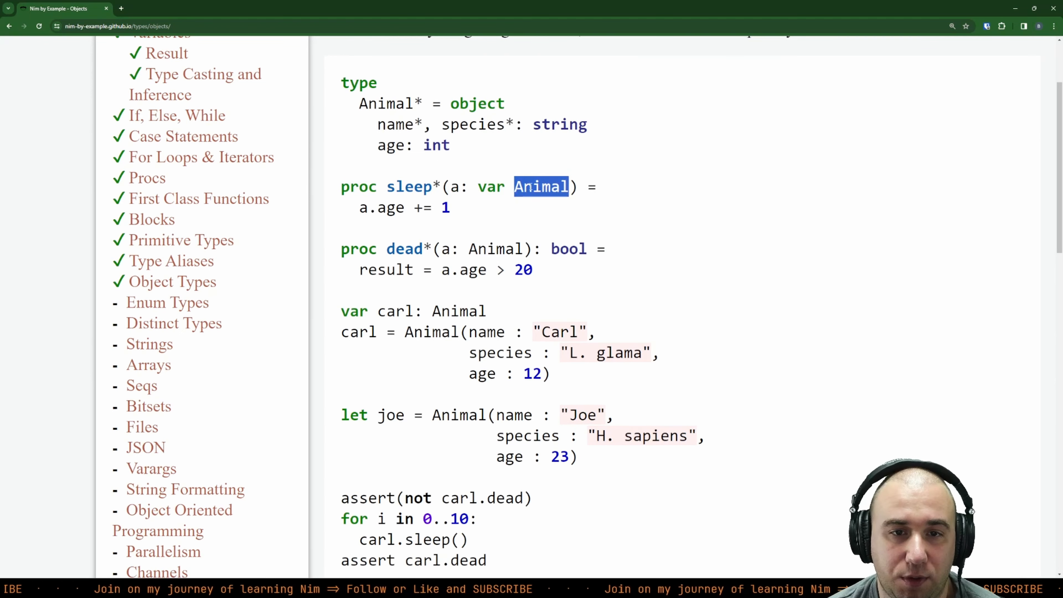
pyautogui.doubleClick(492, 186)
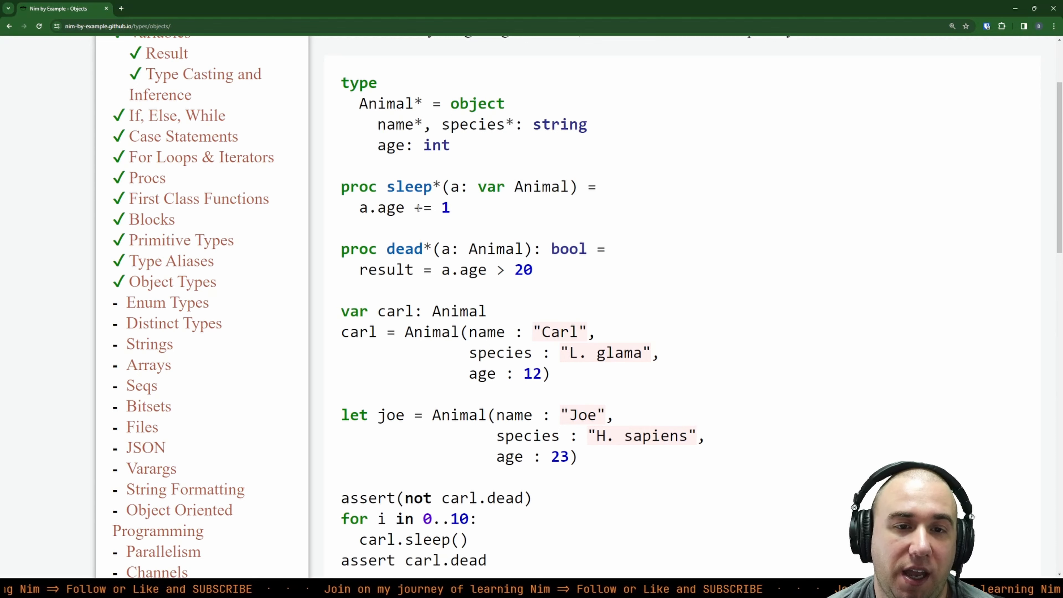
# Step: Highlight the dead proc name and carl's assignment and species lines while reading
pyautogui.scroll(3)
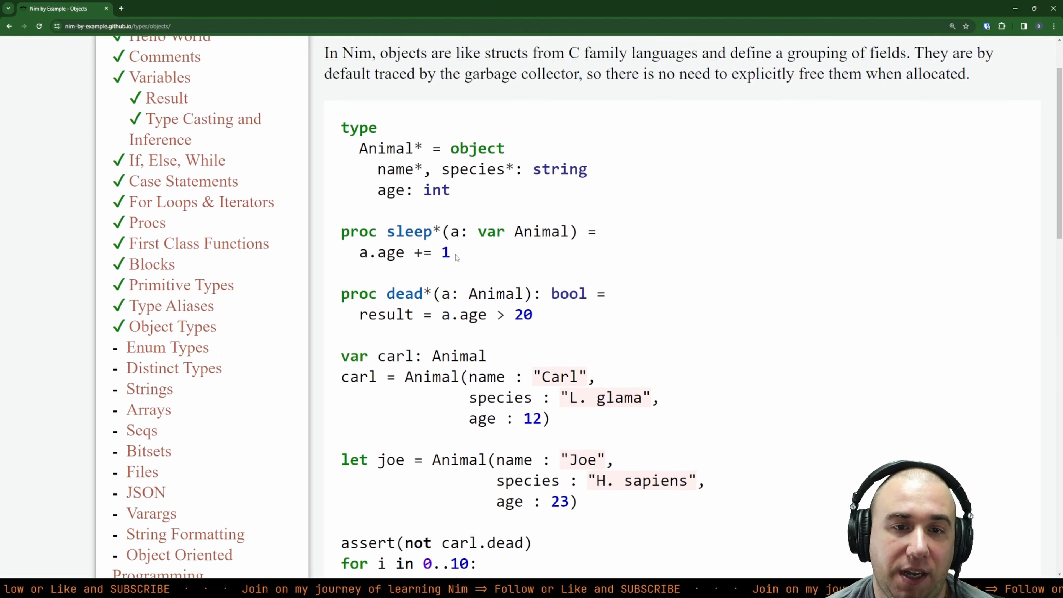
pyautogui.scroll(3)
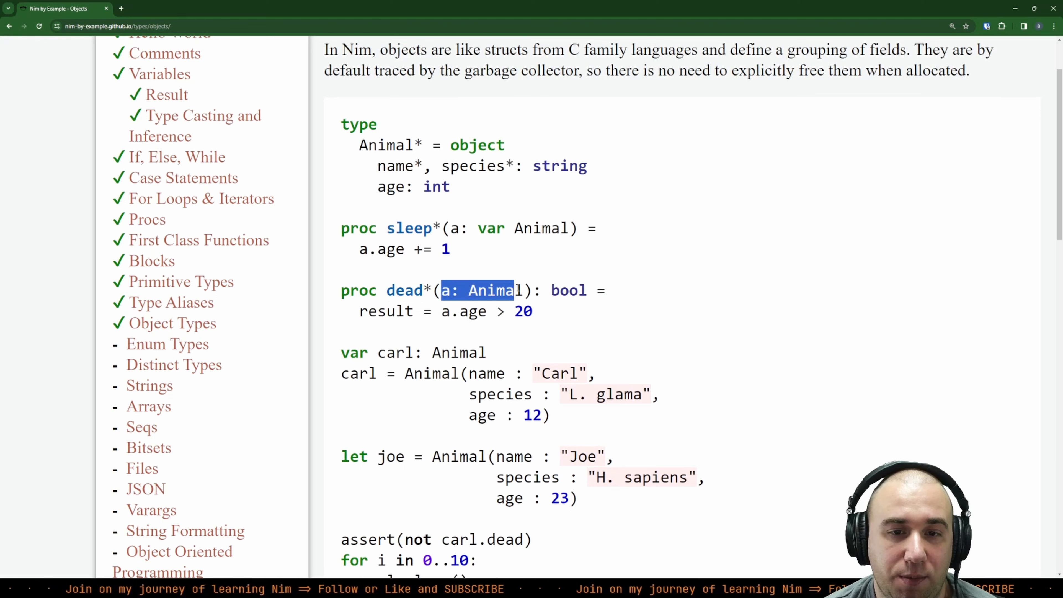
pyautogui.doubleClick(569, 290)
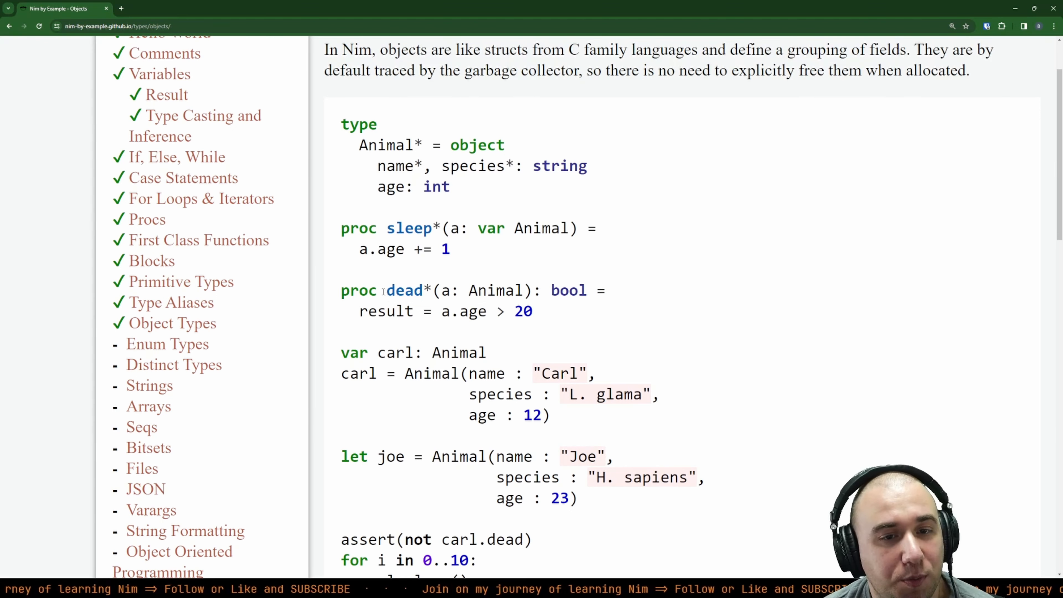
pyautogui.doubleClick(404, 290)
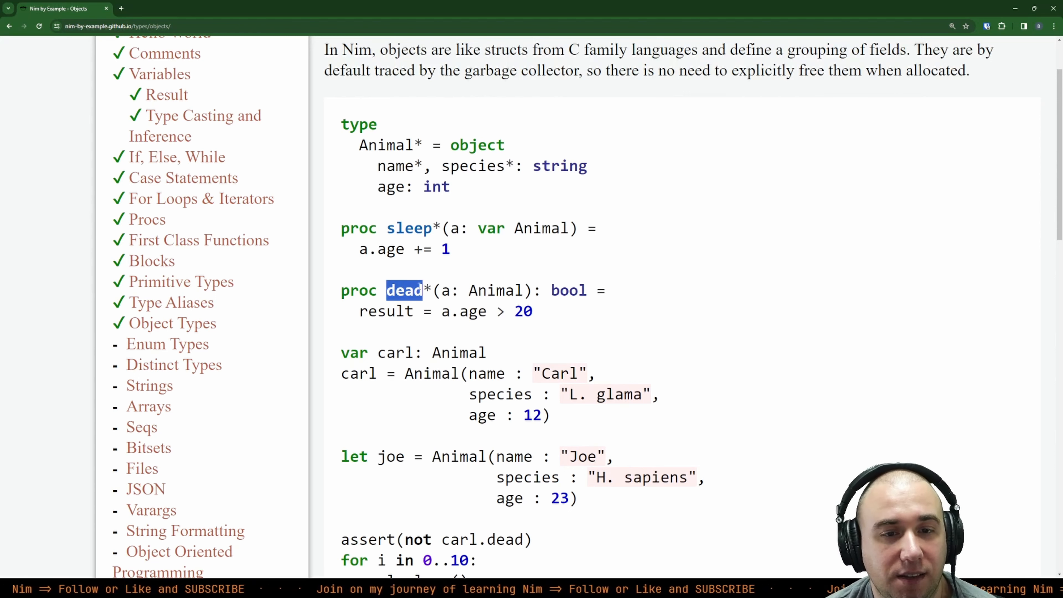
pyautogui.click(404, 311)
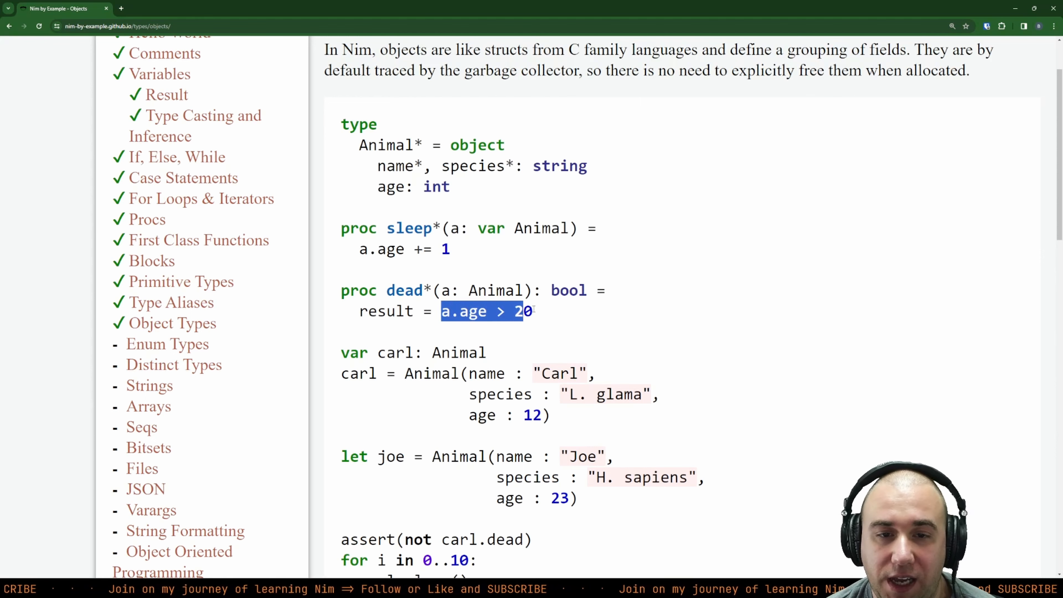
pyautogui.scroll(-3)
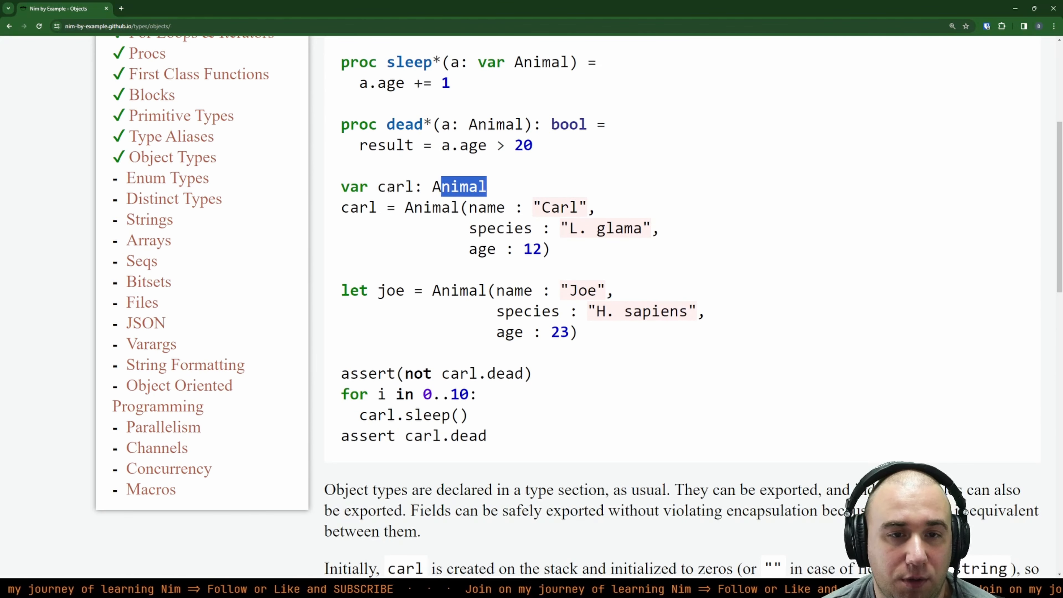
pyautogui.doubleClick(359, 207)
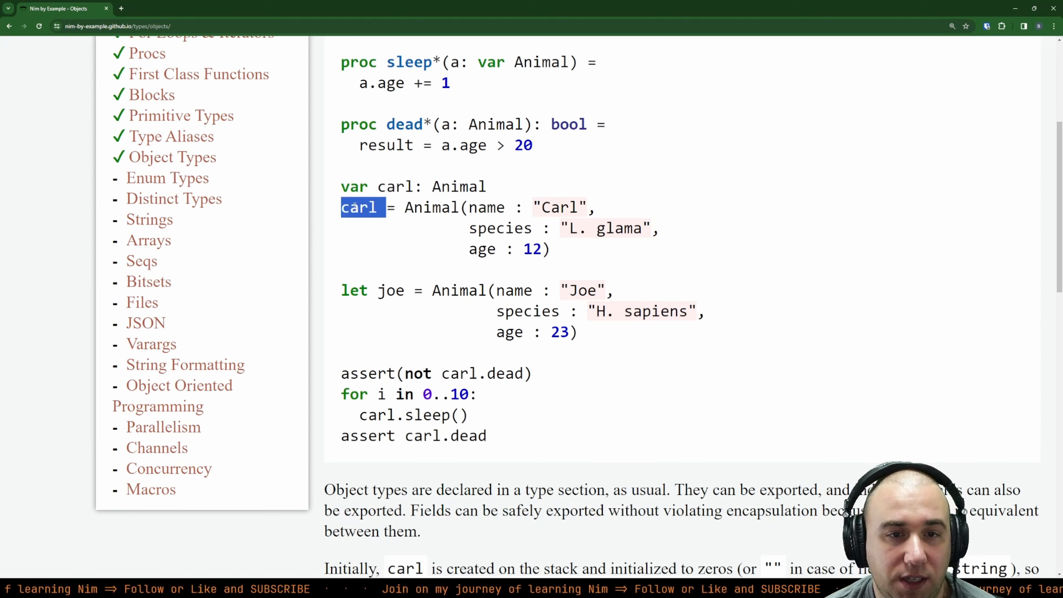
pyautogui.doubleClick(396, 187)
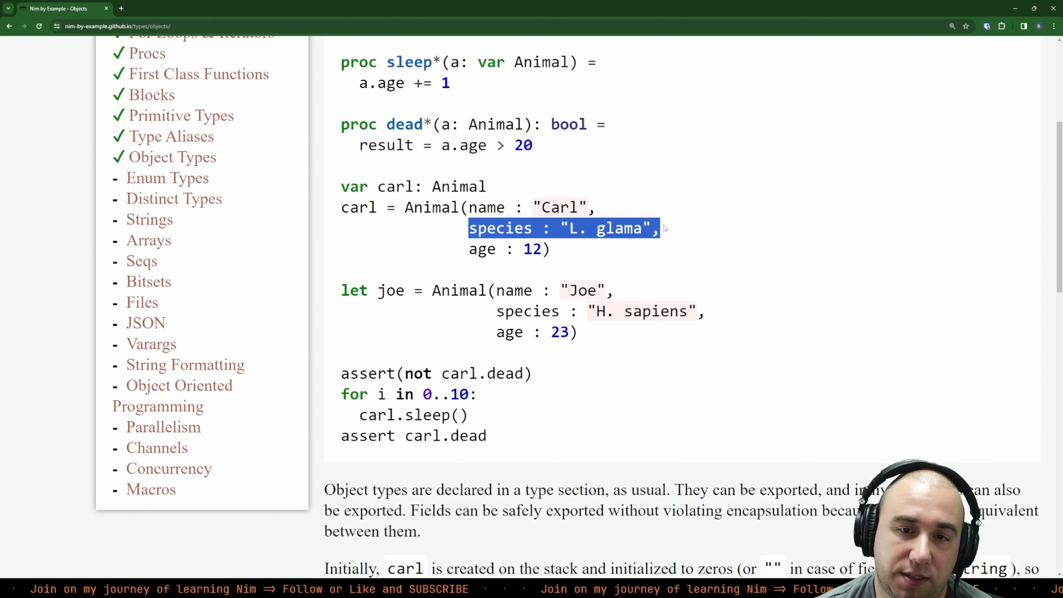
pyautogui.click(470, 249)
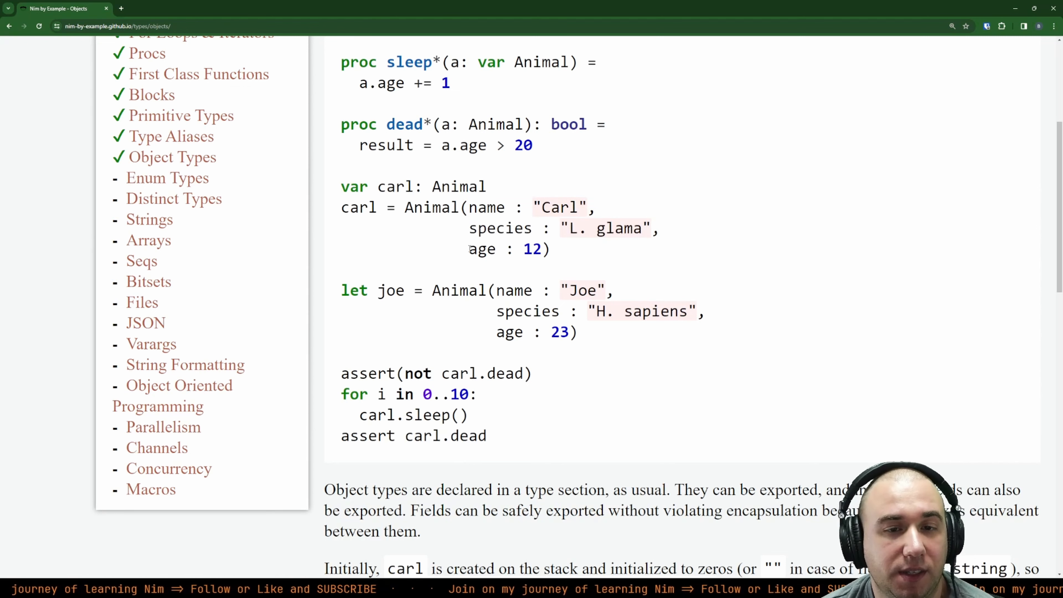
# Step: Review carl's initial value, highlighting the age = 0 part and the age increment line
pyautogui.scroll(-3)
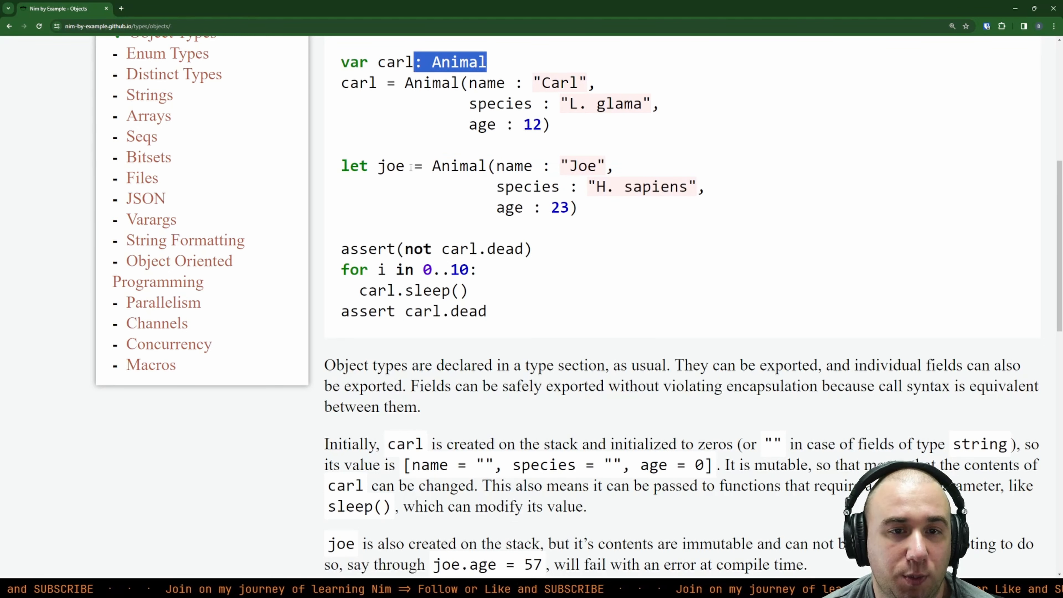
pyautogui.scroll(3)
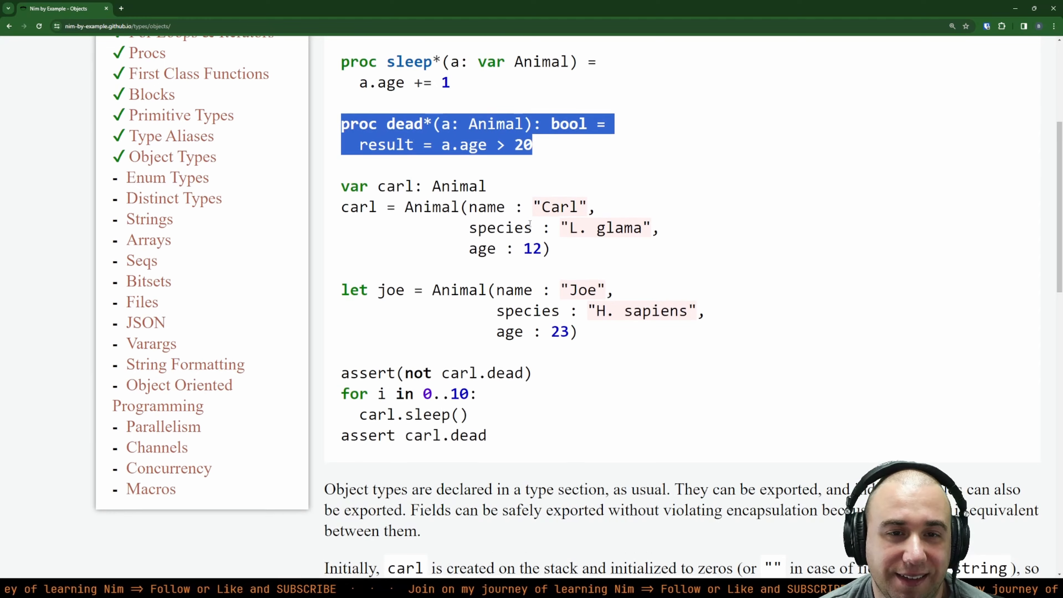
pyautogui.scroll(-3)
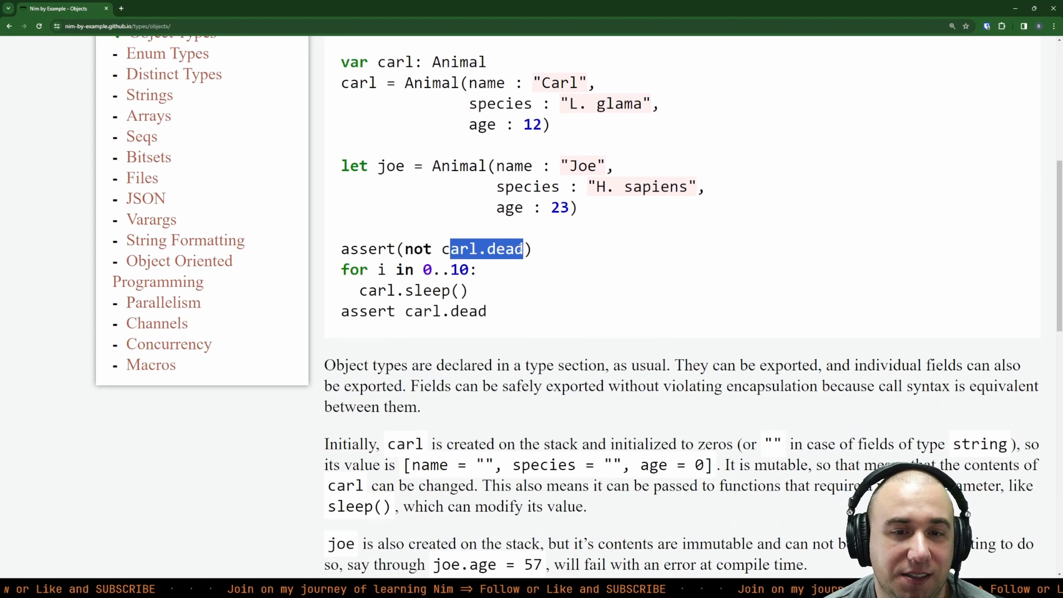
pyautogui.scroll(3)
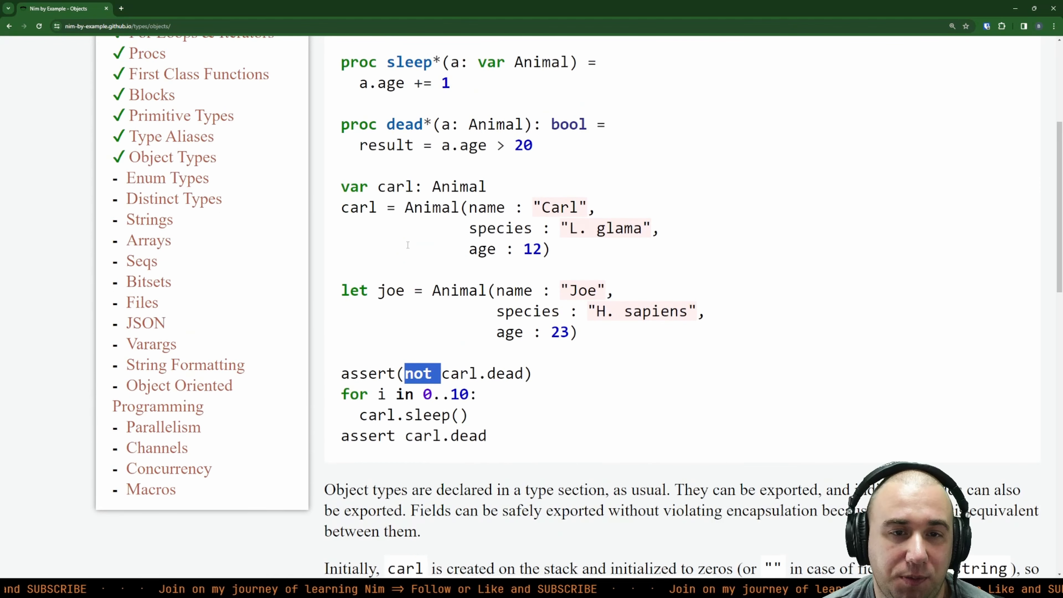
pyautogui.scroll(-3)
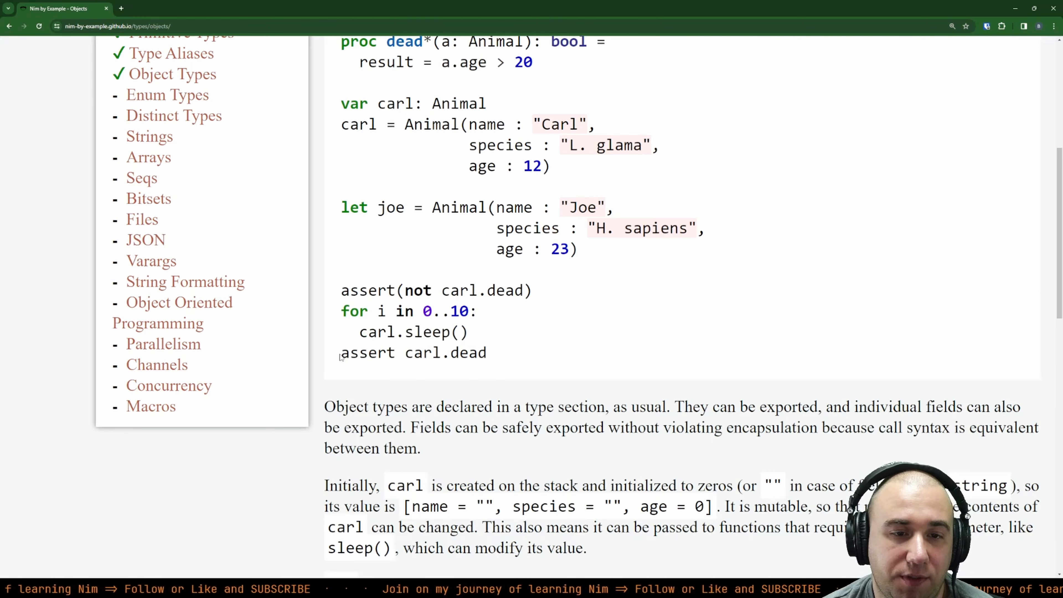
pyautogui.scroll(3)
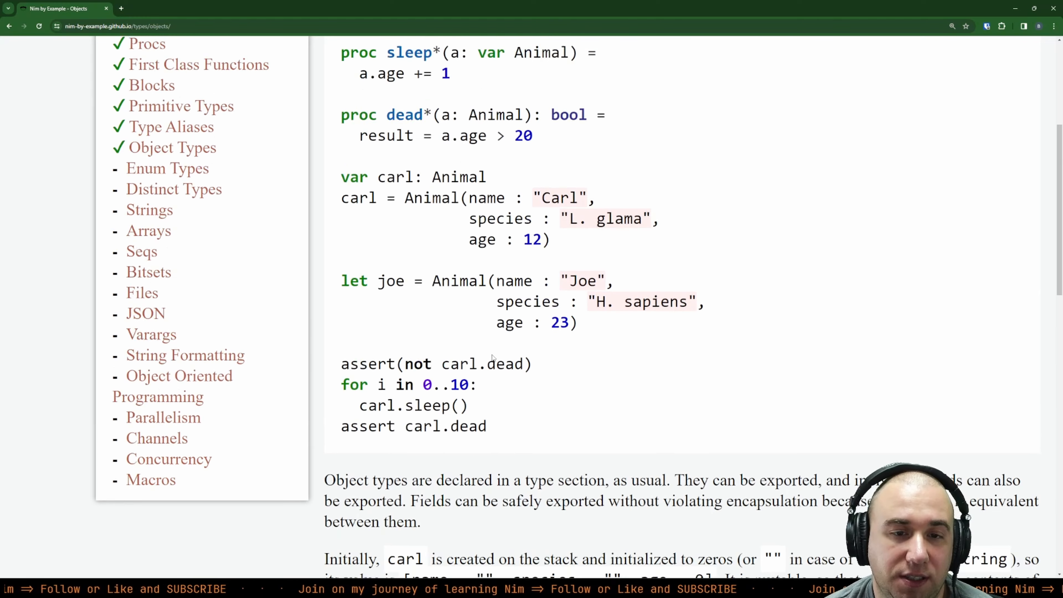
pyautogui.scroll(-3)
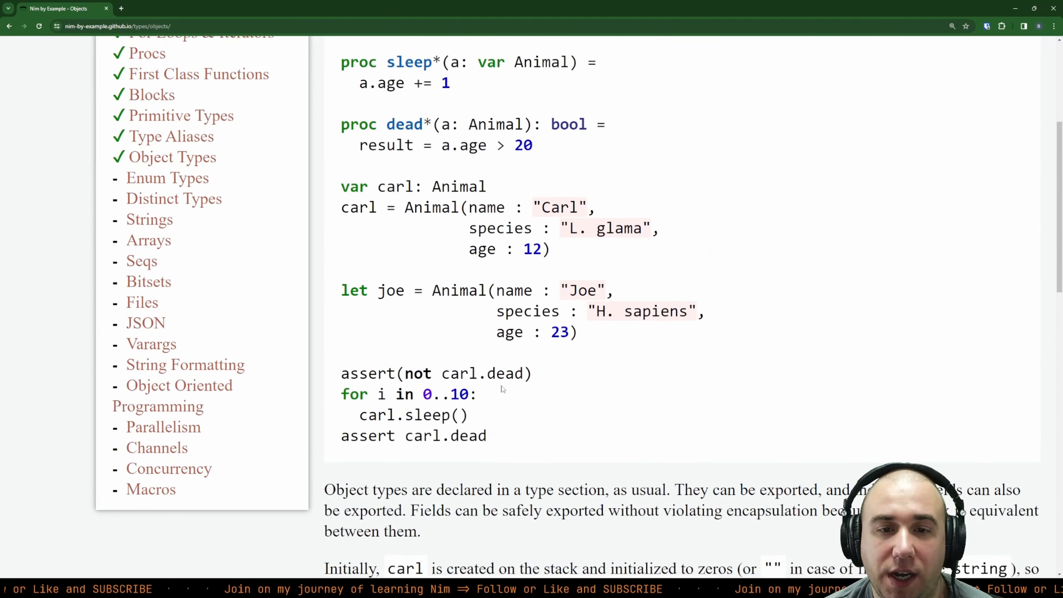
pyautogui.scroll(3)
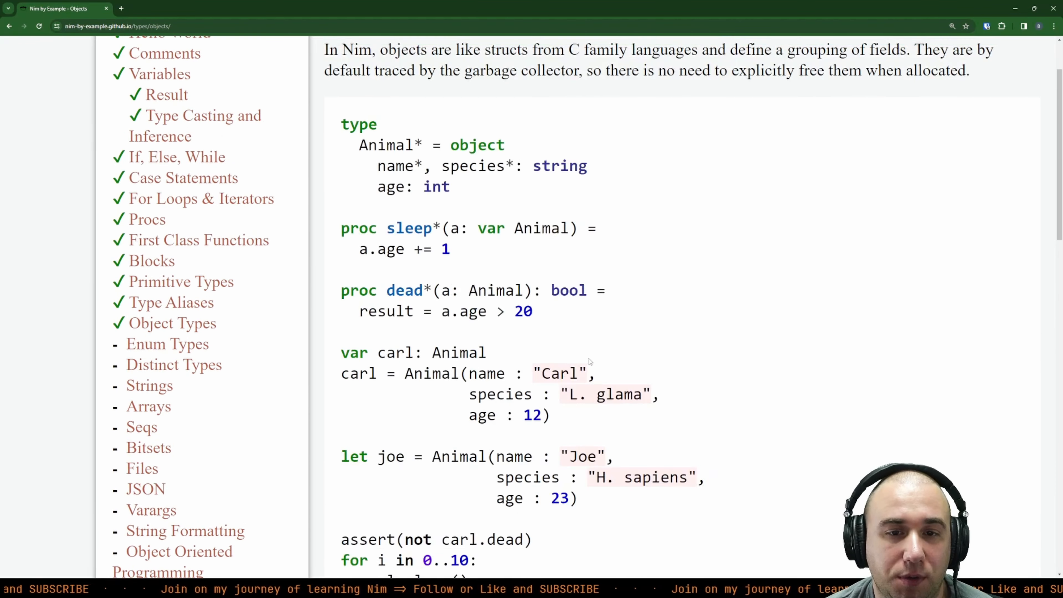
pyautogui.scroll(-3)
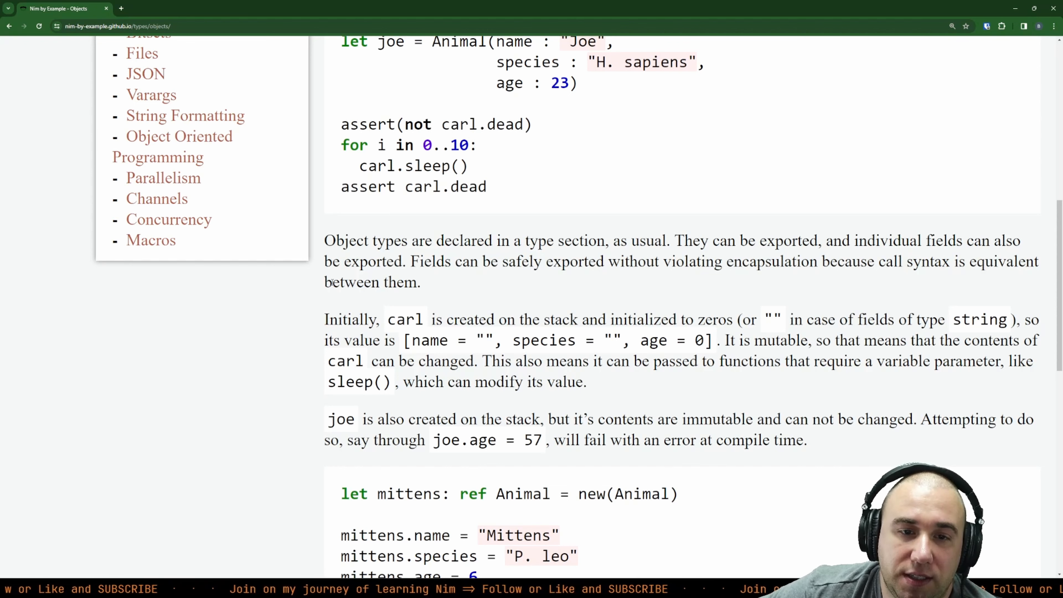
pyautogui.doubleClick(544, 341)
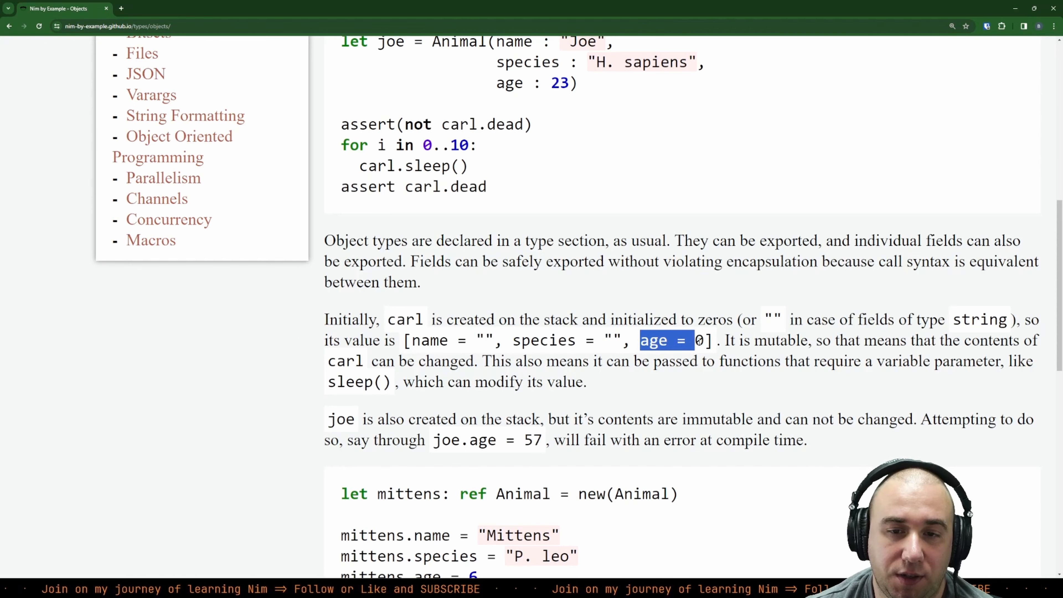
pyautogui.scroll(3)
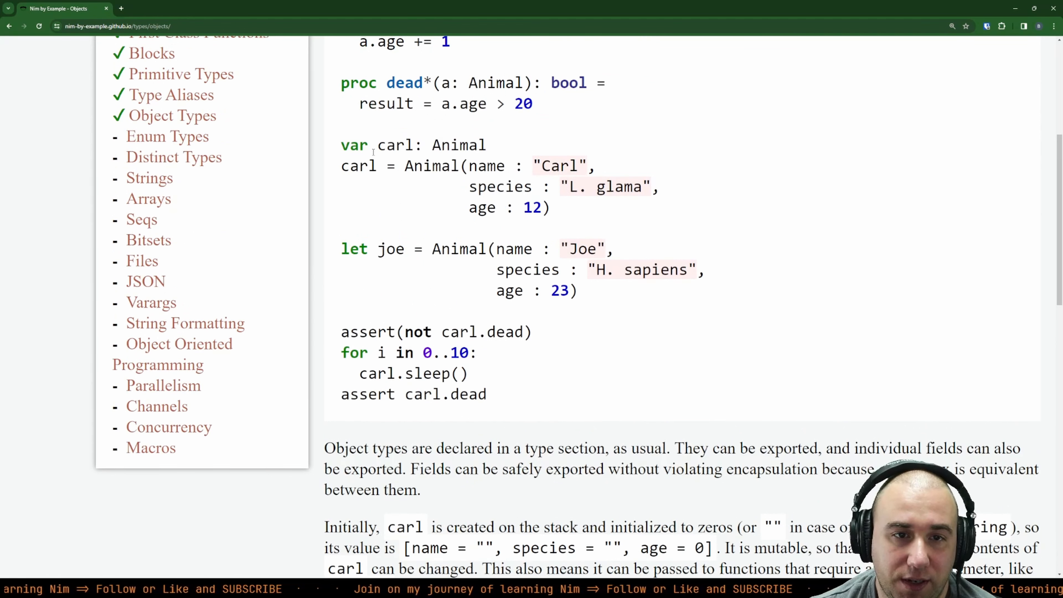
pyautogui.scroll(-3)
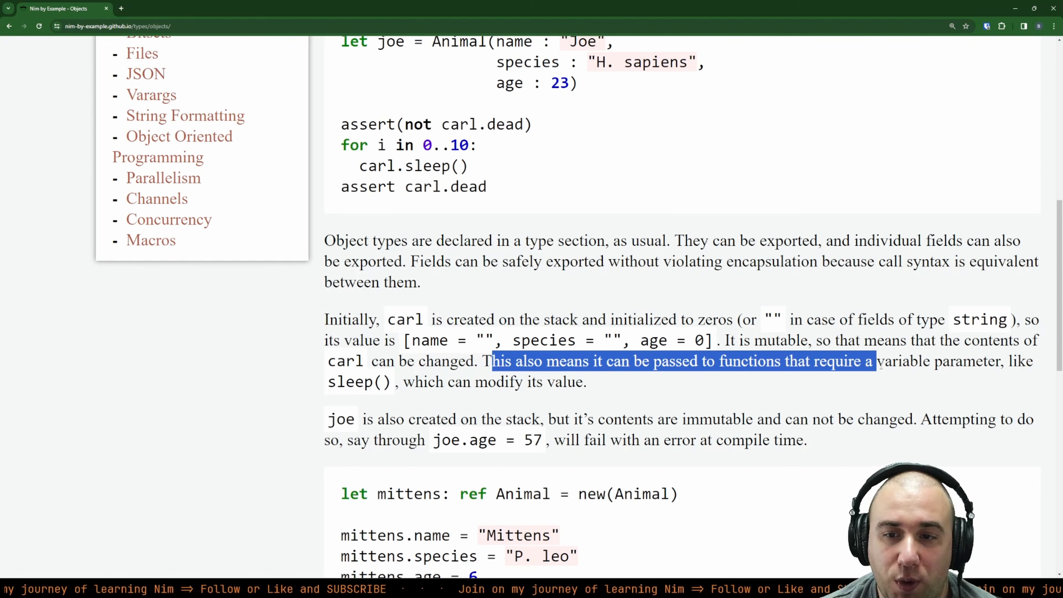
pyautogui.scroll(3)
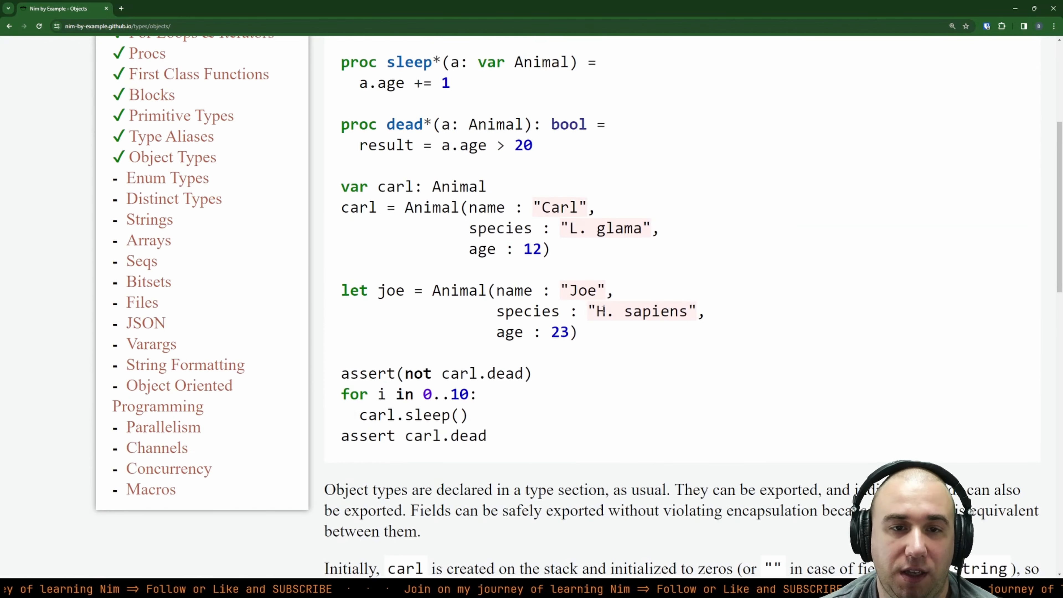
pyautogui.scroll(3)
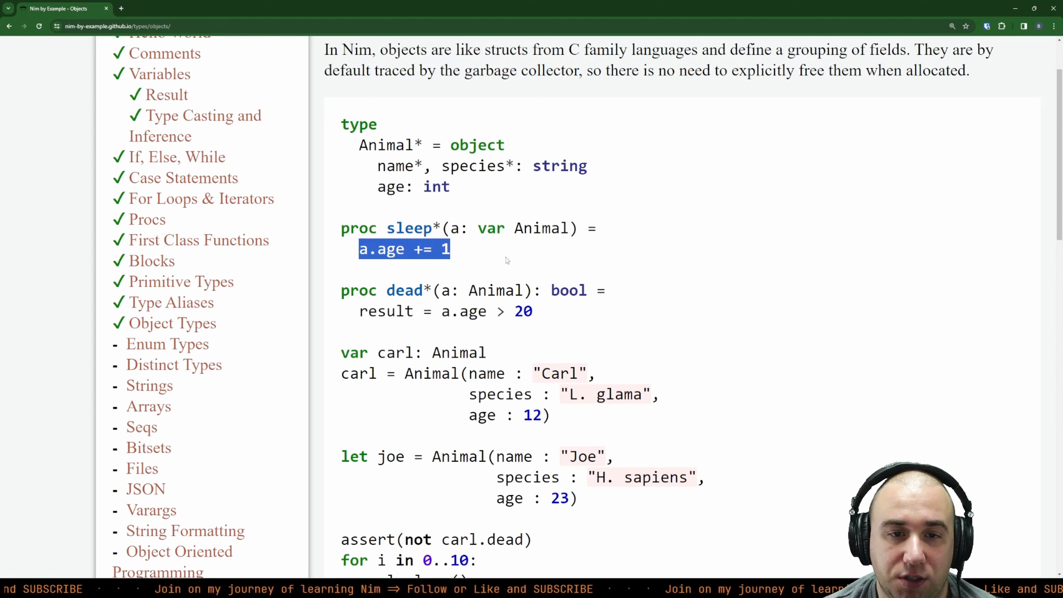
pyautogui.click(519, 234)
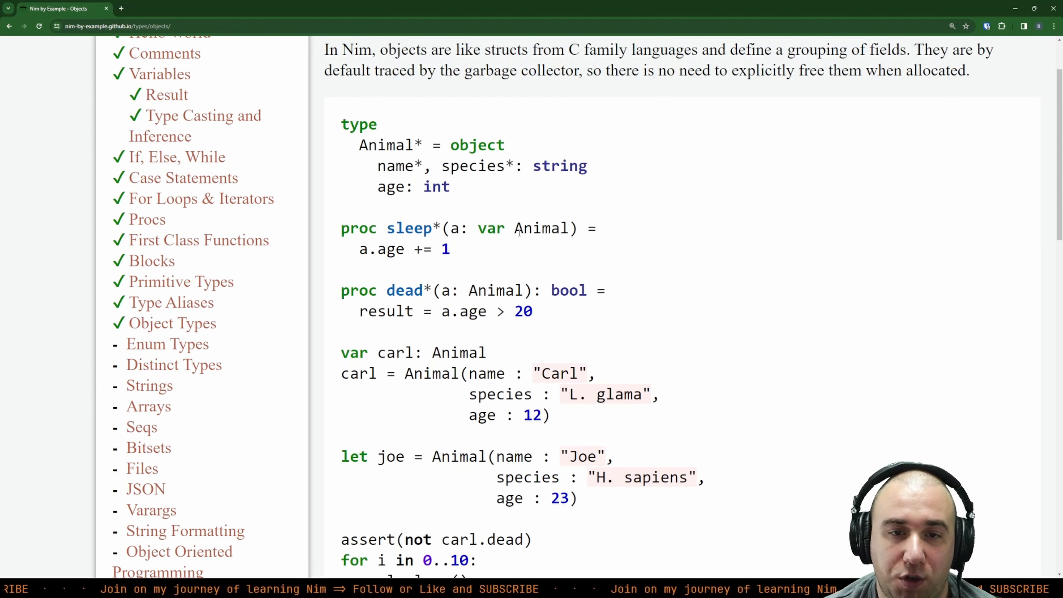
# Step: Review the joe.age = 57 example and the Animal type definition above it
pyautogui.scroll(-3)
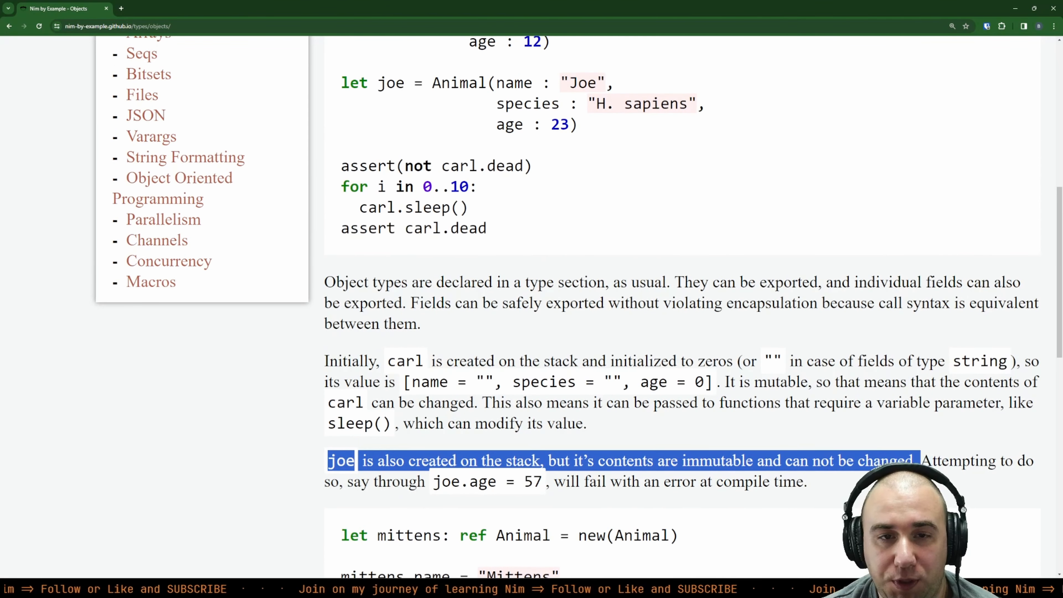
pyautogui.scroll(3)
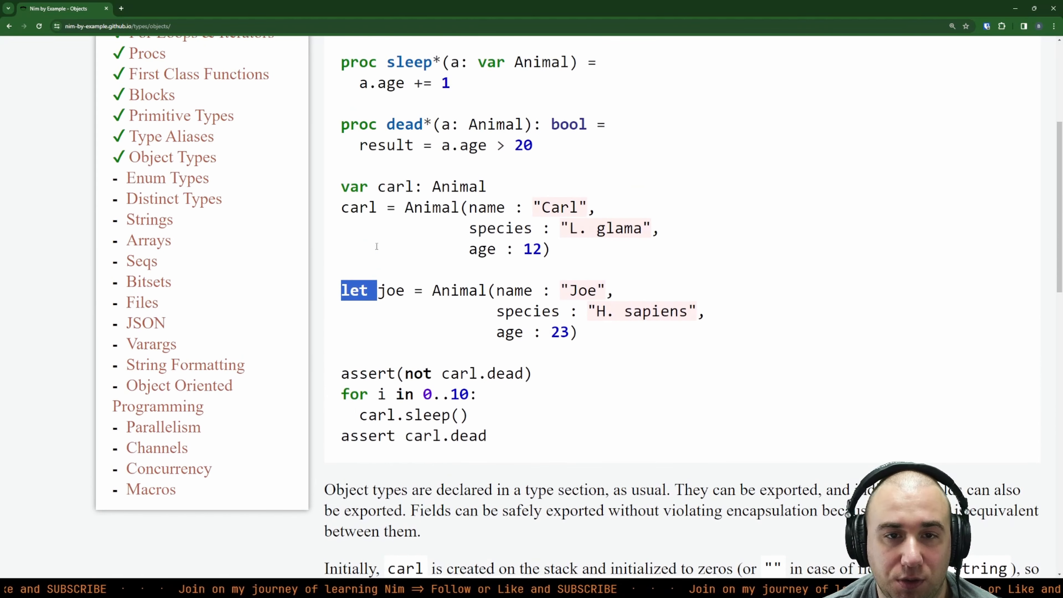
pyautogui.scroll(-3)
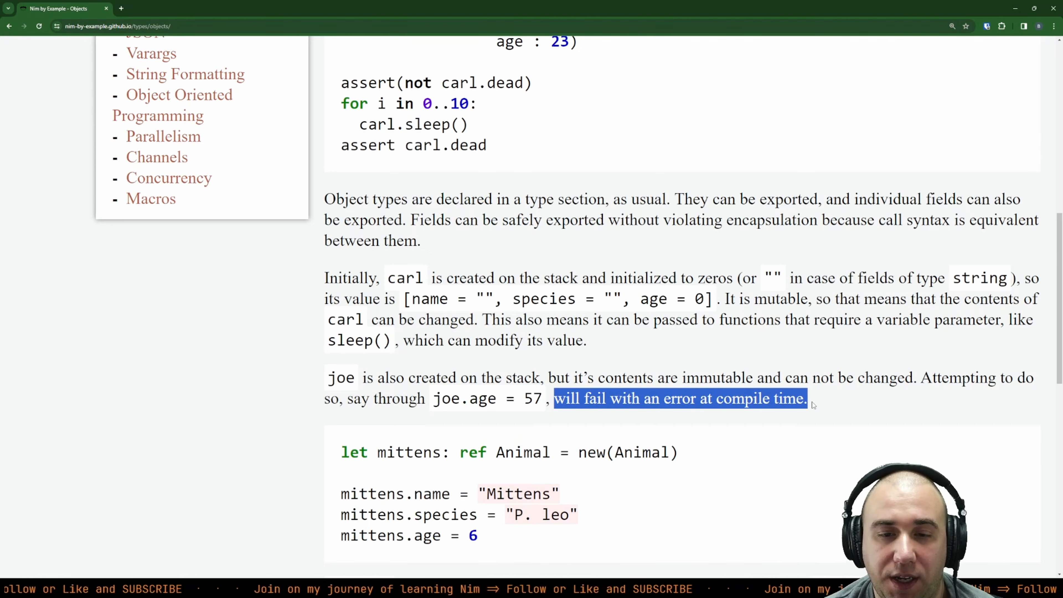
pyautogui.scroll(3)
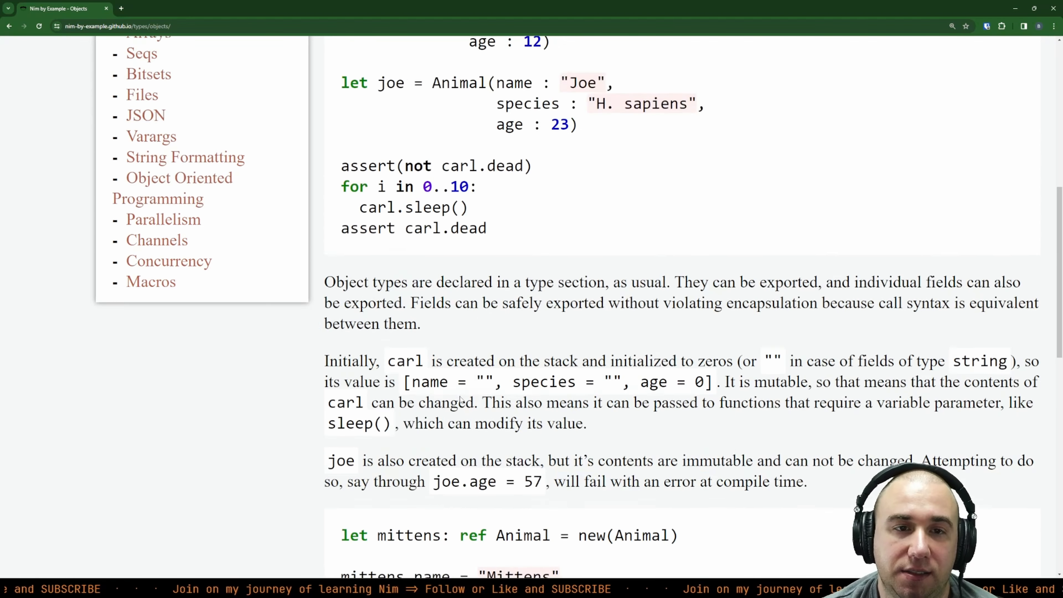
pyautogui.scroll(3)
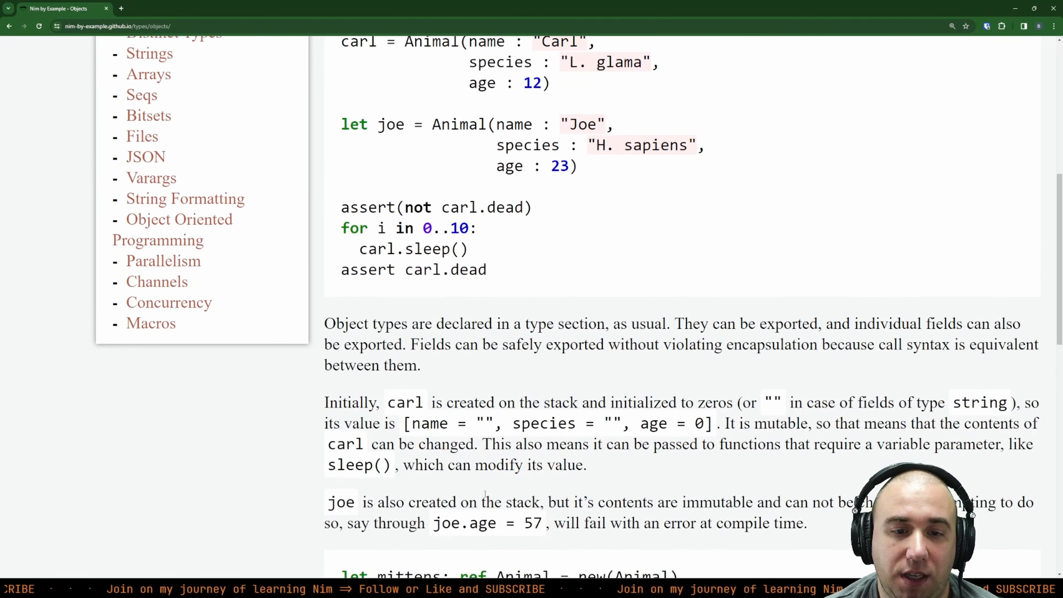
pyautogui.moveTo(487, 487)
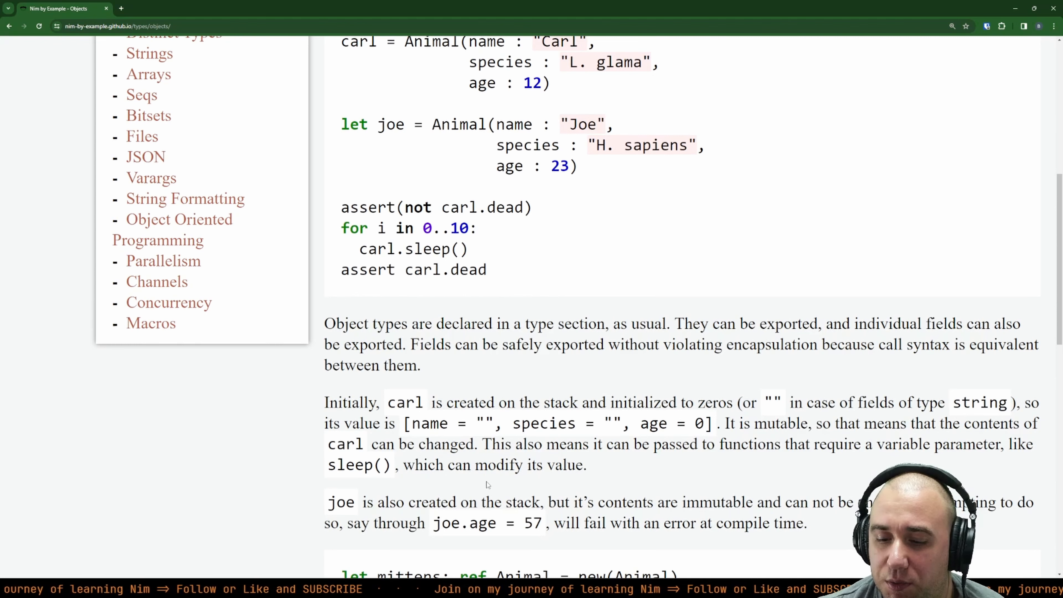
pyautogui.scroll(3)
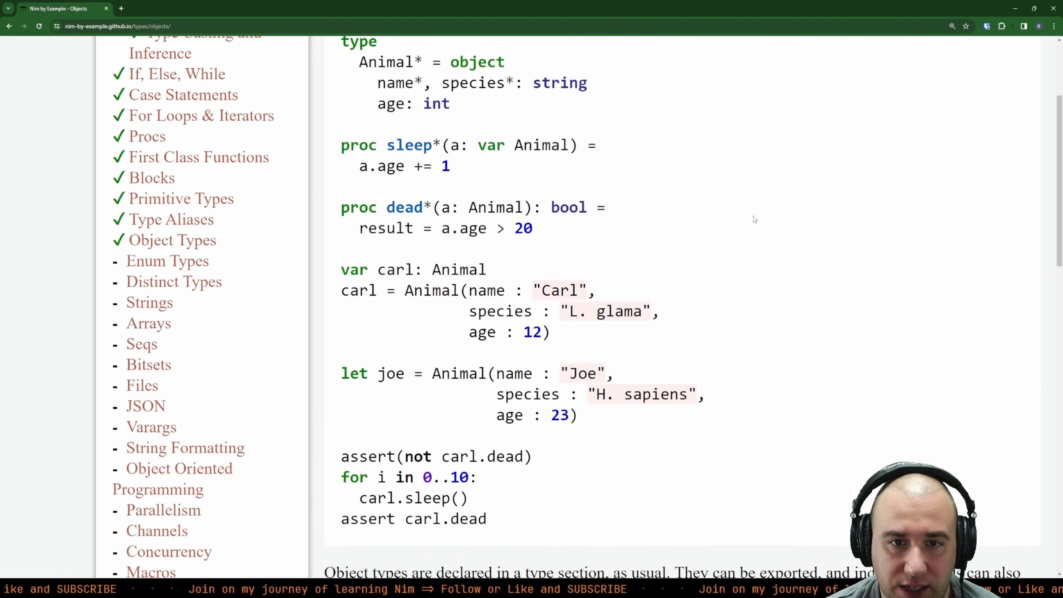
pyautogui.moveTo(665, 263)
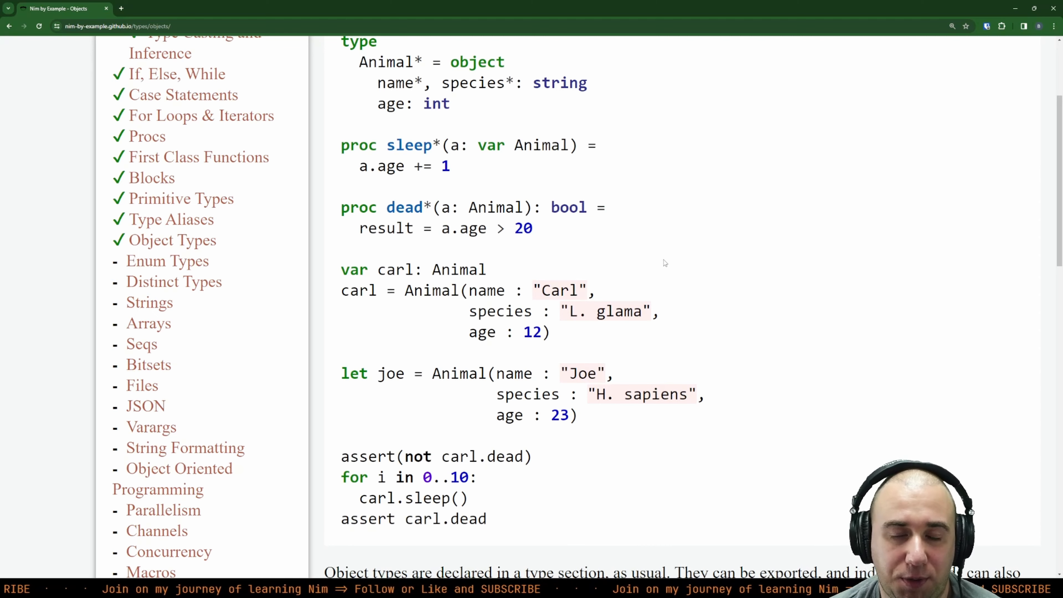
pyautogui.scroll(-3)
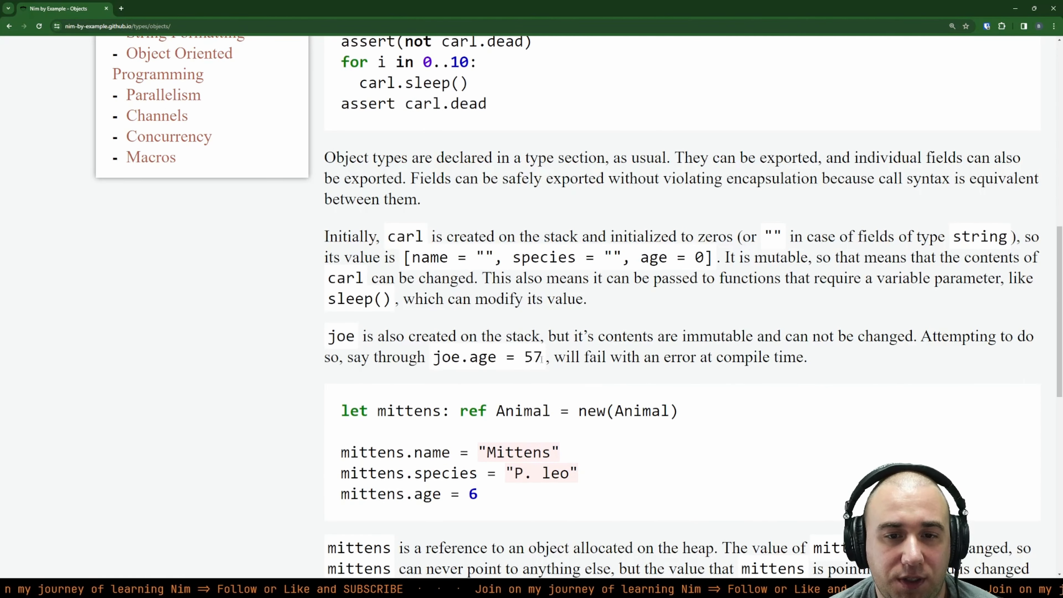
pyautogui.doubleClick(464, 358)
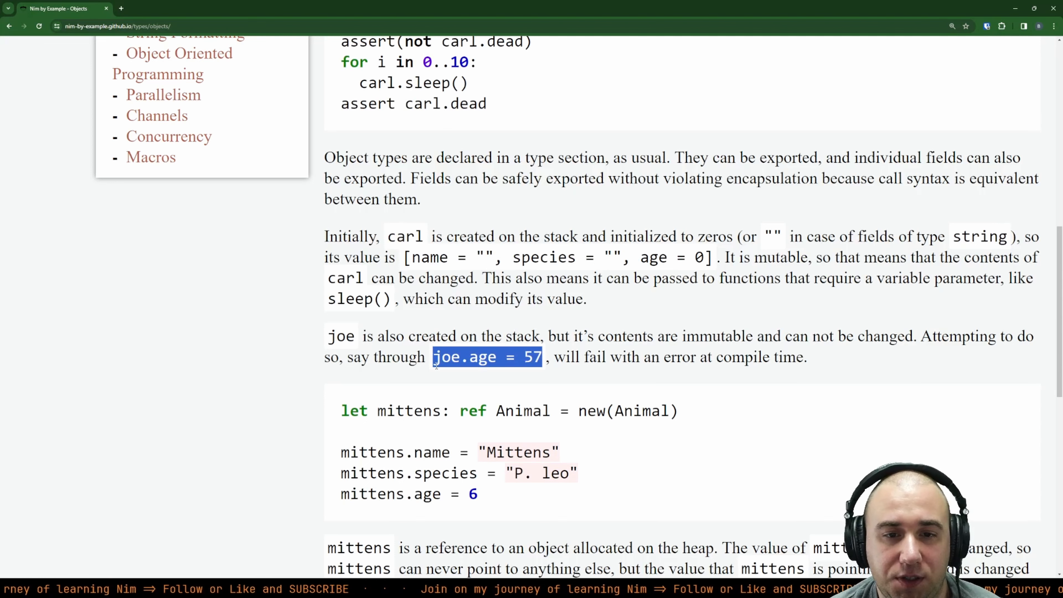
pyautogui.scroll(3)
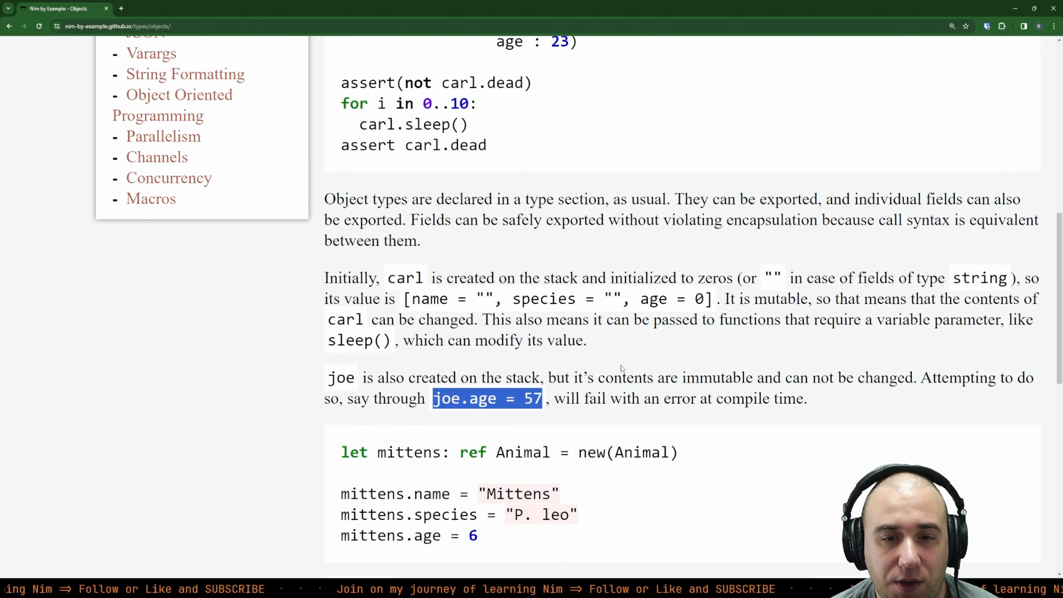
pyautogui.scroll(3)
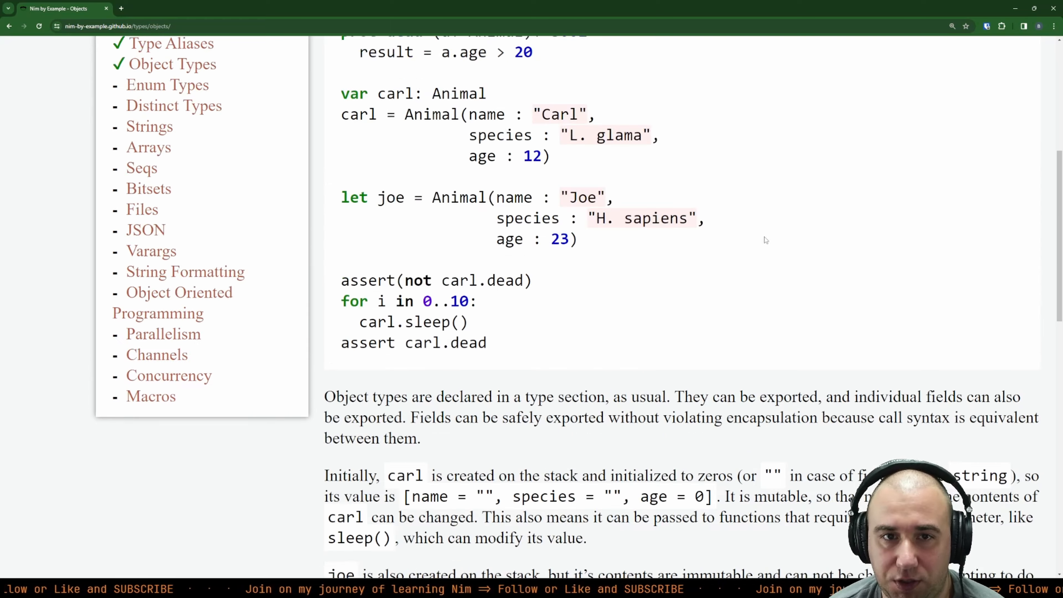
pyautogui.scroll(3)
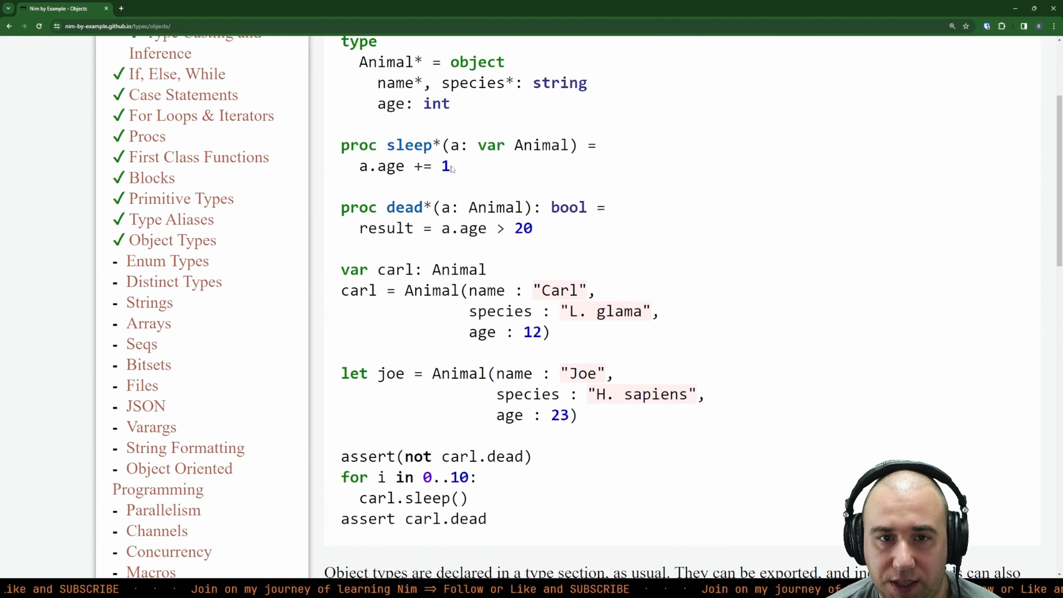
pyautogui.doubleClick(493, 146)
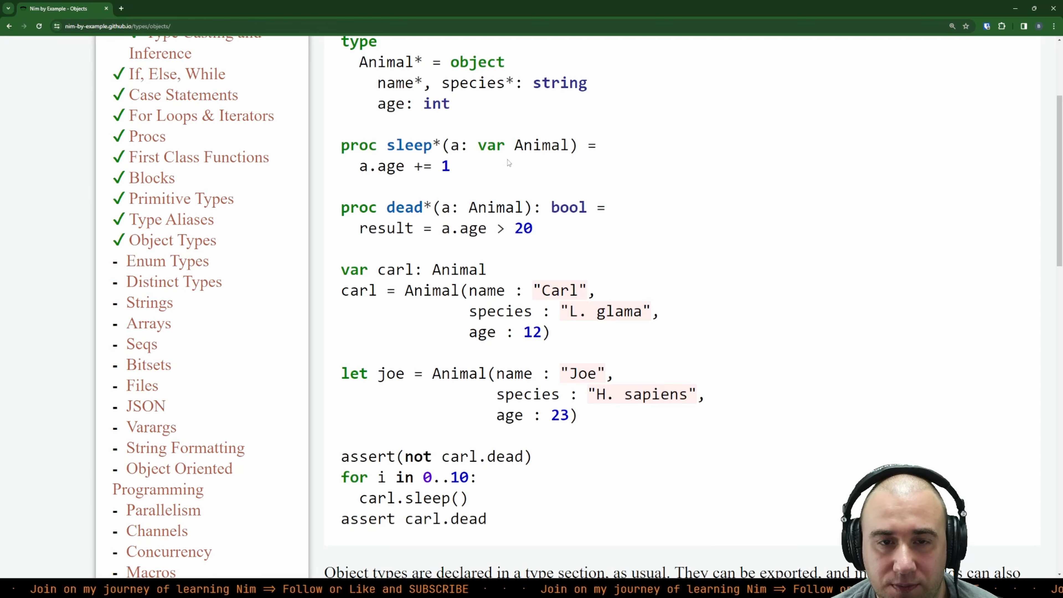
# Step: Highlight the mittens ref Animal declaration, new(Animal), the Mittens name line and the pointed-to value sentence
pyautogui.scroll(-3)
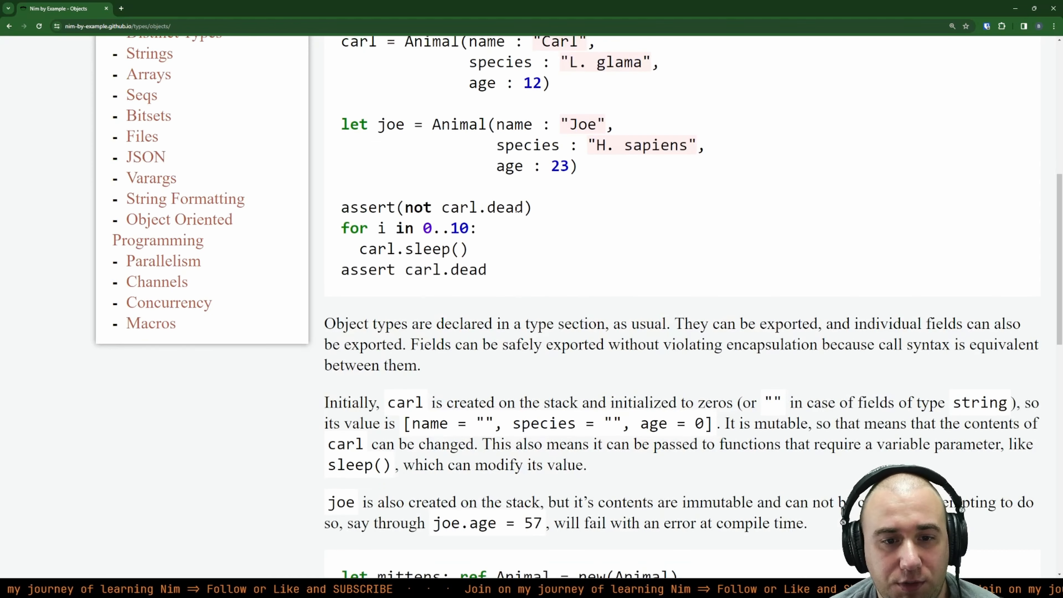
pyautogui.scroll(-3)
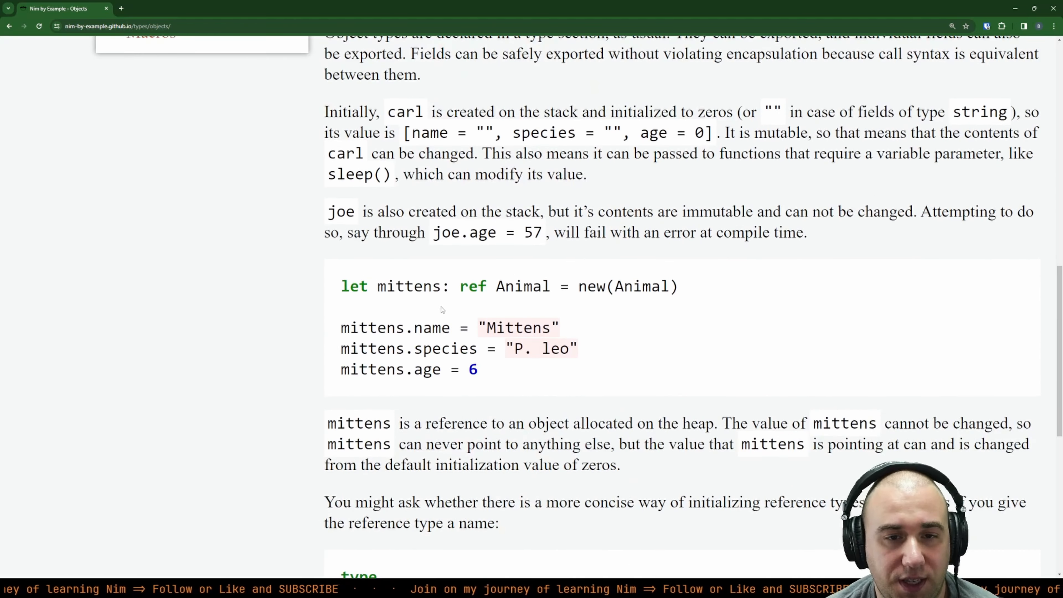
pyautogui.scroll(3)
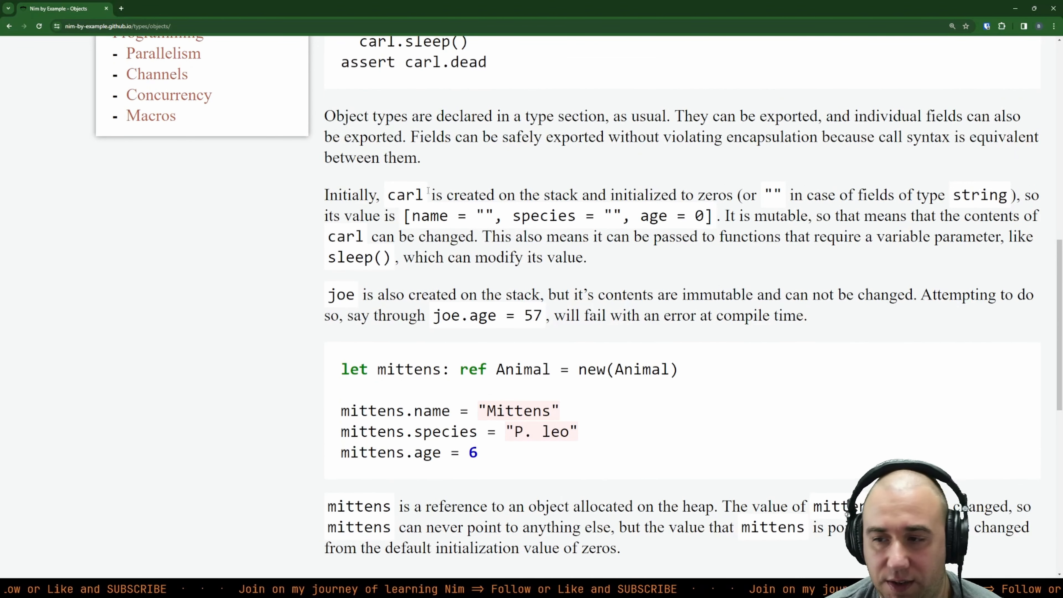
pyautogui.scroll(-3)
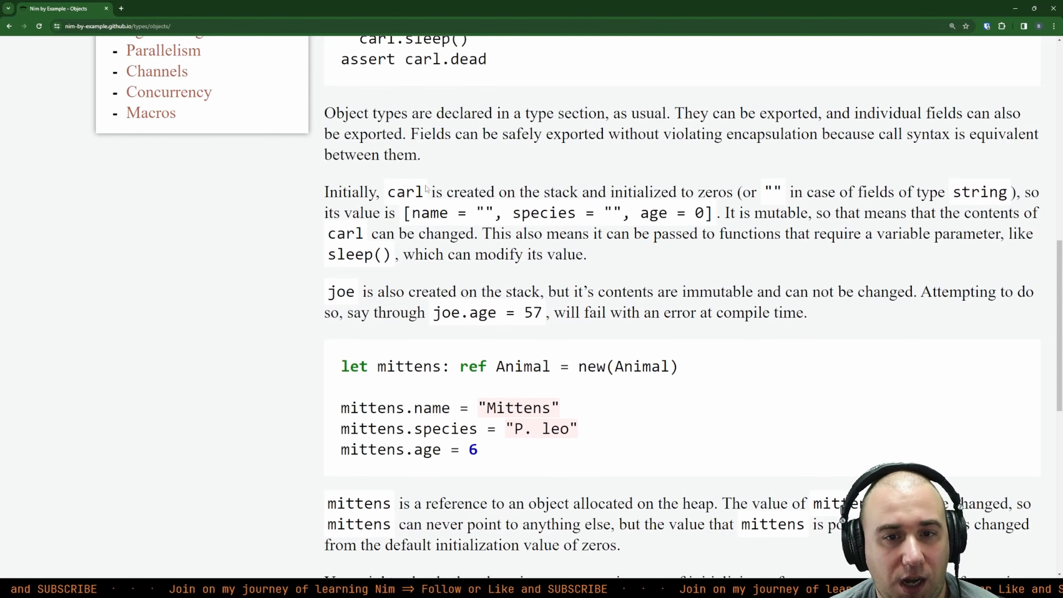
pyautogui.scroll(-3)
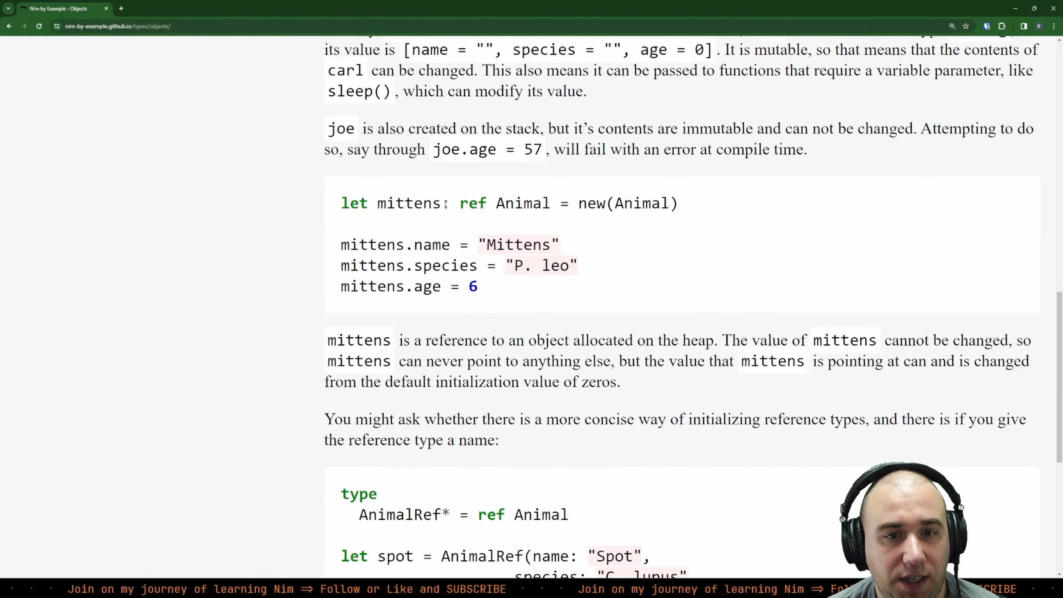
pyautogui.doubleClick(505, 203)
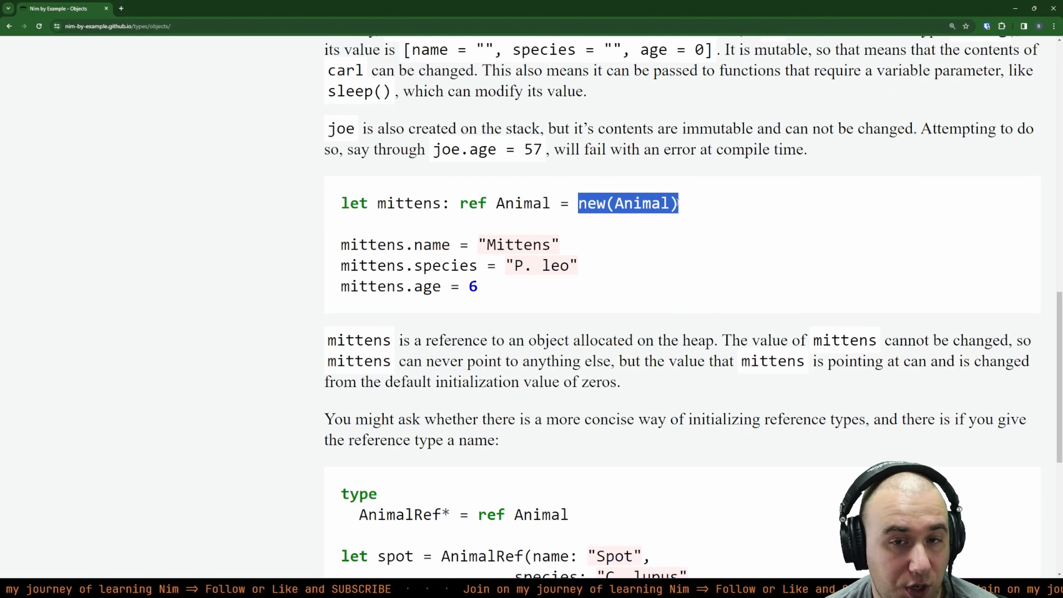
pyautogui.click(474, 203)
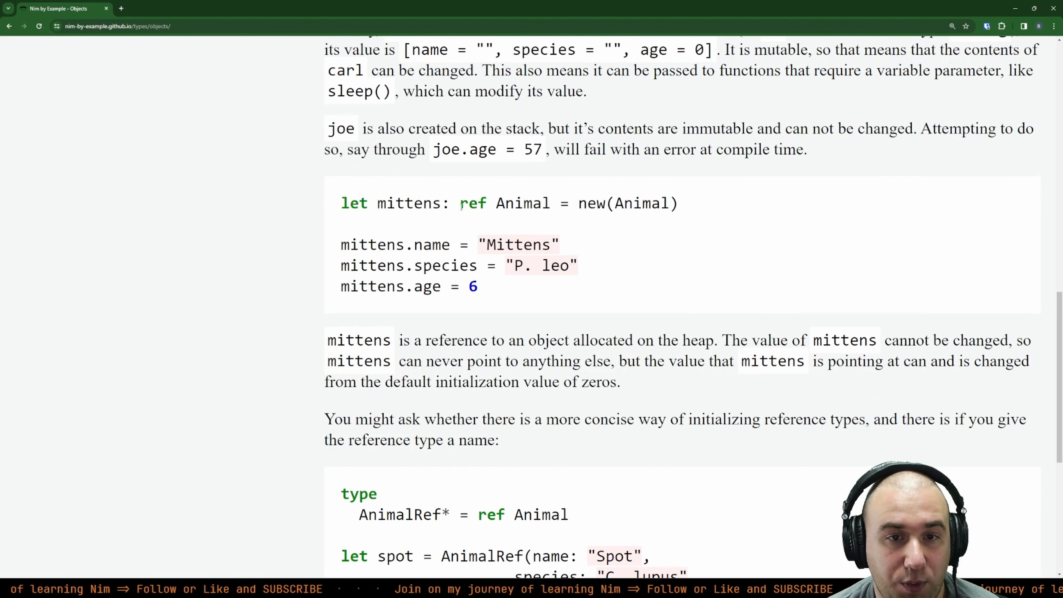
pyautogui.doubleClick(473, 204)
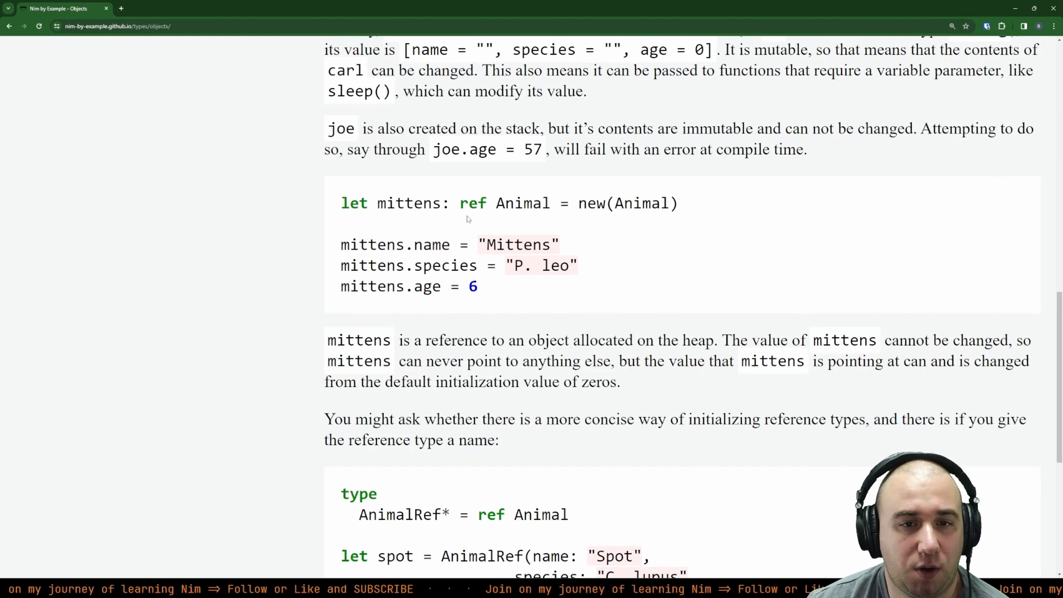
pyautogui.doubleClick(473, 203)
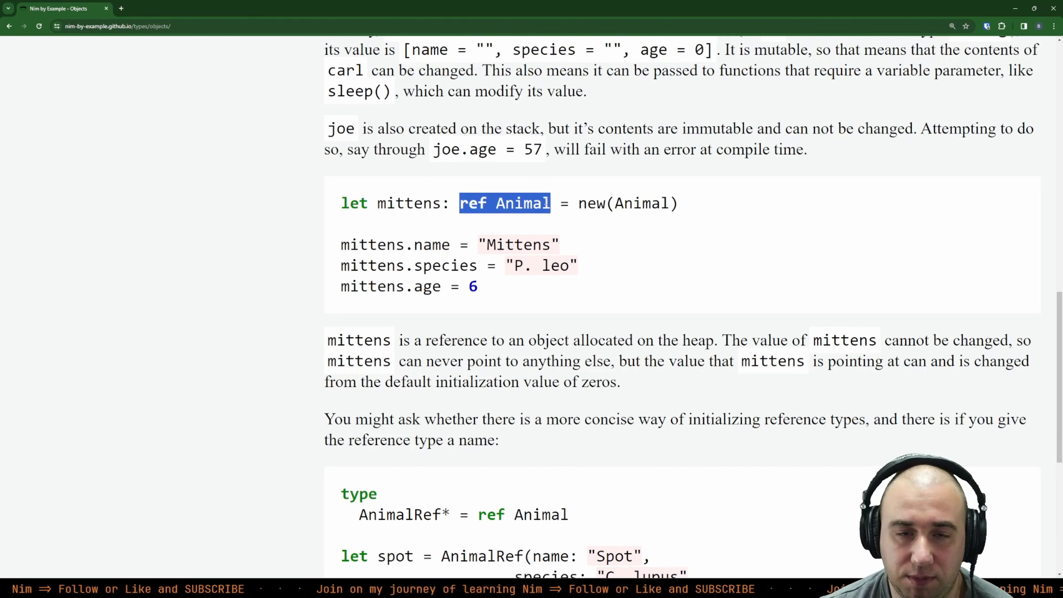
pyautogui.doubleClick(590, 203)
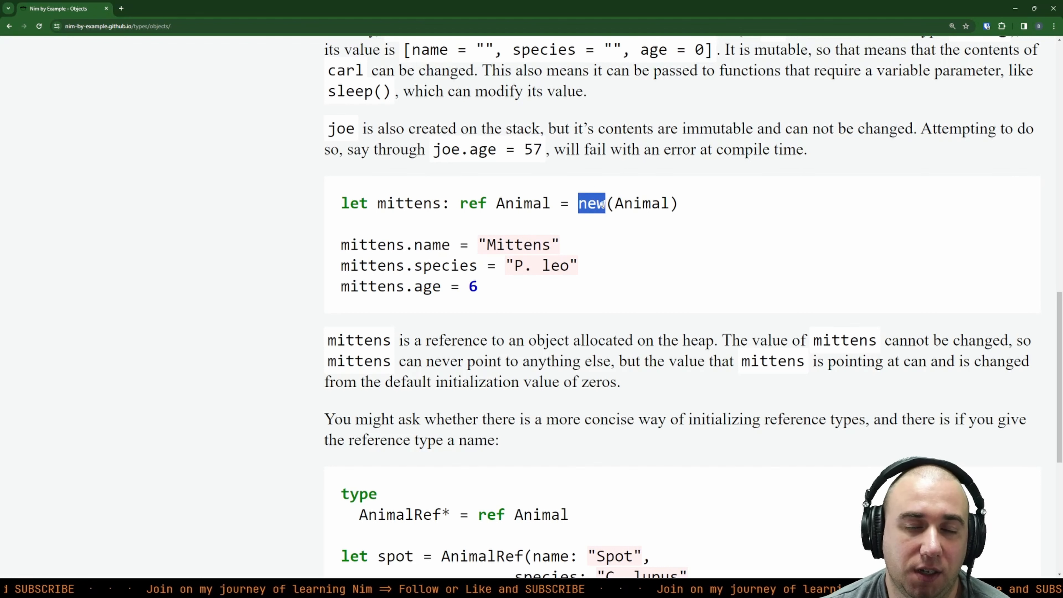
pyautogui.doubleClick(473, 203)
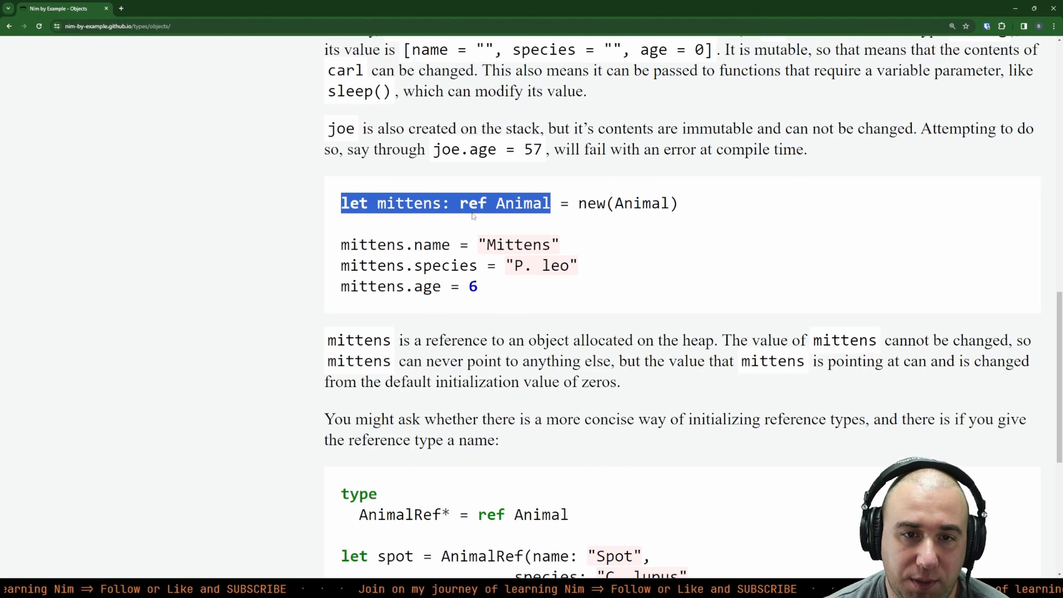
pyautogui.doubleClick(408, 204)
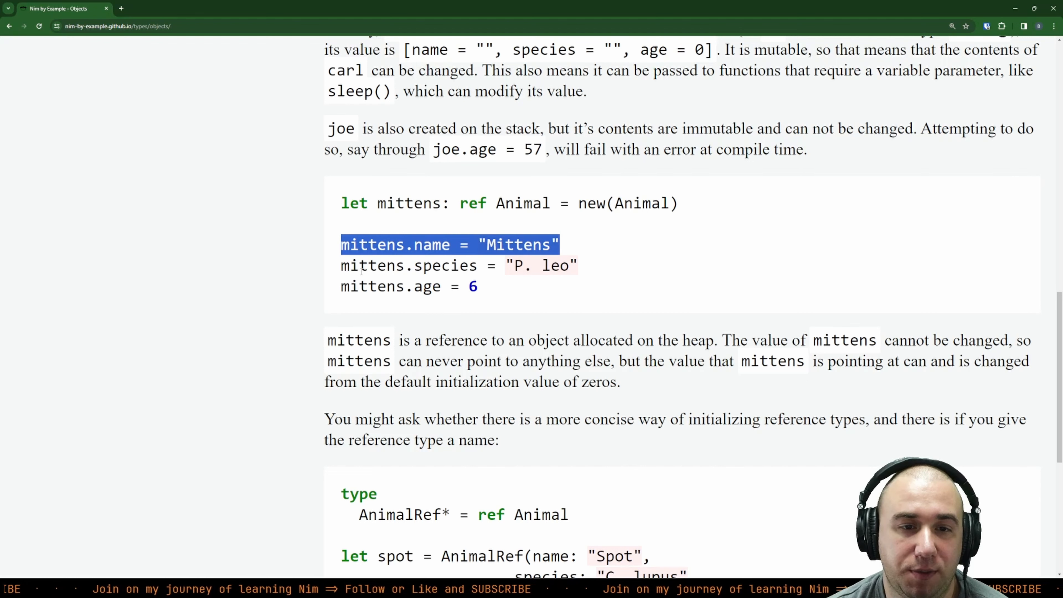
pyautogui.click(519, 288)
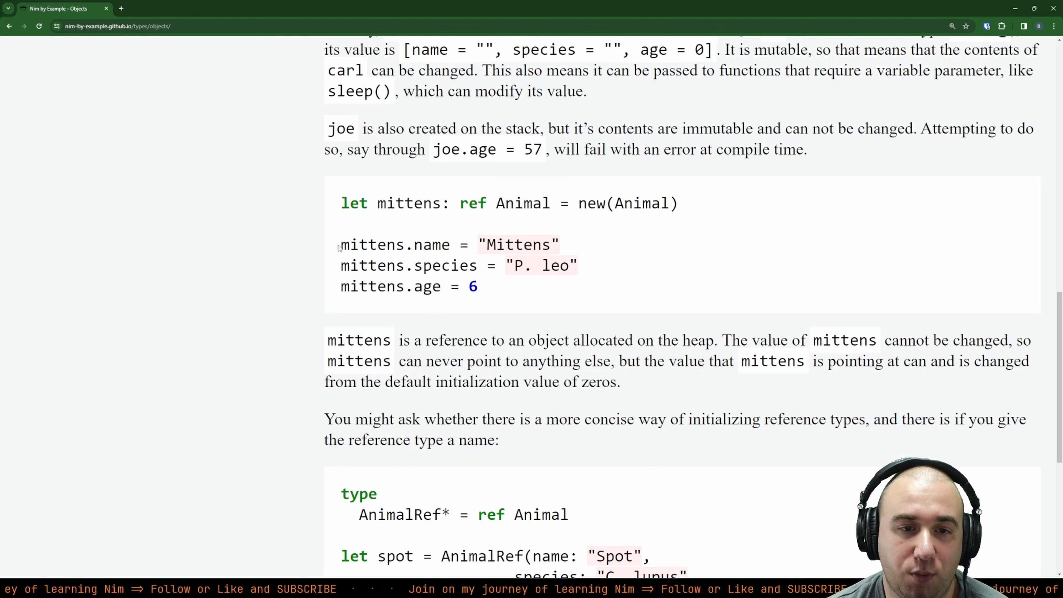
pyautogui.doubleClick(358, 340)
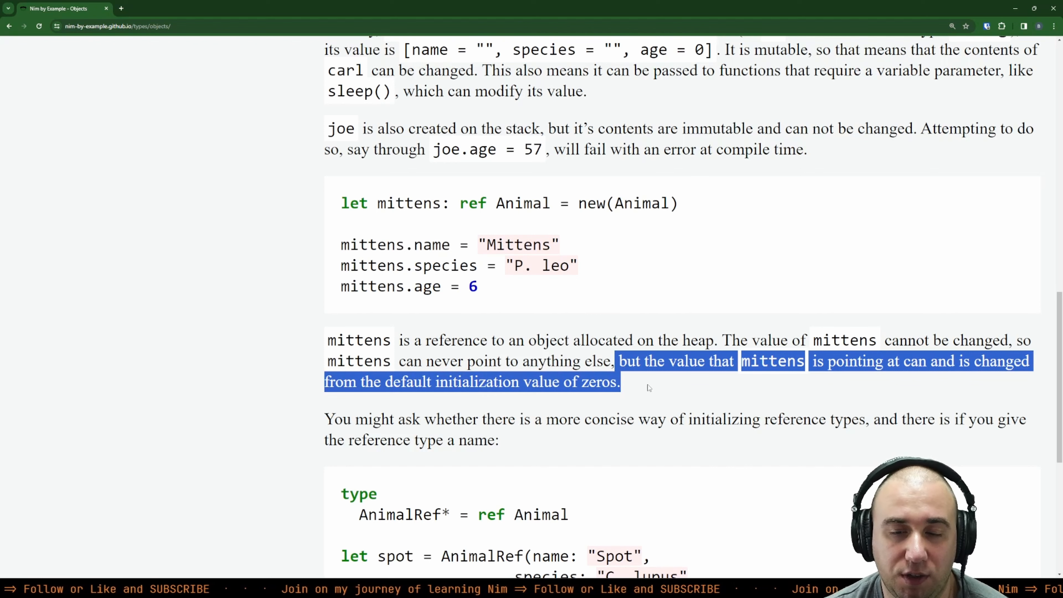
# Step: Scroll to the named AnimalRef example, highlighting the AnimalRef type line and spot's species field
pyautogui.scroll(-3)
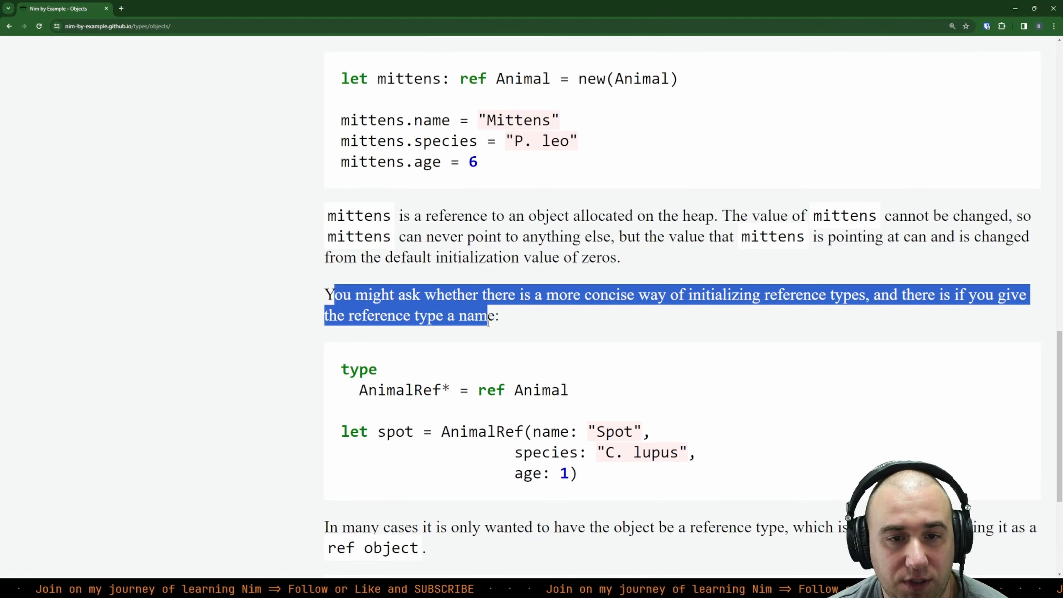
pyautogui.scroll(-3)
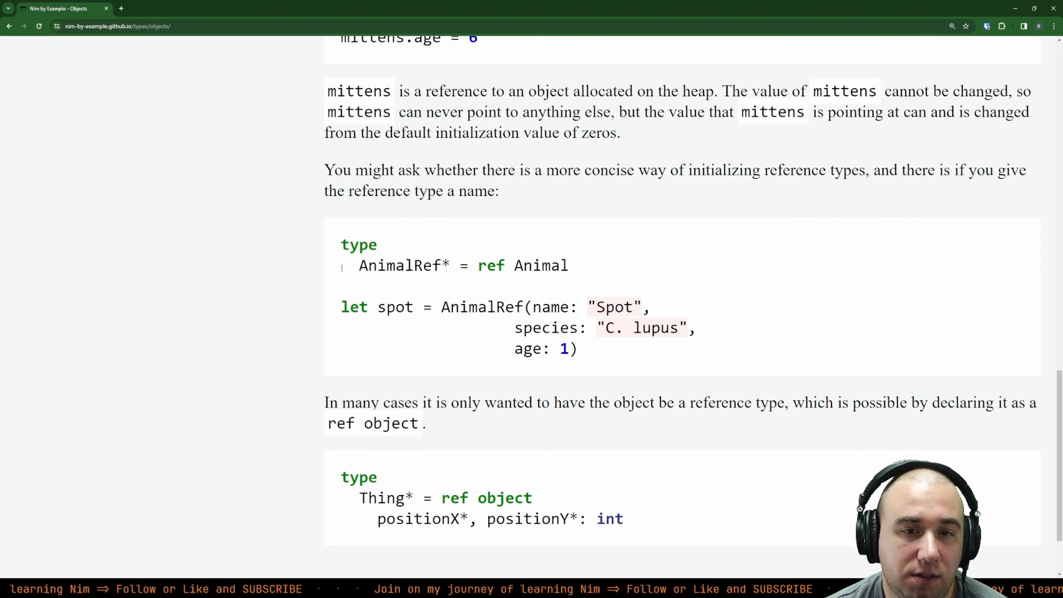
pyautogui.scroll(3)
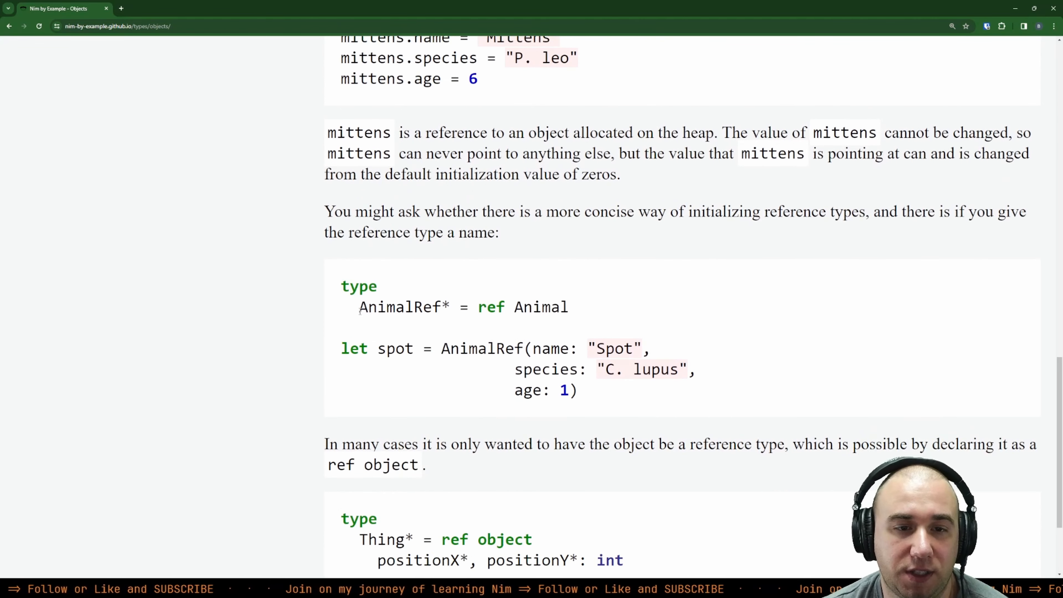
pyautogui.doubleClick(492, 308)
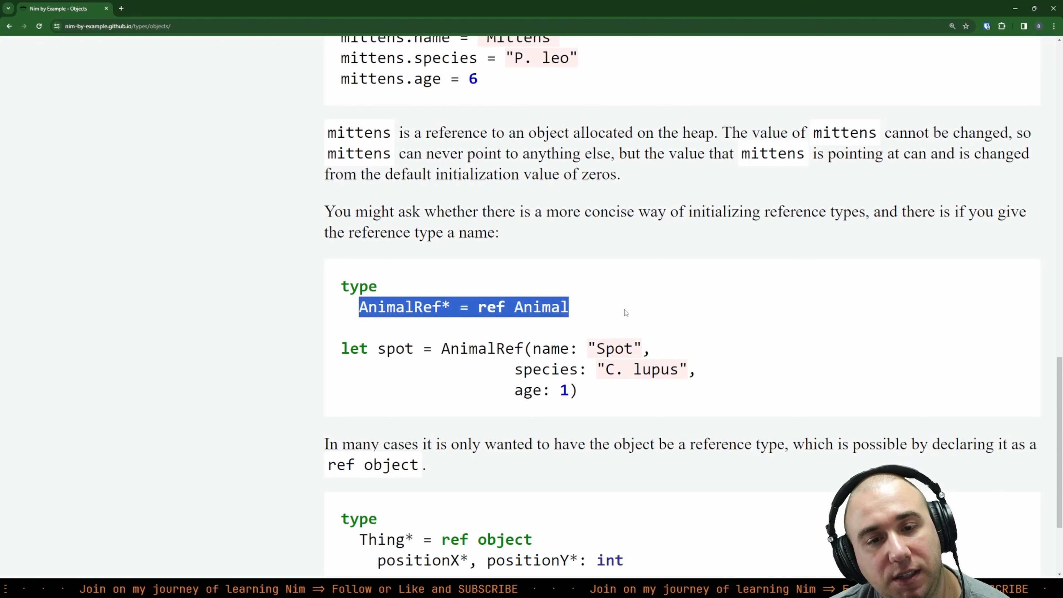
pyautogui.click(625, 312)
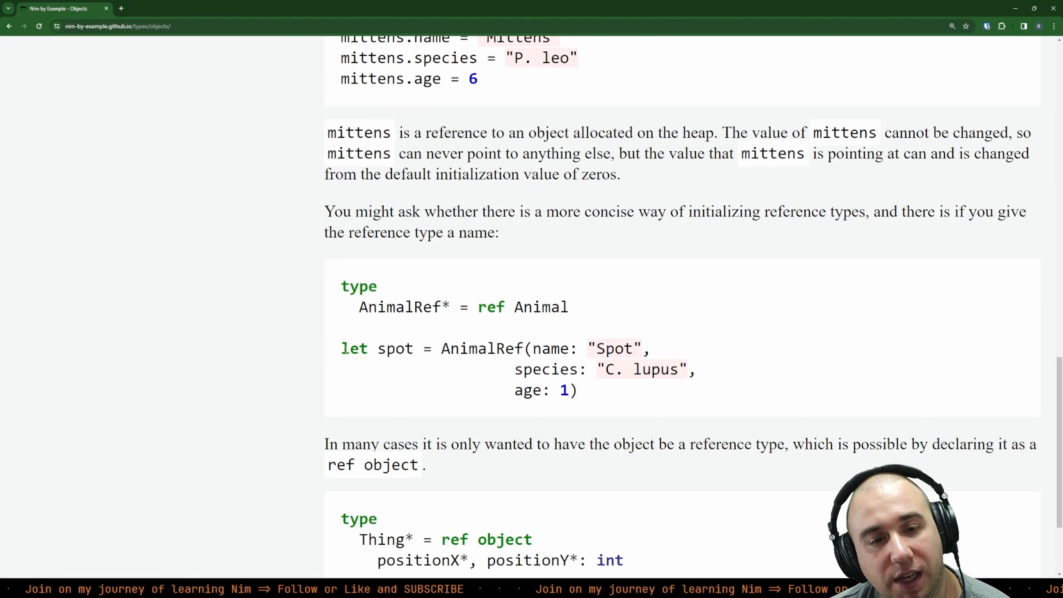
pyautogui.doubleClick(455, 348)
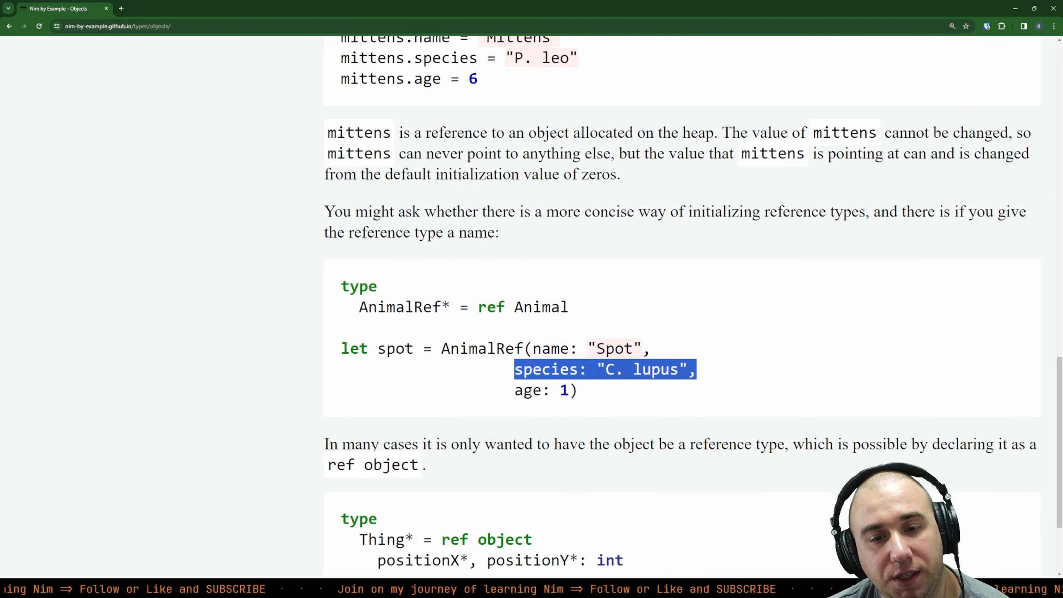
pyautogui.scroll(3)
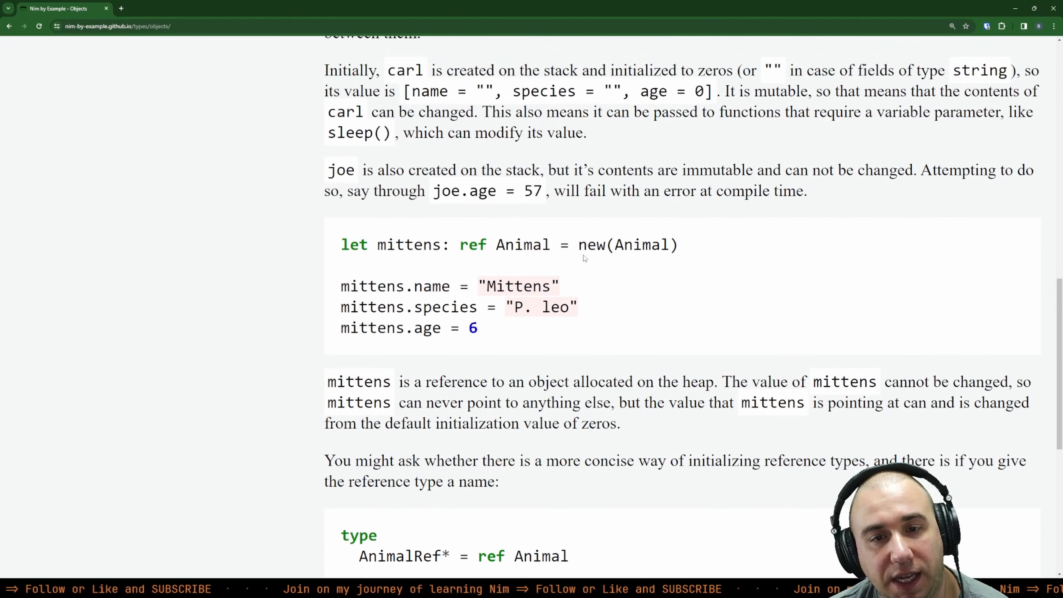
pyautogui.scroll(-3)
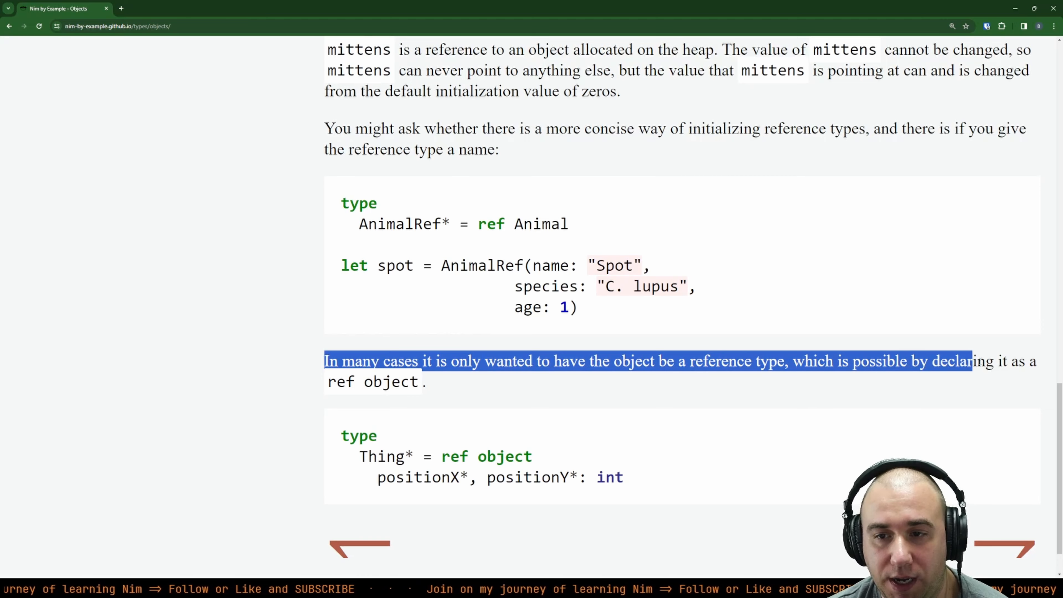
# Step: Glance over the top and bottom of the Objects page, then move to the Claude window
pyautogui.click(447, 389)
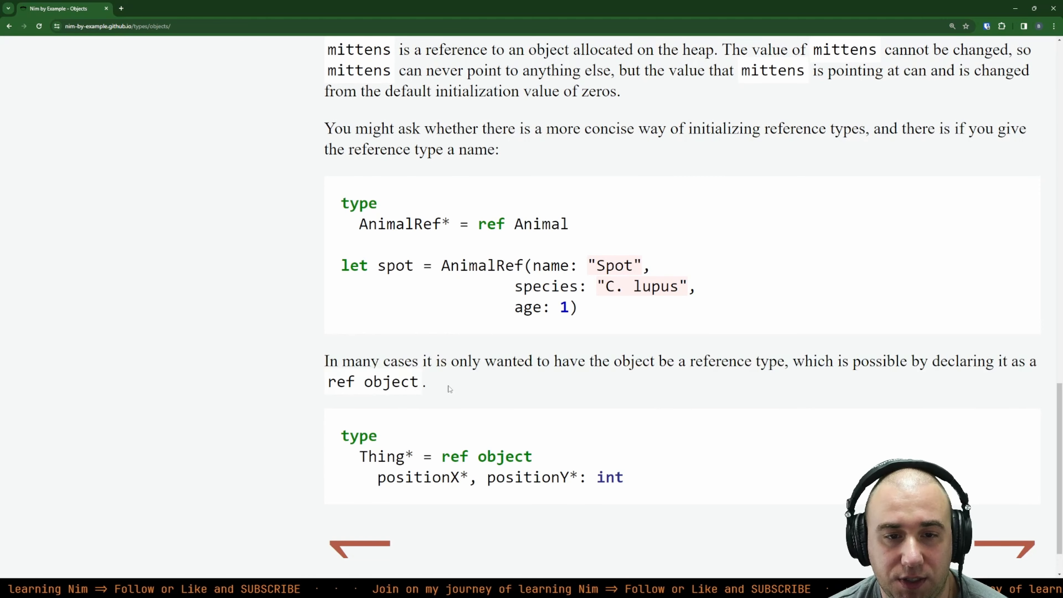
pyautogui.scroll(3)
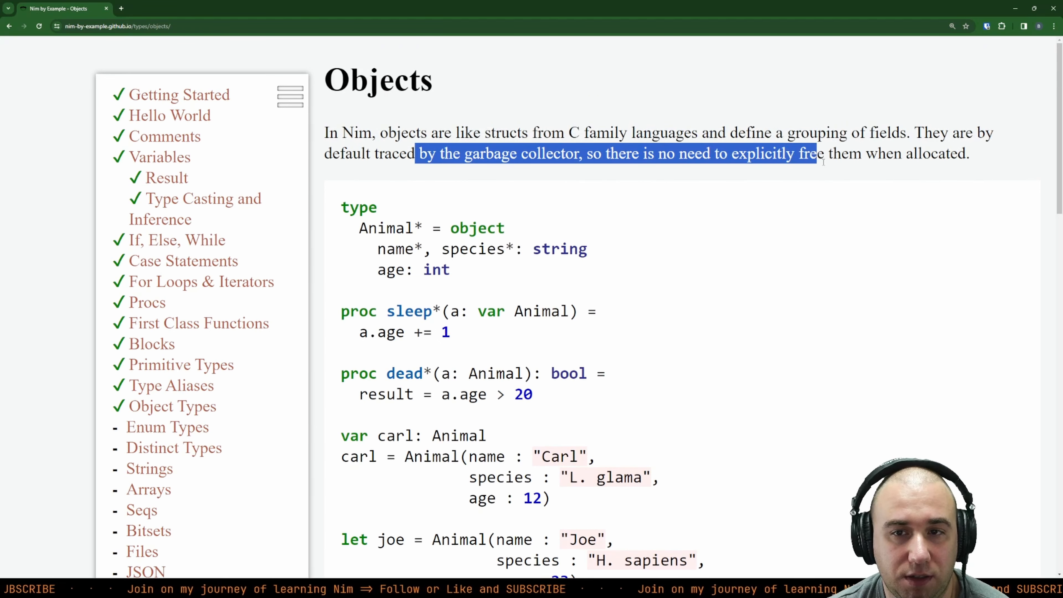
pyautogui.scroll(-3)
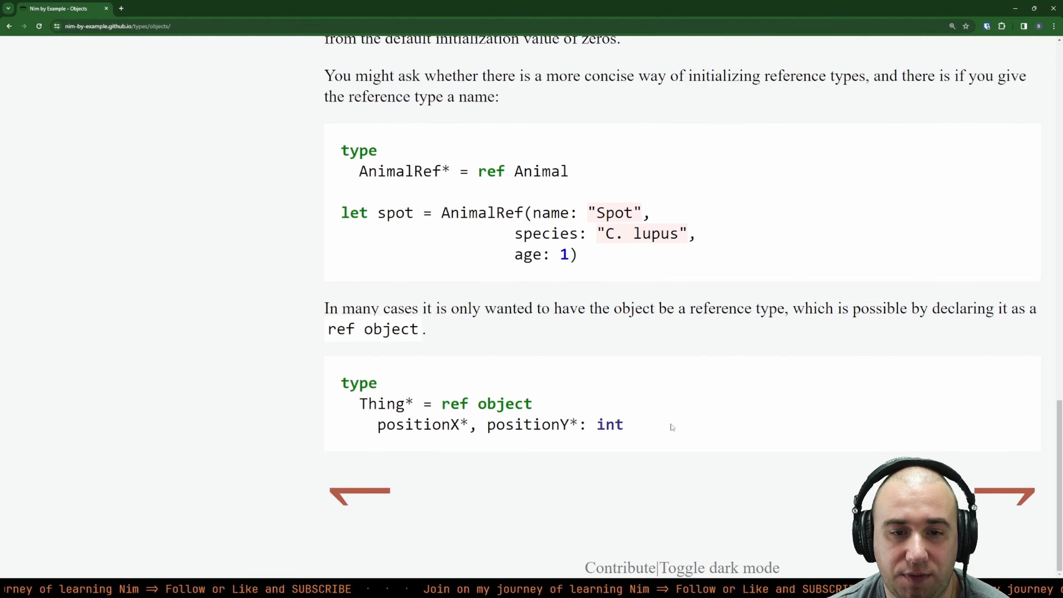
pyautogui.doubleClick(455, 403)
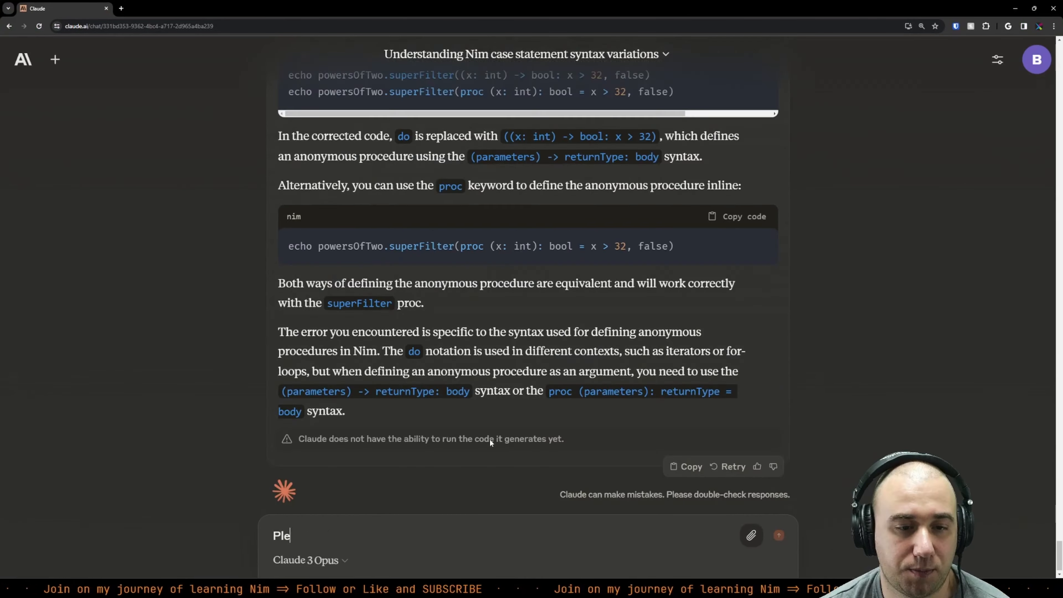
# Step: Ask Claude how objects are passed around in Nim and how ref TYPE differs from TYPE
pyautogui.write('ase explain how the')
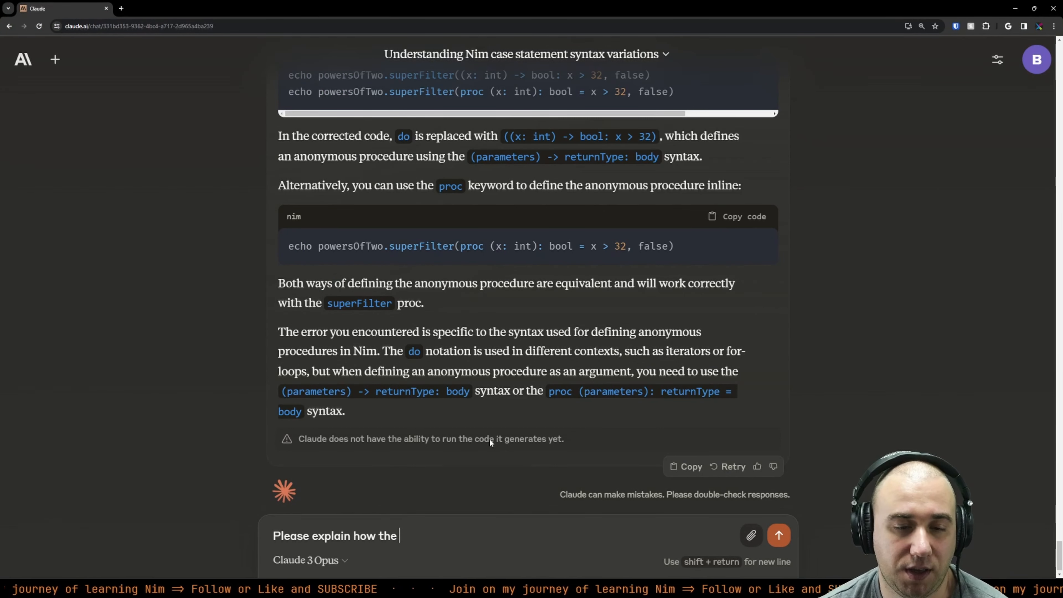
pyautogui.write("objects are passed around in Nim. I'm mostly interested about differ")
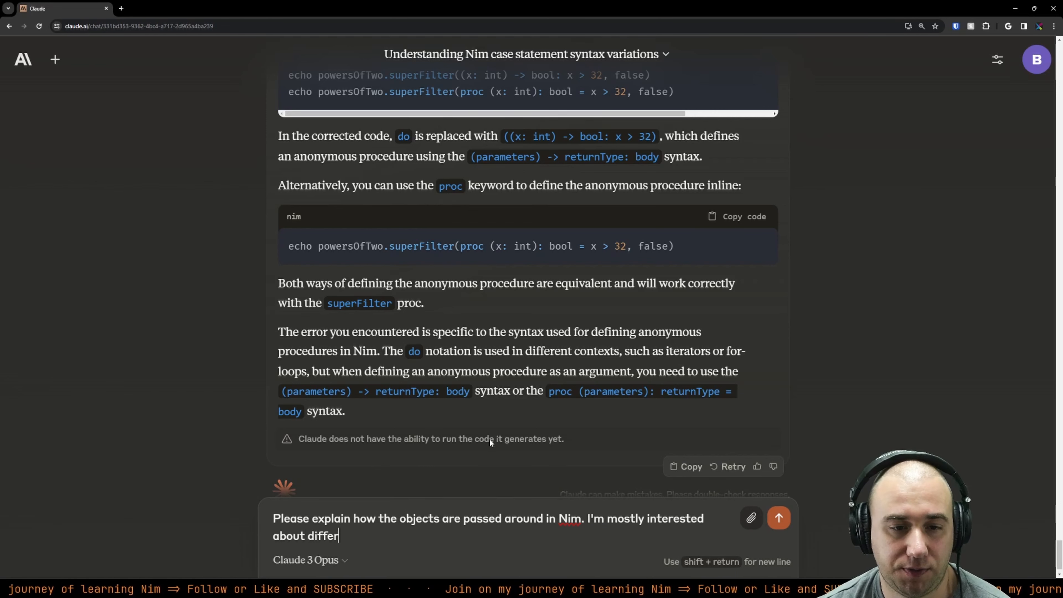
pyautogui.write('ence')
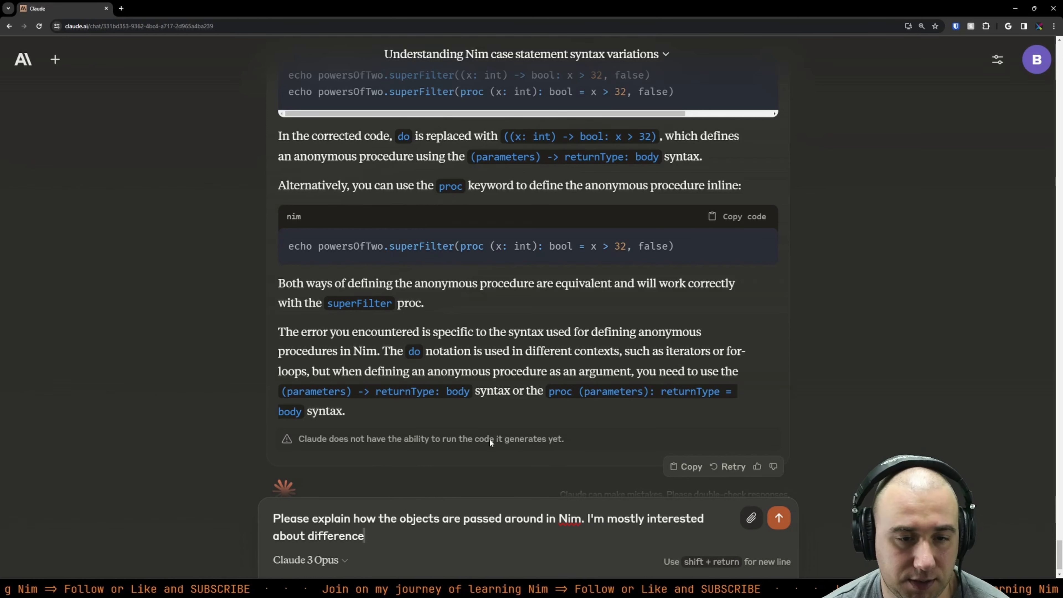
pyautogui.write('s between `ref TYPE')
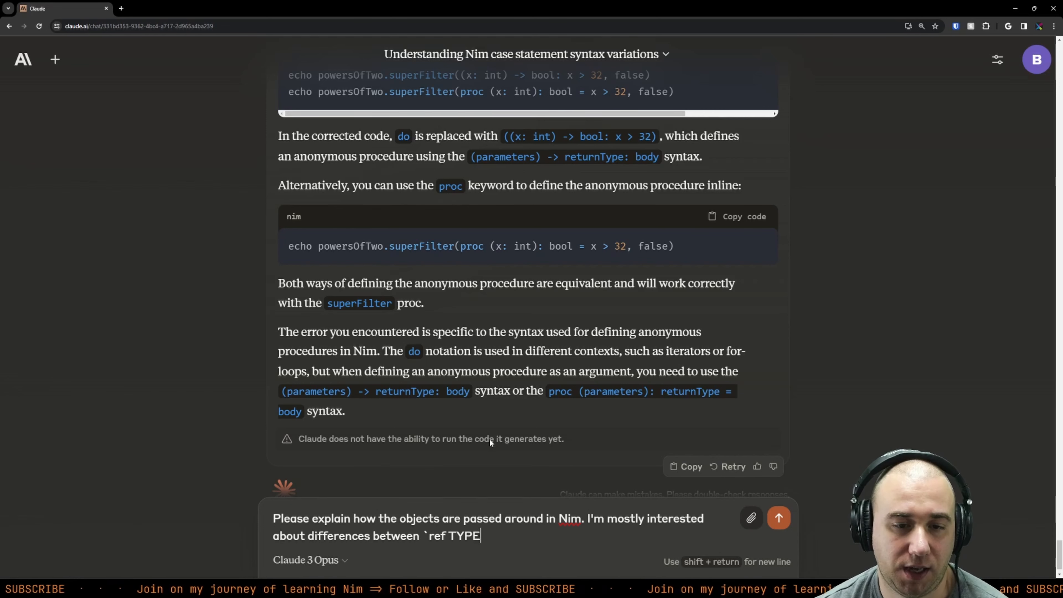
pyautogui.click(778, 518)
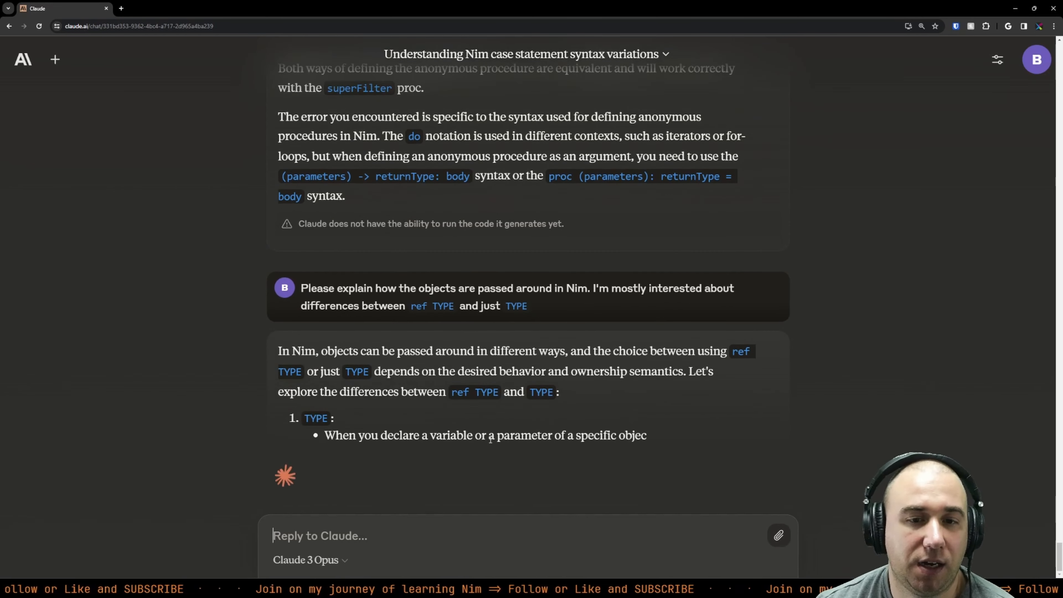
pyautogui.scroll(-3)
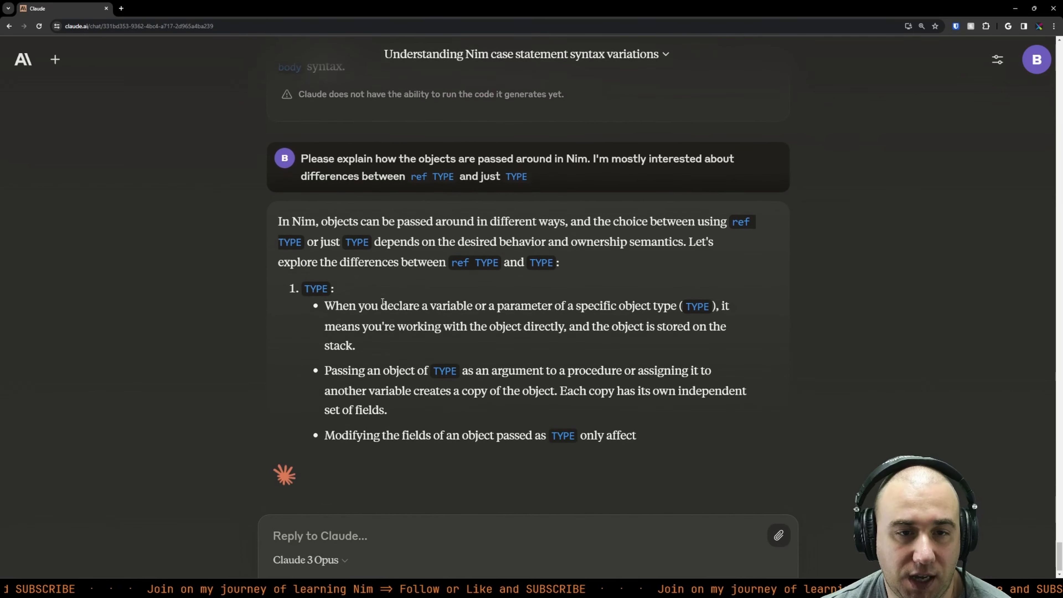
pyautogui.scroll(3)
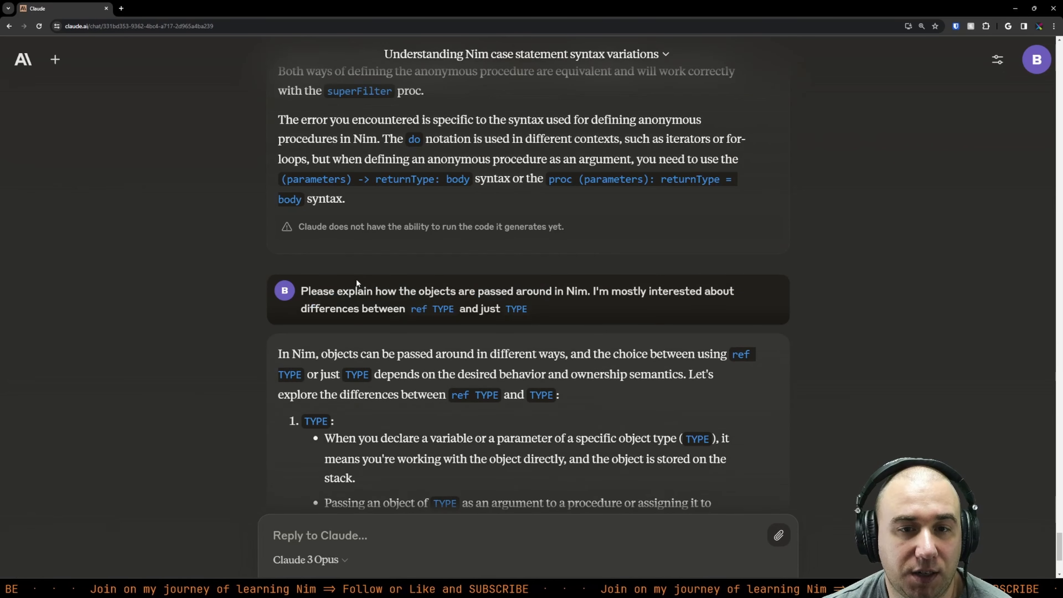
pyautogui.scroll(-3)
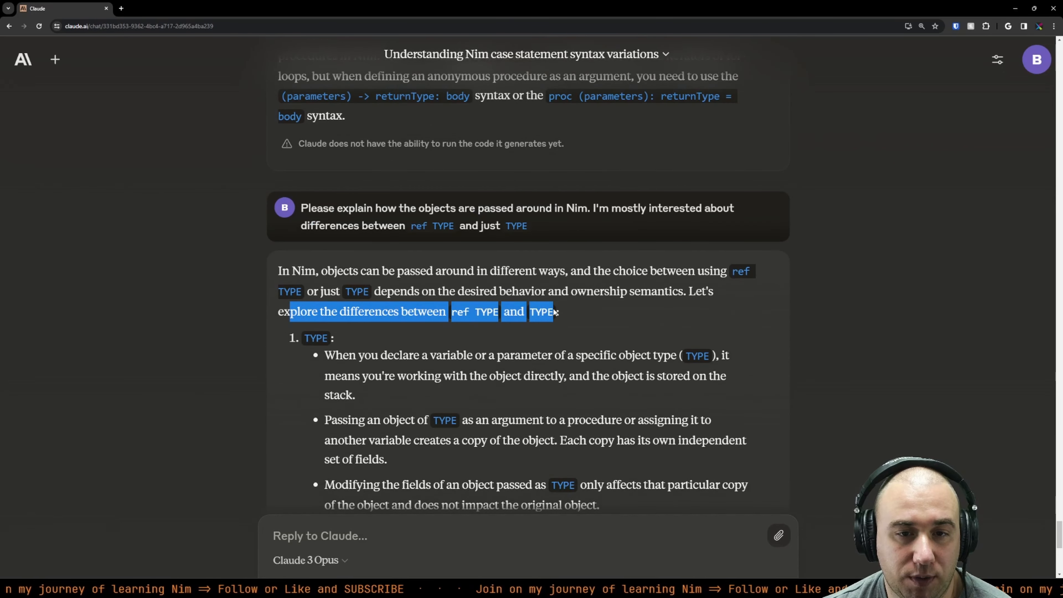
pyautogui.scroll(-3)
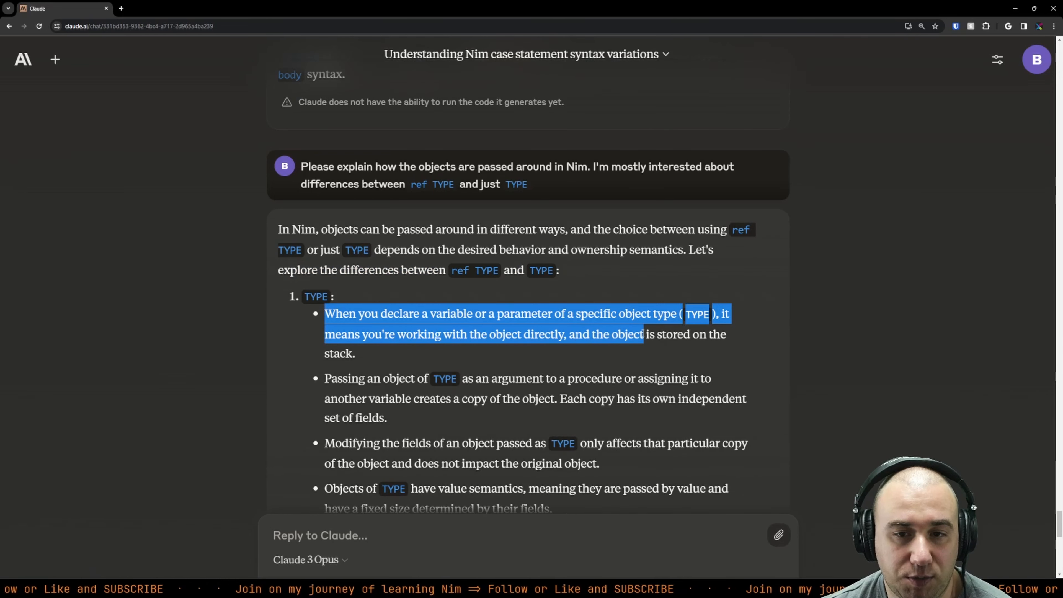
pyautogui.click(365, 357)
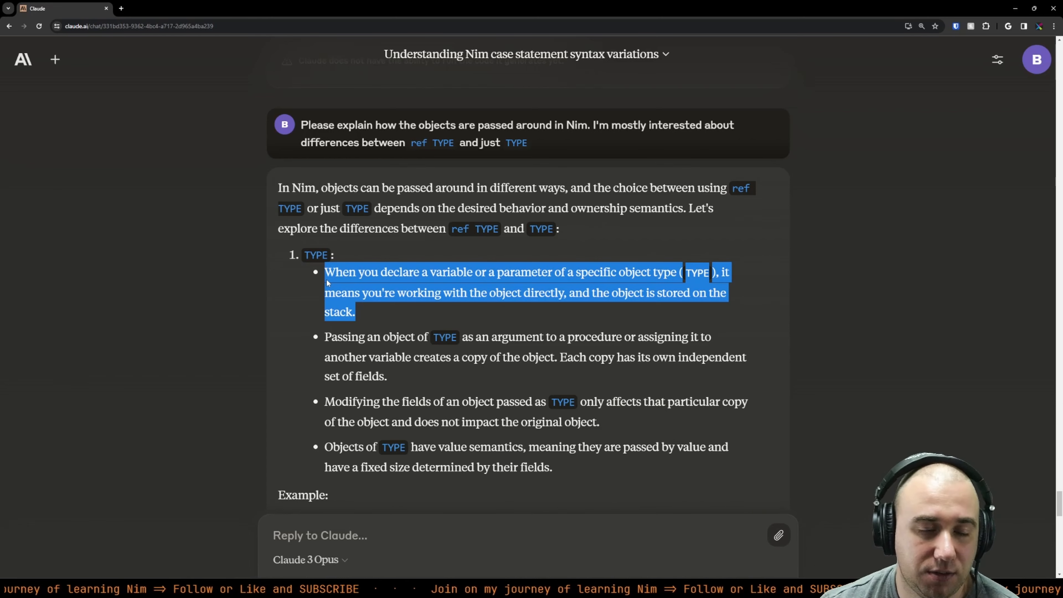
pyautogui.click(326, 282)
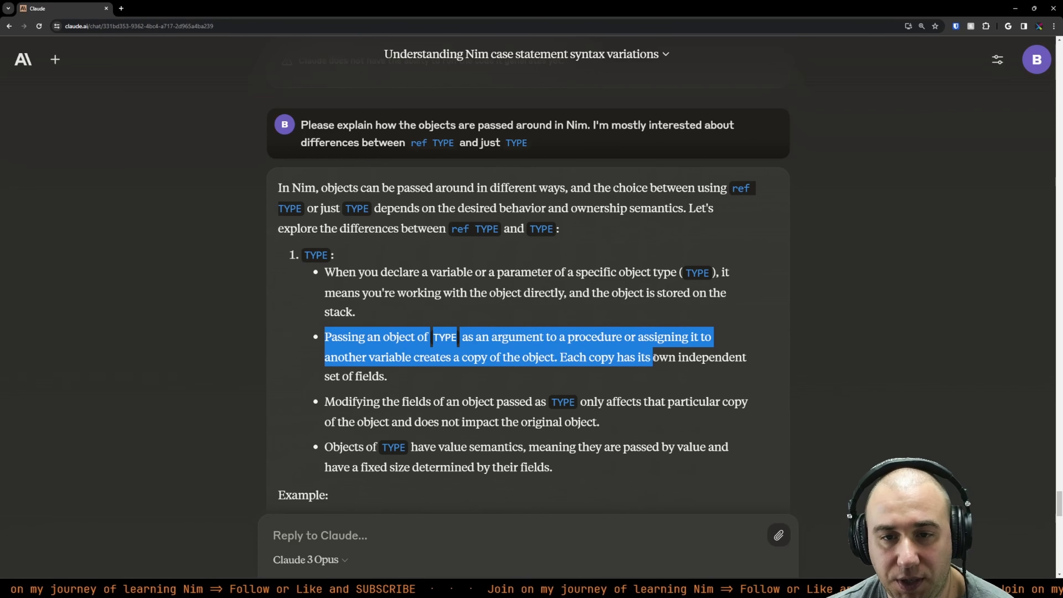
pyautogui.click(423, 380)
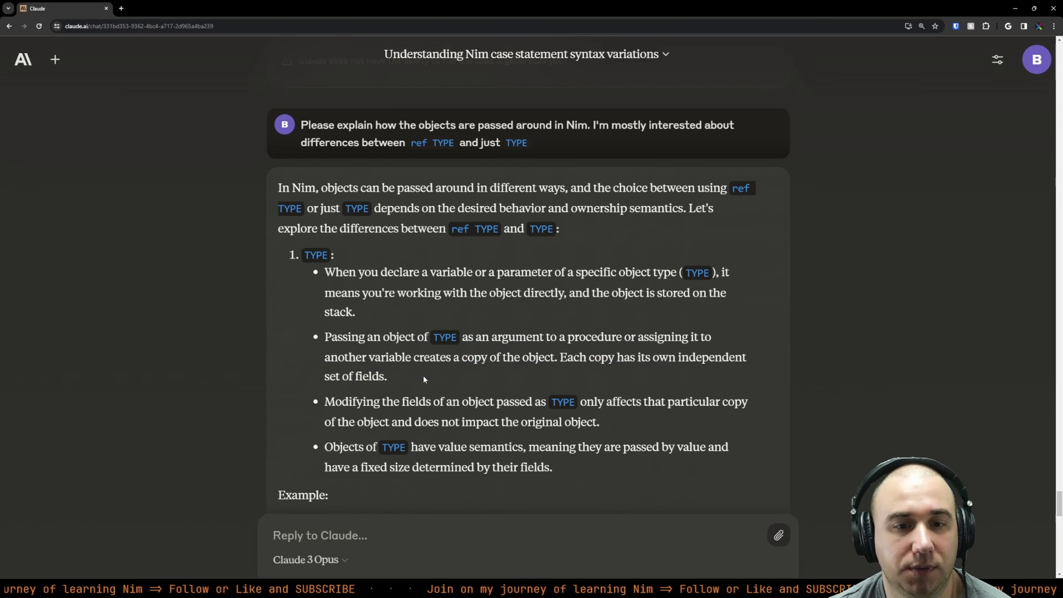
pyautogui.scroll(-3)
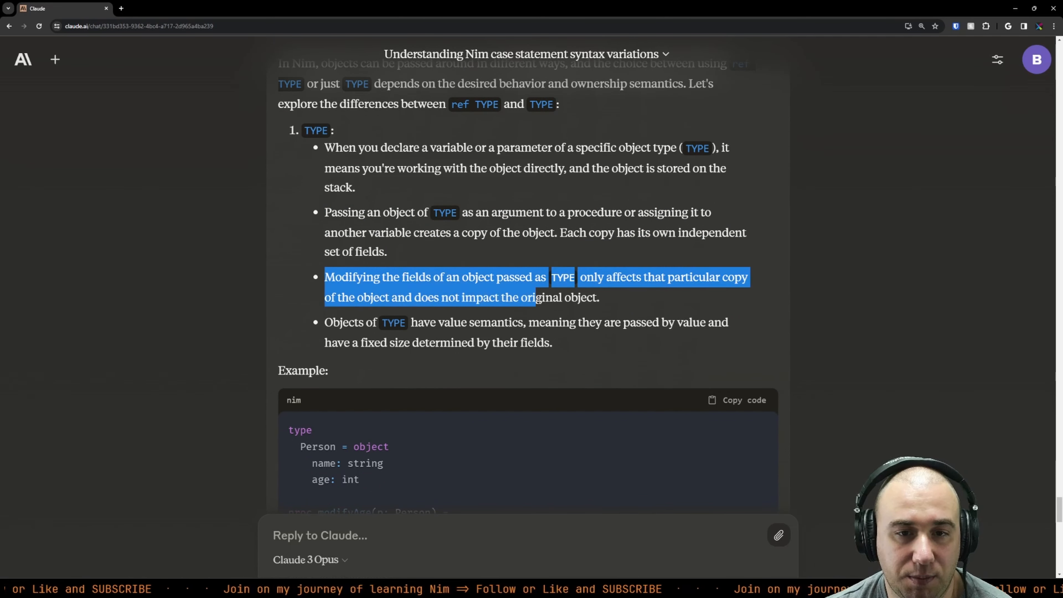
pyautogui.scroll(-3)
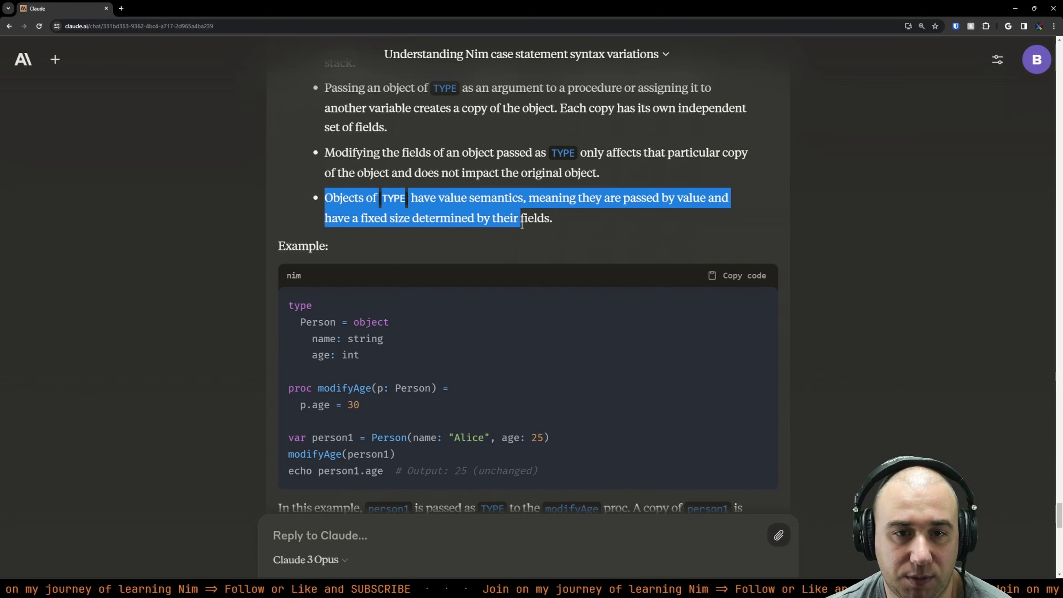
pyautogui.scroll(-3)
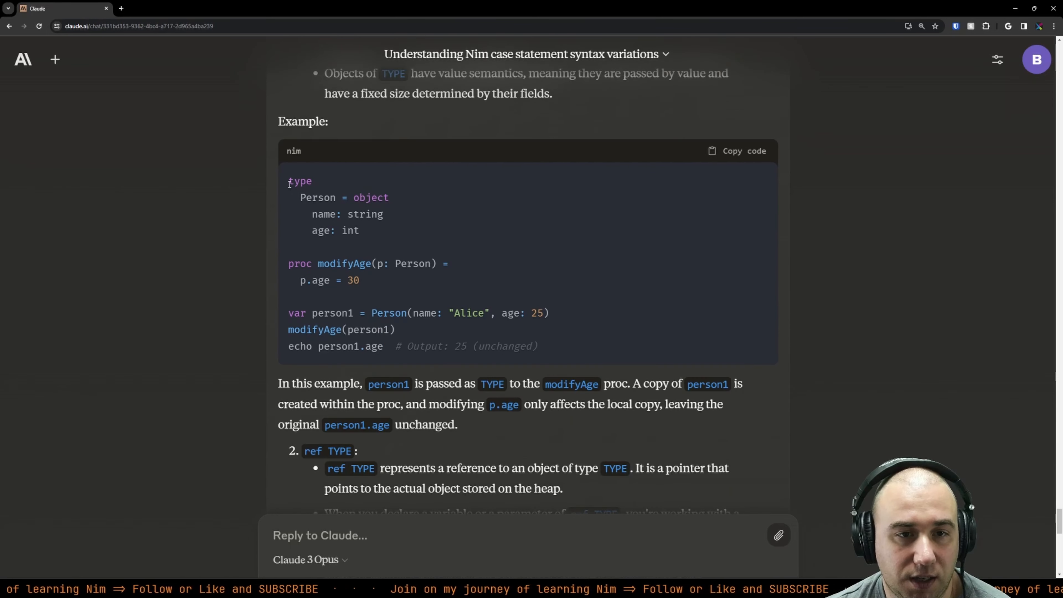
pyautogui.moveTo(288, 267)
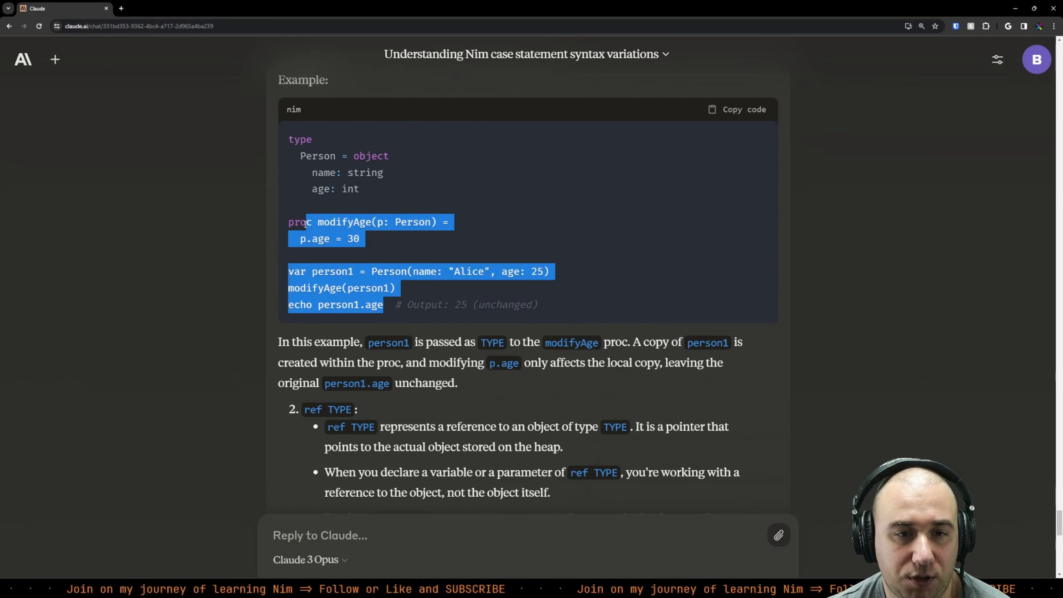
pyautogui.moveTo(304, 222); pyautogui.dragTo(300, 139)
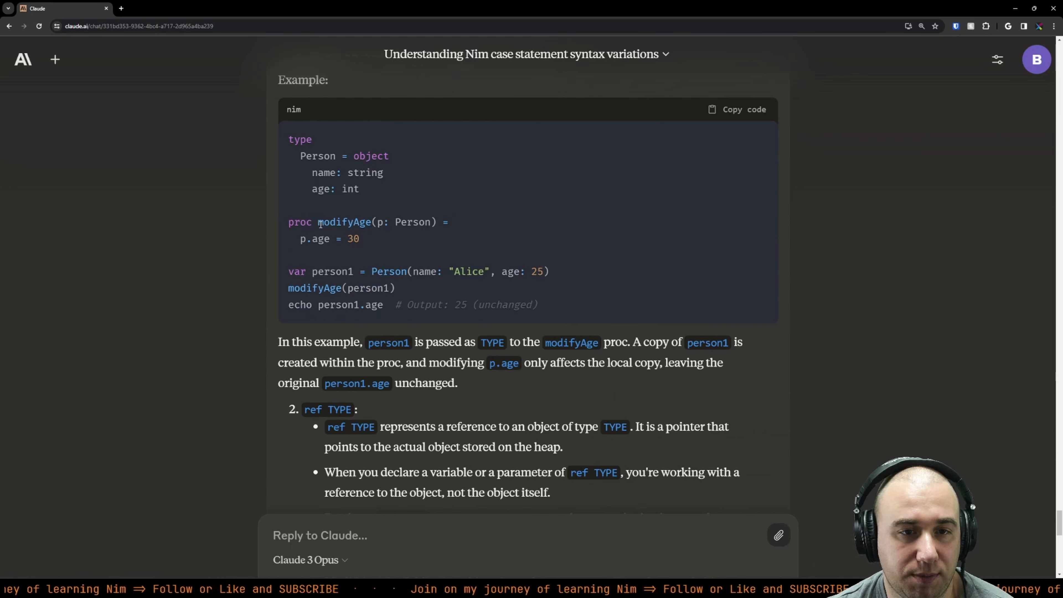
pyautogui.doubleClick(407, 221)
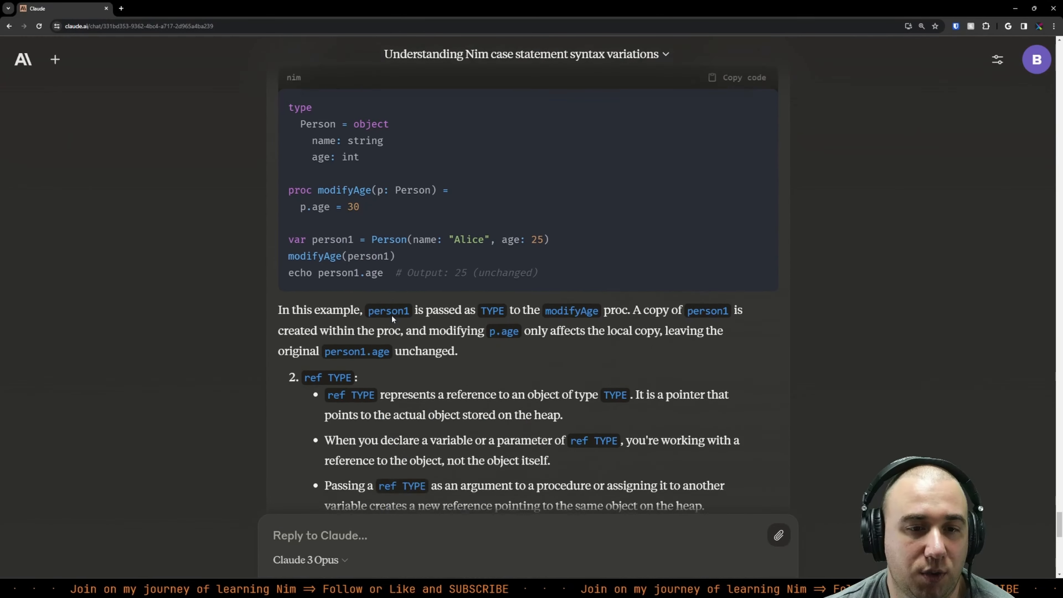
pyautogui.scroll(-3)
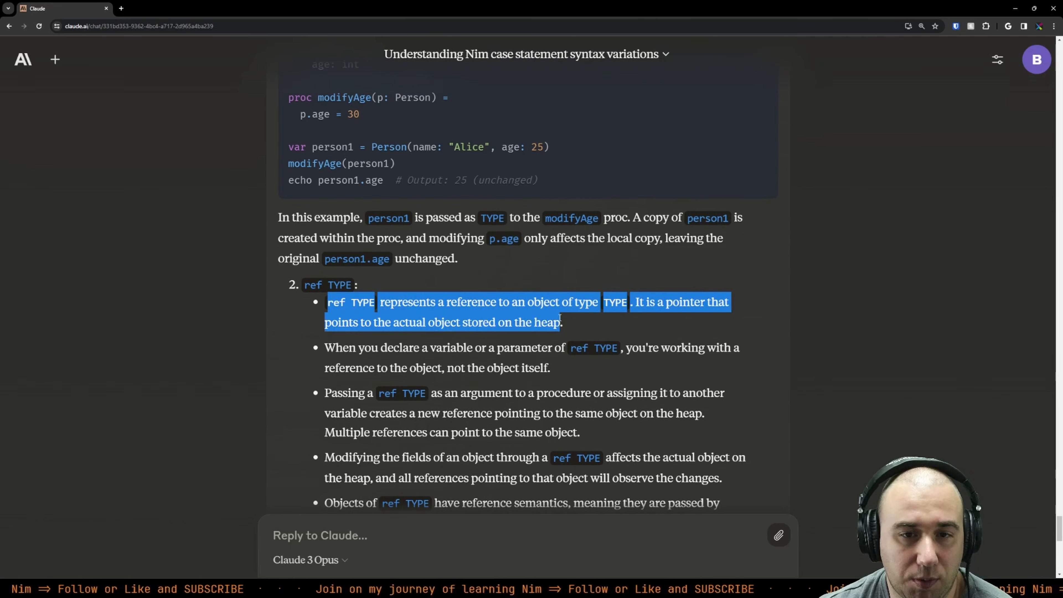
pyautogui.scroll(-3)
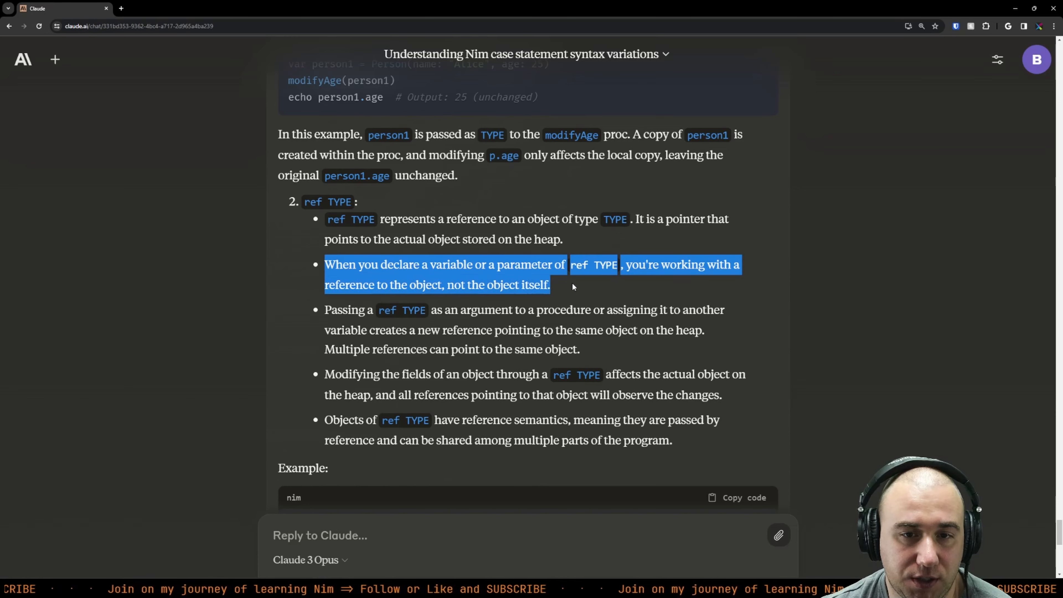
pyautogui.scroll(-3)
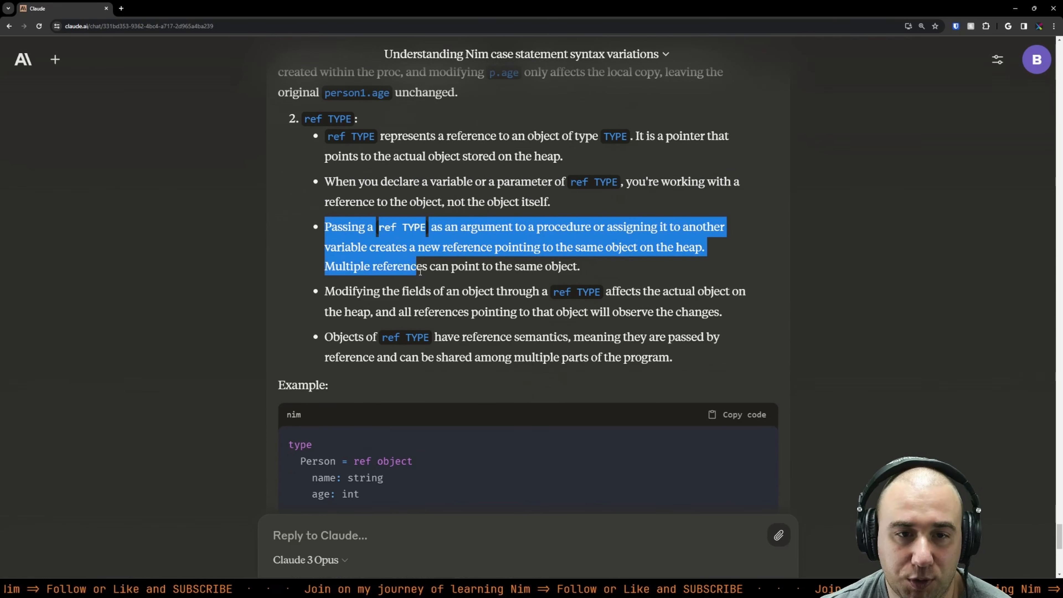
pyautogui.scroll(-3)
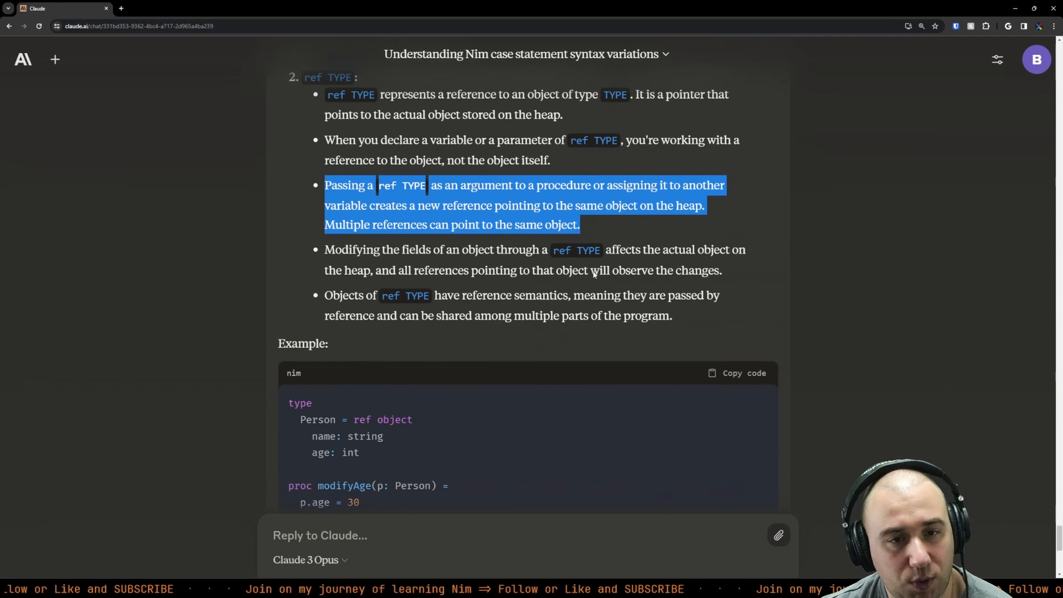
pyautogui.moveTo(556, 176)
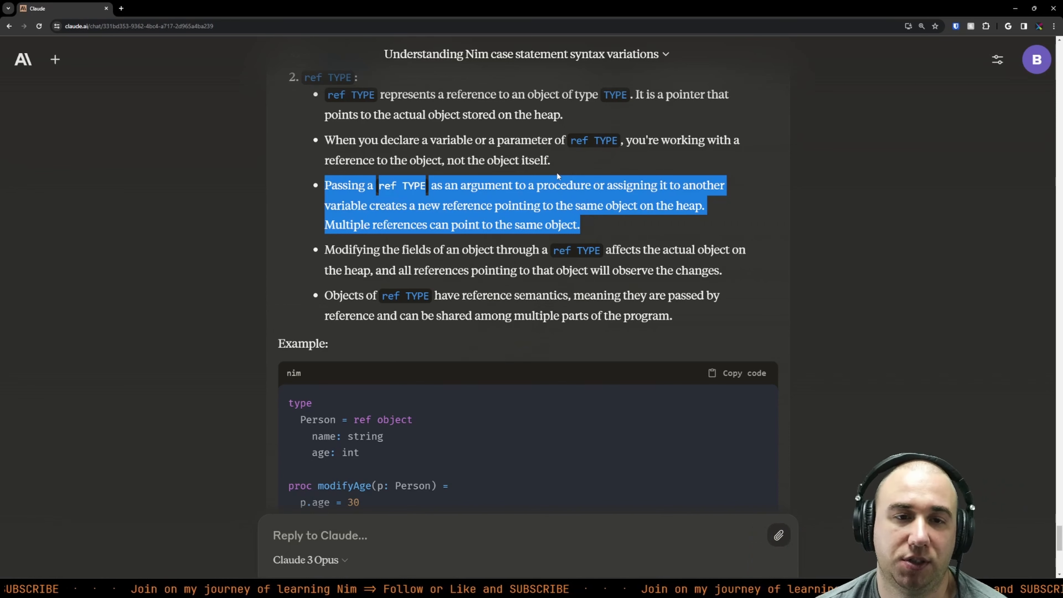
pyautogui.moveTo(586, 199)
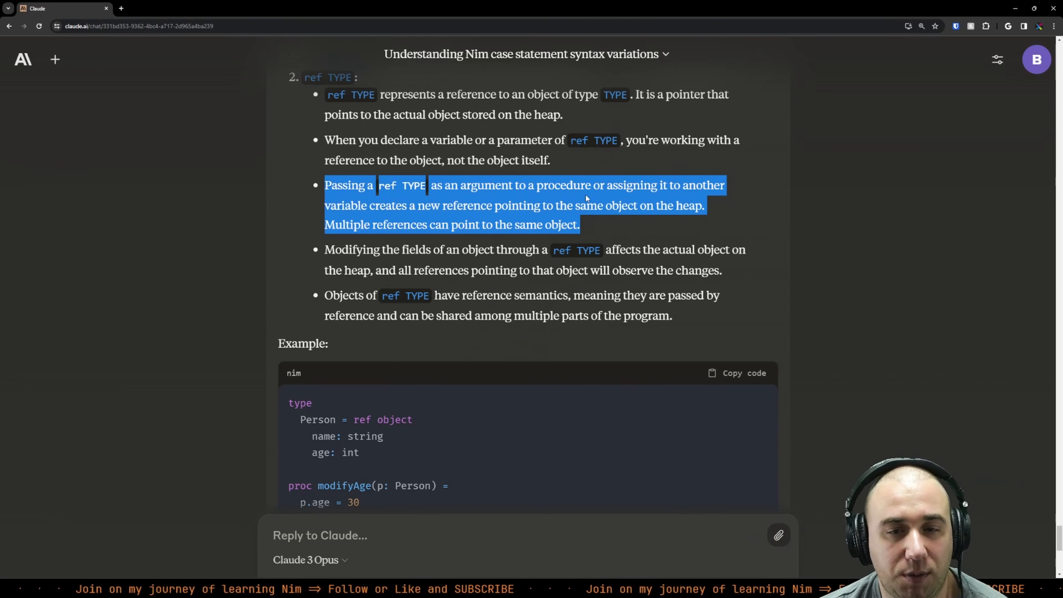
pyautogui.click(584, 224)
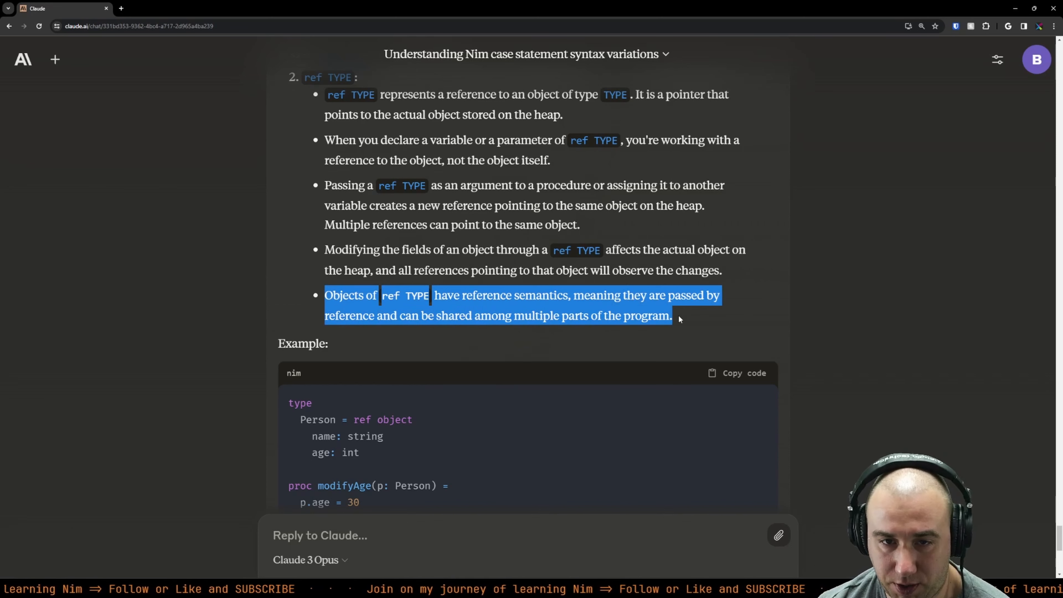
pyautogui.scroll(-3)
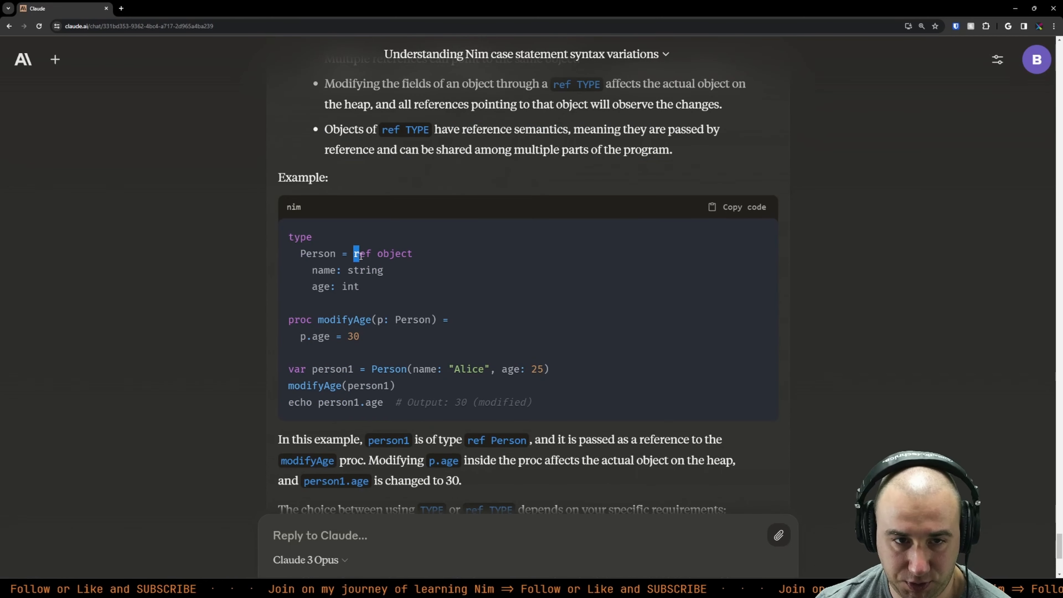
pyautogui.doubleClick(363, 253)
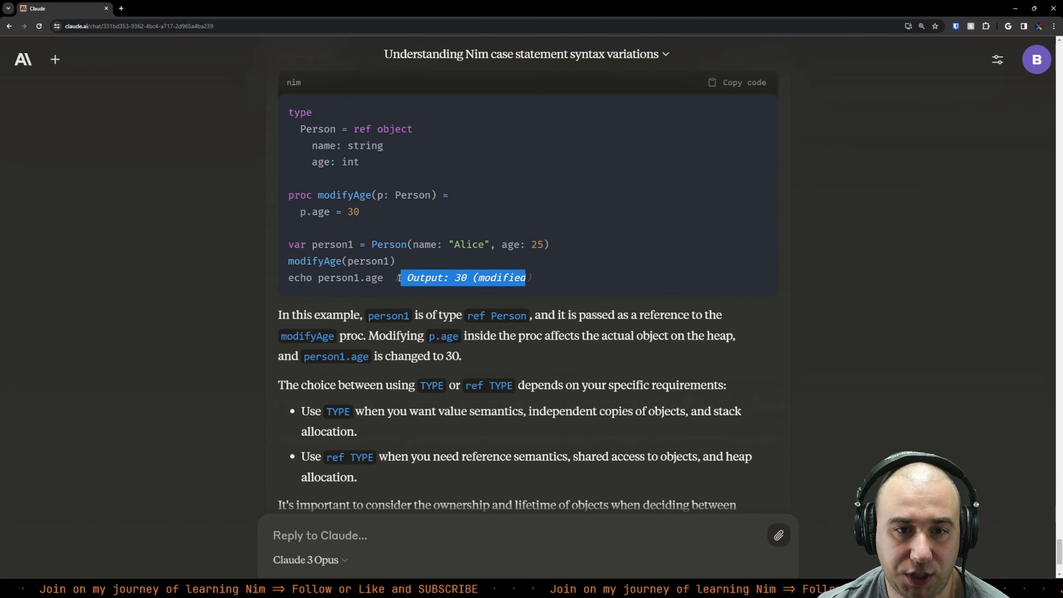
# Step: Draft a question on ref TYPE vs var TYPE arguments with doSomething procs taking var Person and PersonRef
pyautogui.write('What is th')
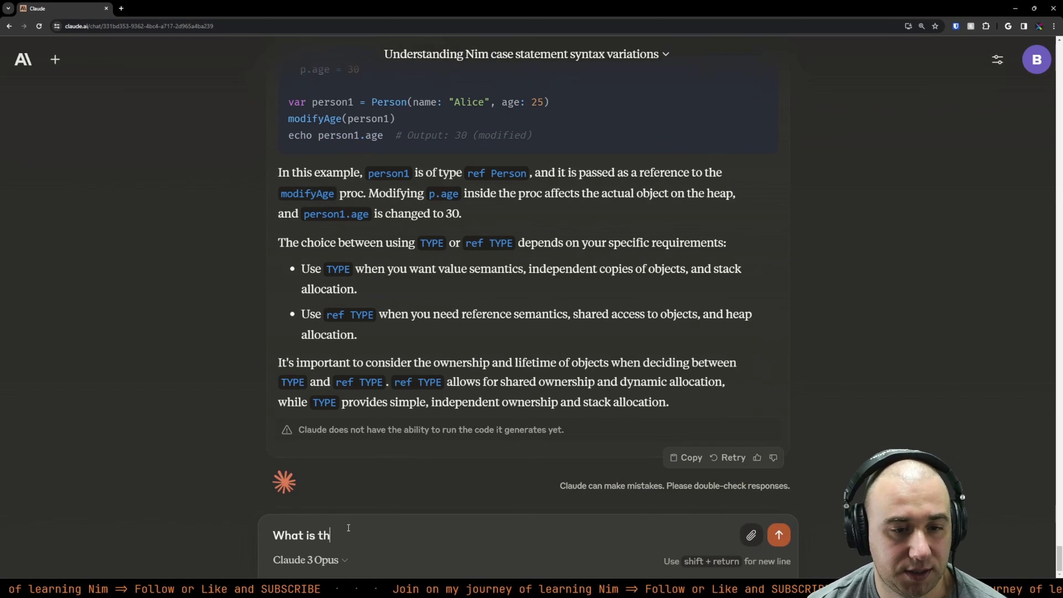
pyautogui.write('e difference between cal')
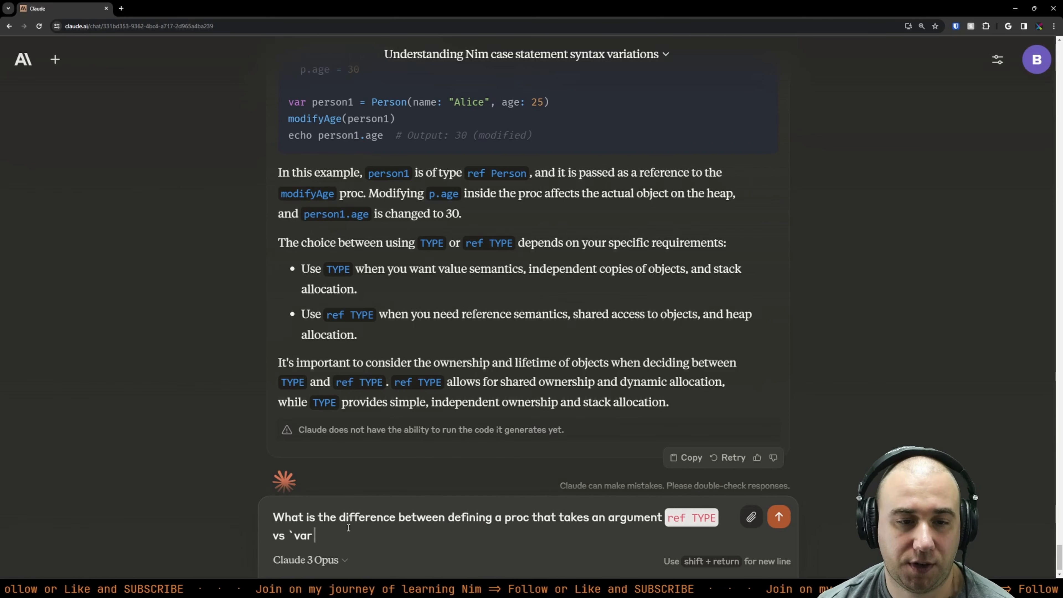
pyautogui.write('TYPE ?')
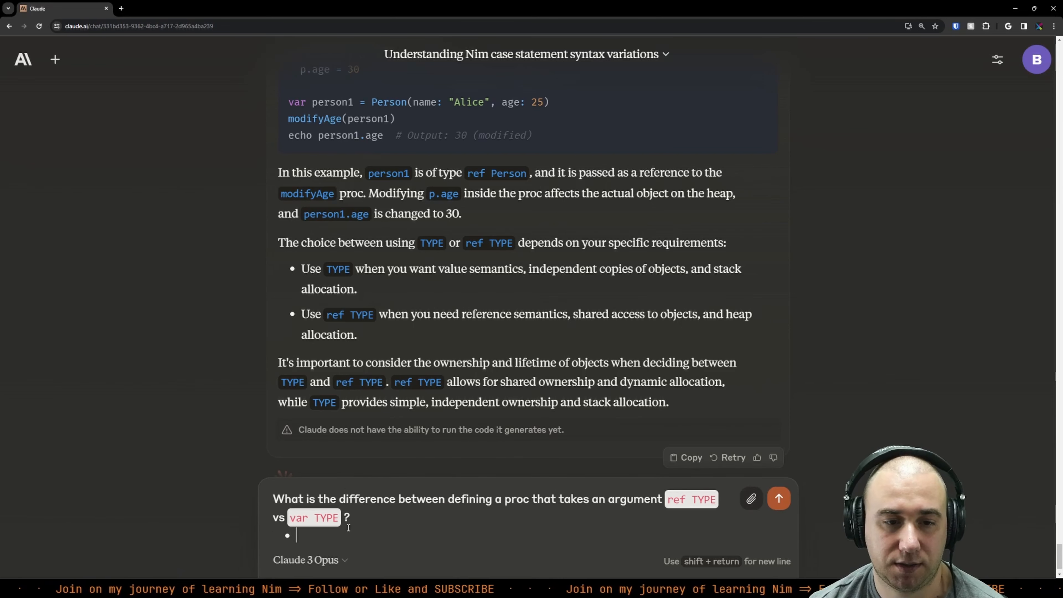
pyautogui.write('`proc doSom')
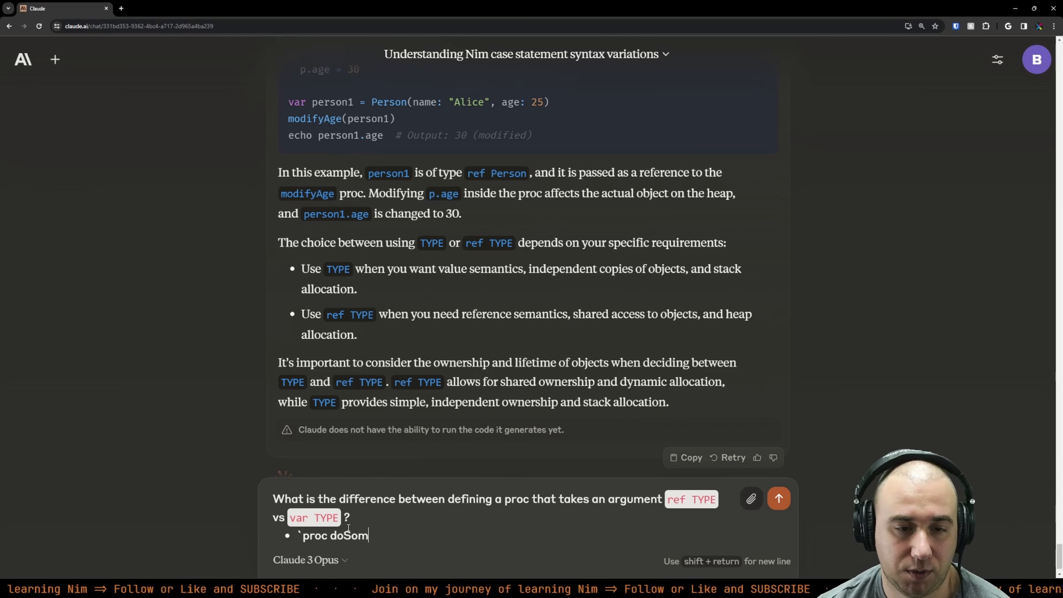
pyautogui.write('ething(')
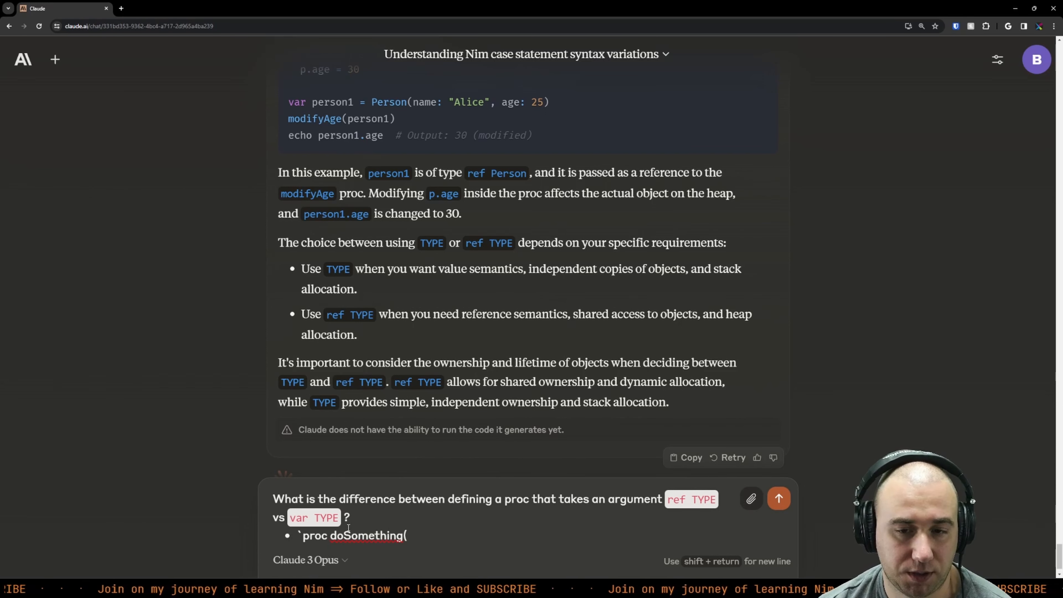
pyautogui.write('a: var Person')
pyautogui.write('age: int')
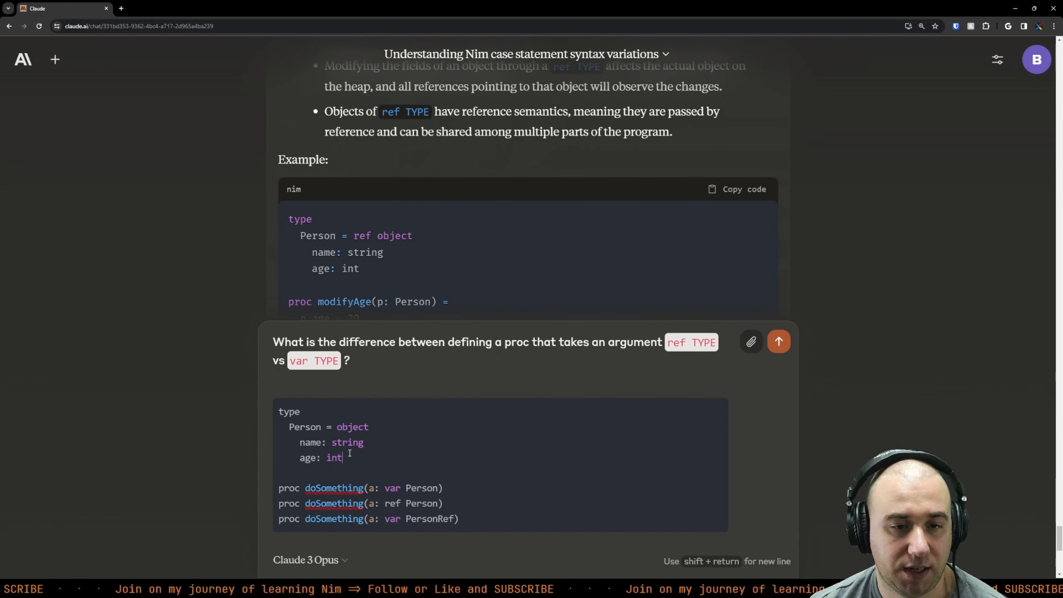
pyautogui.write('PersonRef = ref Person')
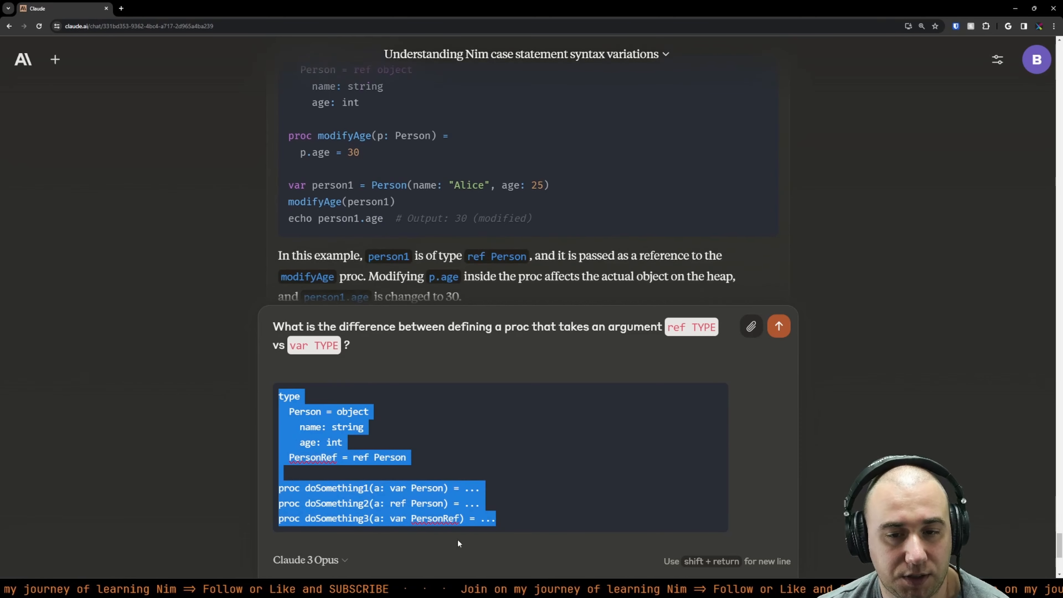
# Step: Send the ref vs var TYPE question and read Claude's analysis of doSomething1 with var Person
pyautogui.click(779, 326)
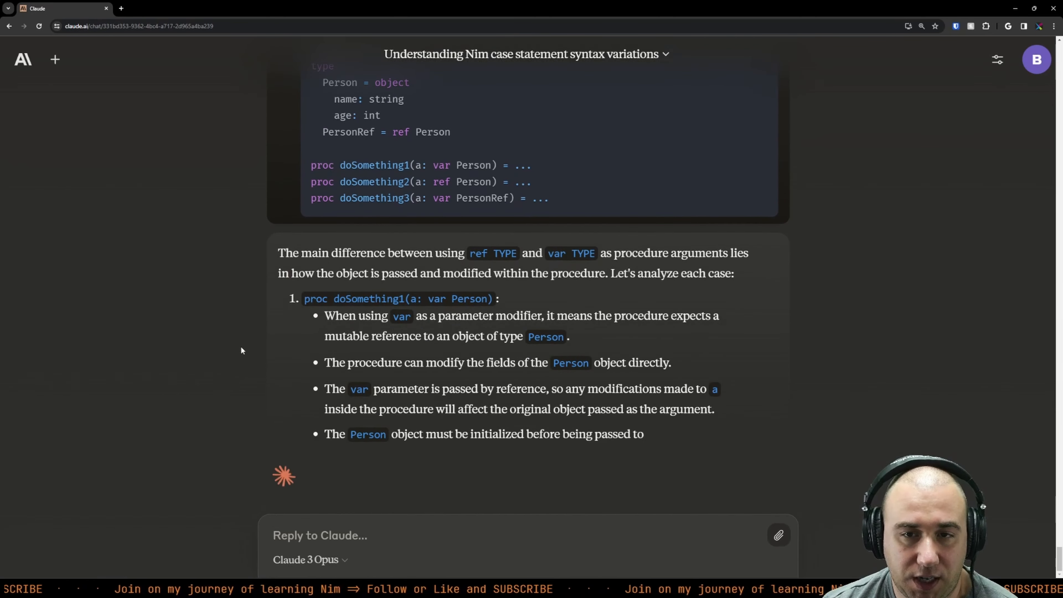
pyautogui.scroll(3)
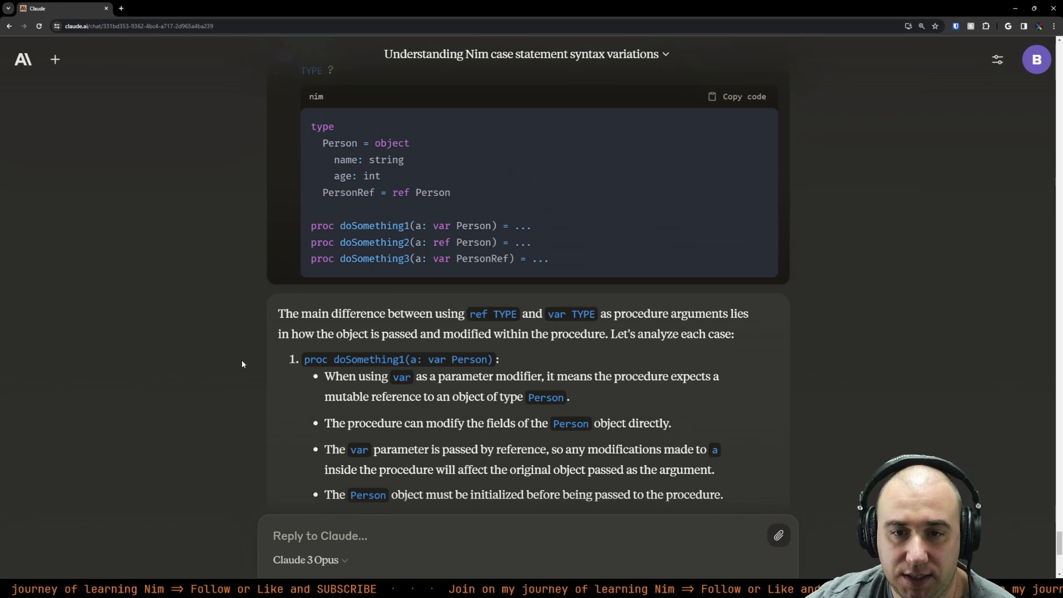
pyautogui.scroll(-3)
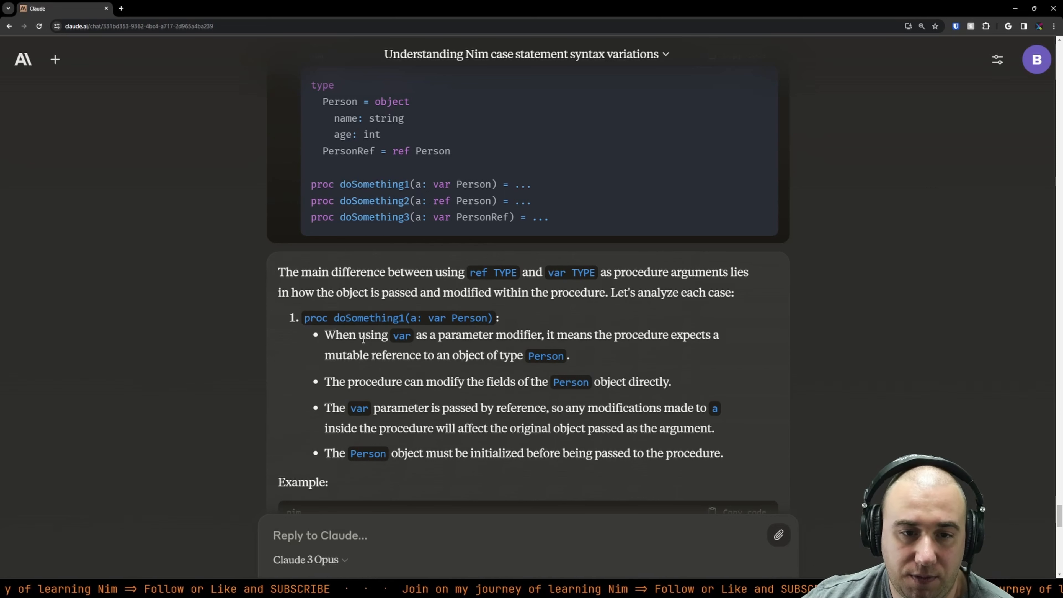
pyautogui.scroll(-3)
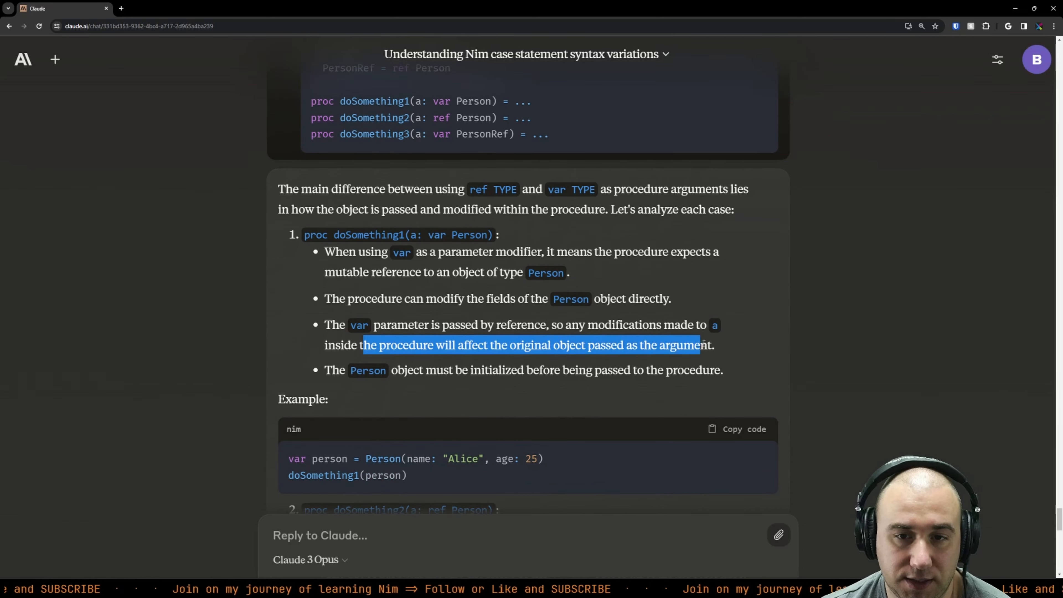
pyautogui.scroll(-3)
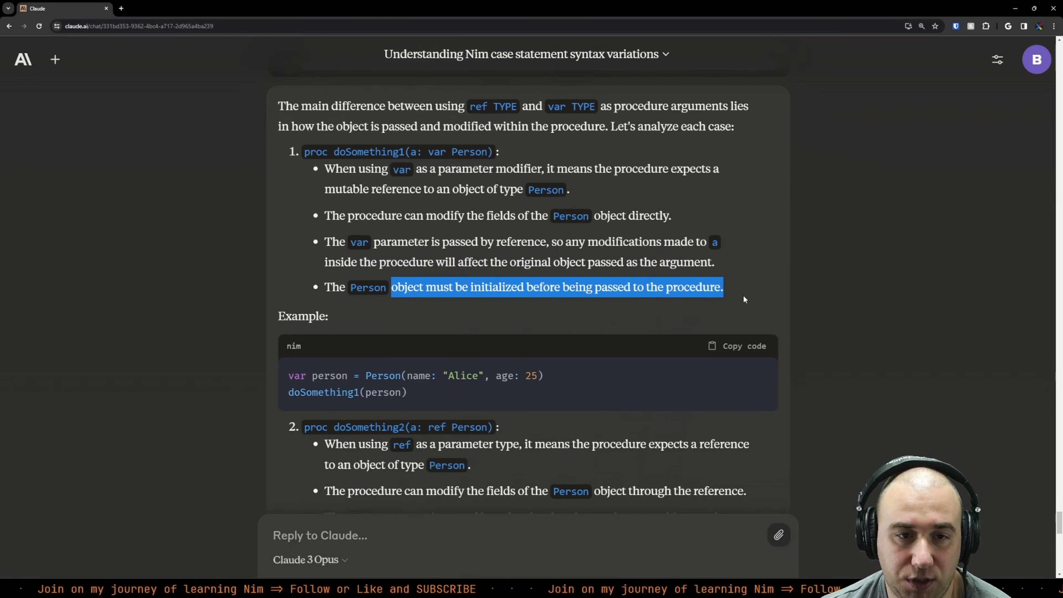
pyautogui.scroll(-3)
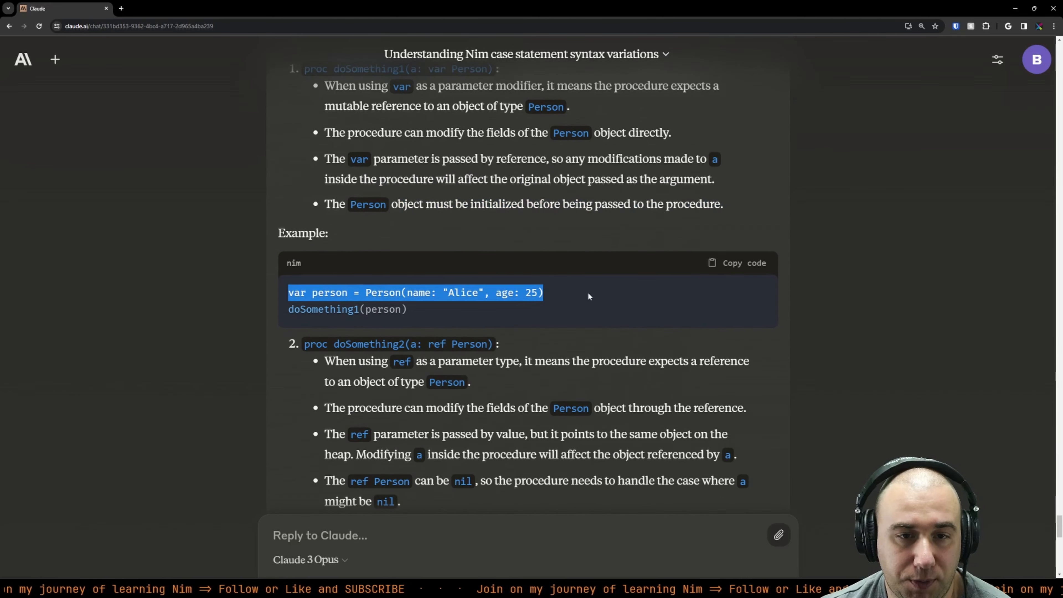
pyautogui.click(371, 306)
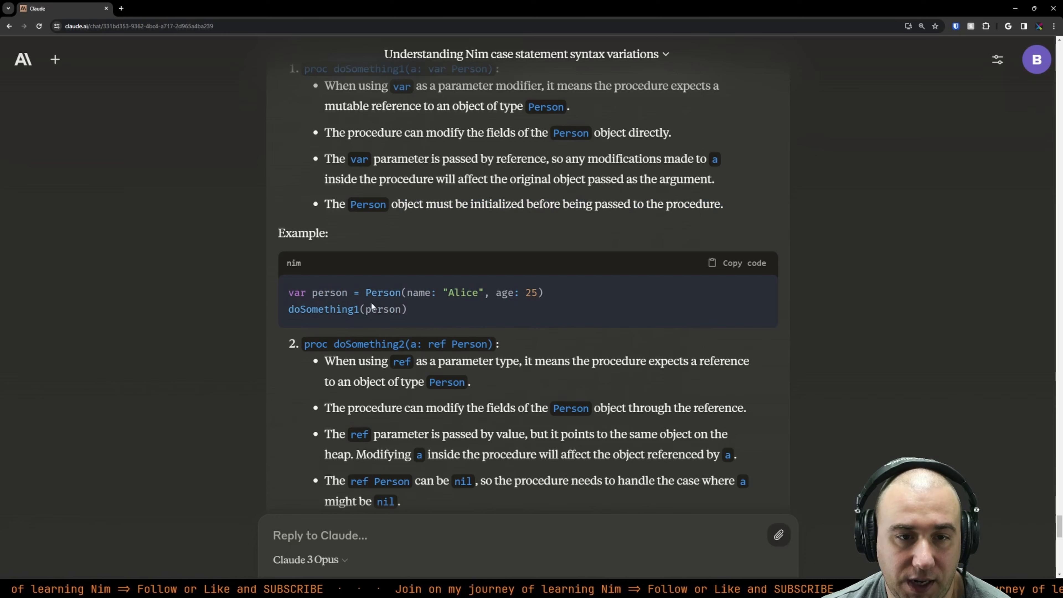
pyautogui.scroll(-3)
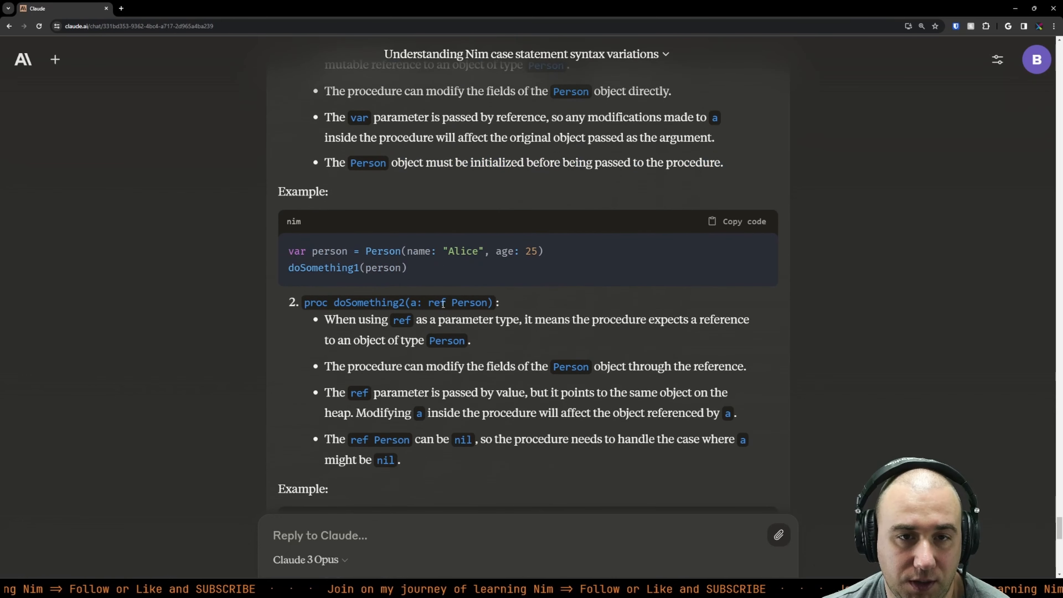
pyautogui.doubleClick(316, 302)
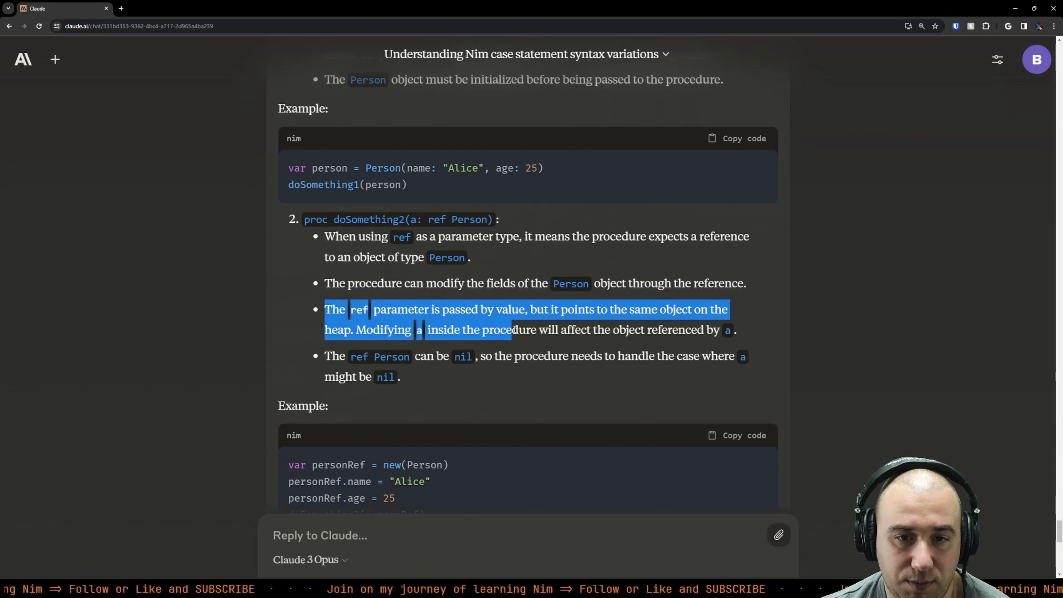
pyautogui.scroll(-3)
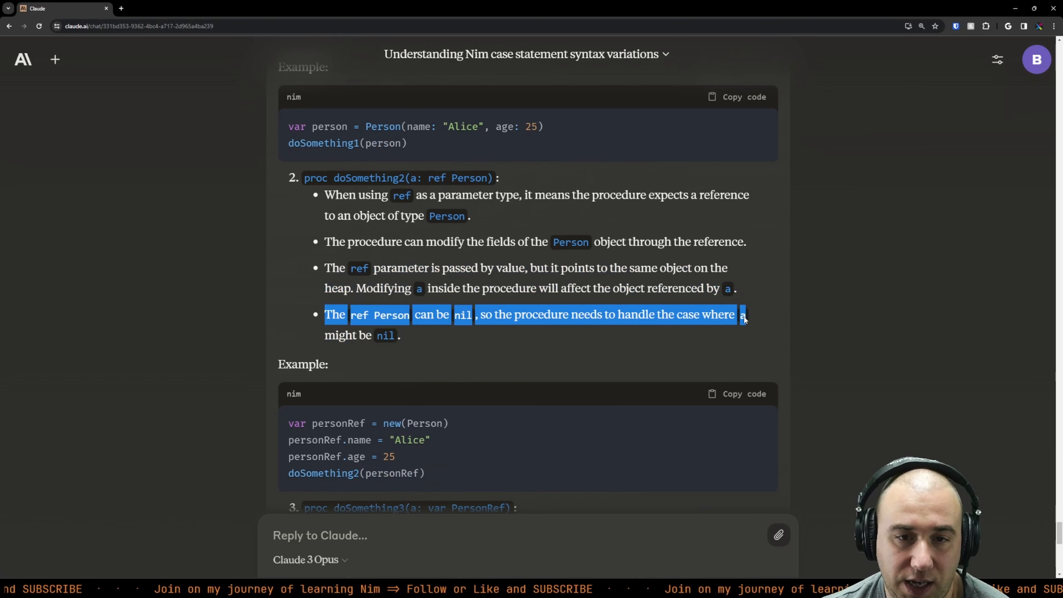
pyautogui.scroll(-3)
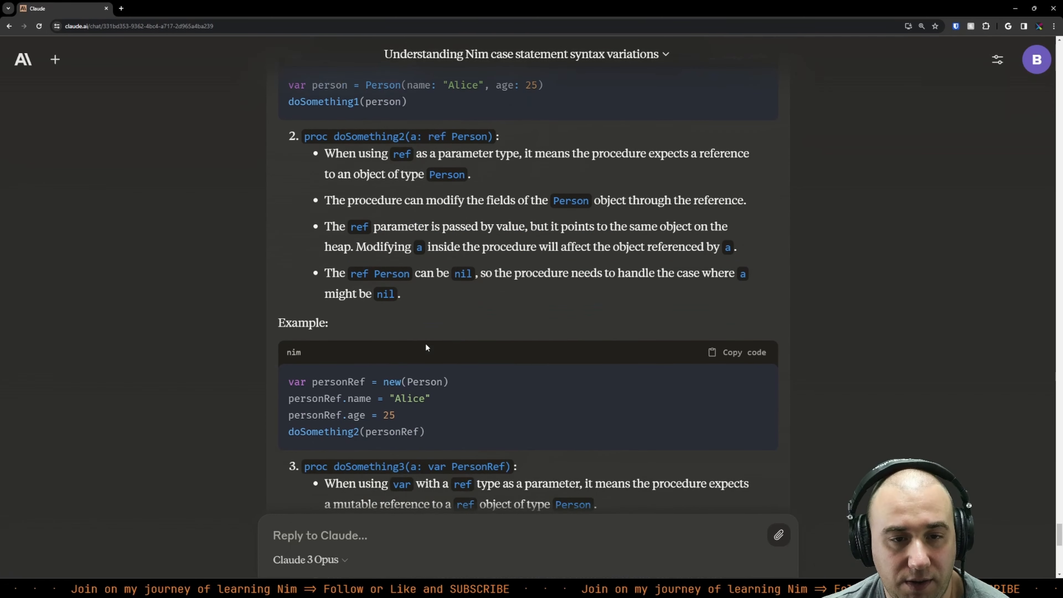
pyautogui.scroll(-3)
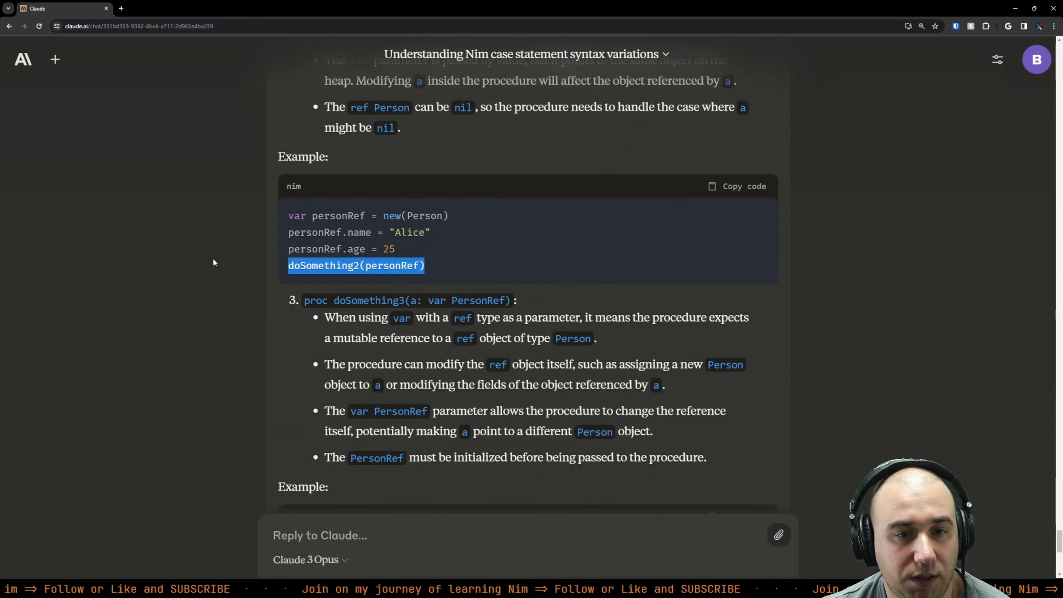
# Step: Read the doSomething3 bullets and the summary of var, ref and var ref TYPE, clearing highlights
pyautogui.click(213, 263)
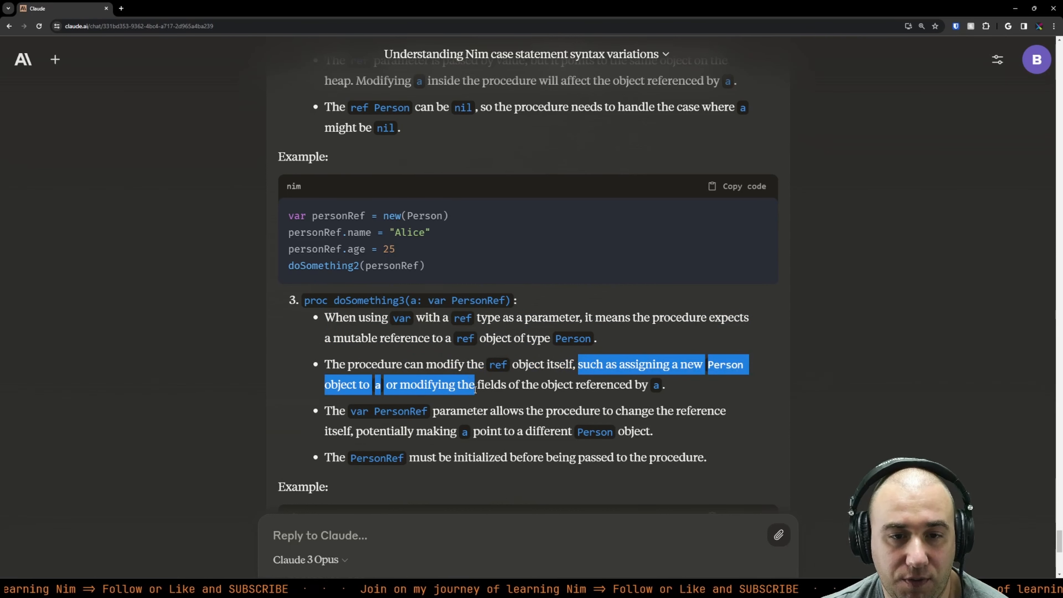
pyautogui.click(683, 392)
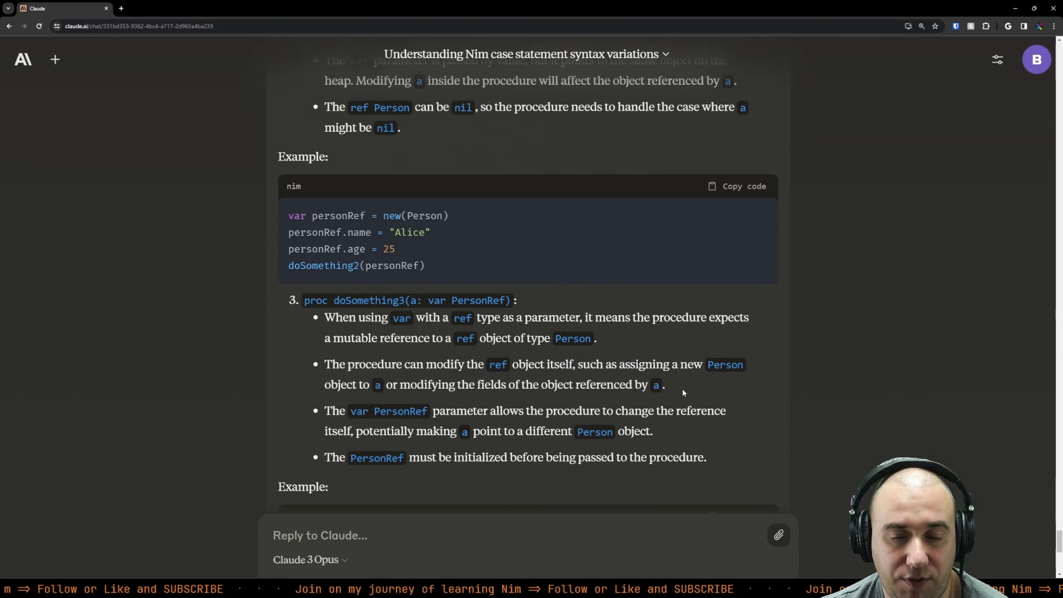
pyautogui.scroll(-3)
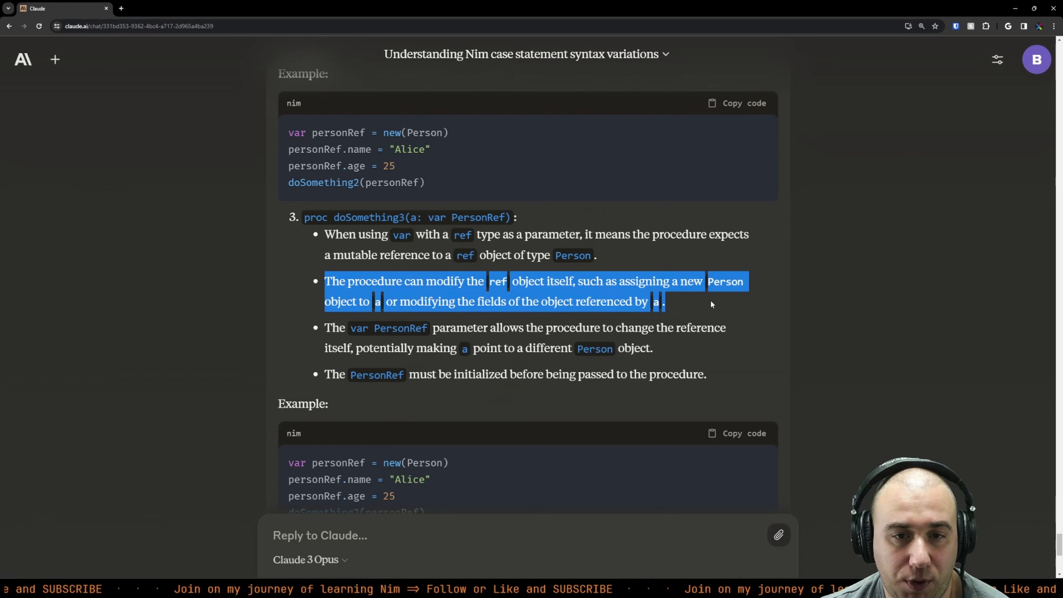
pyautogui.click(710, 305)
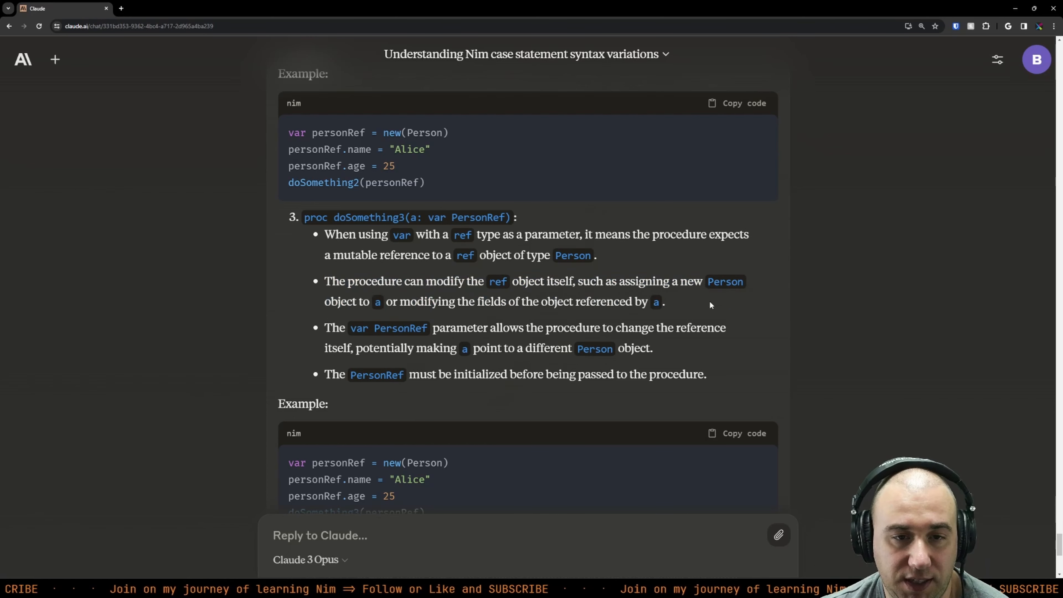
pyautogui.moveTo(332, 330)
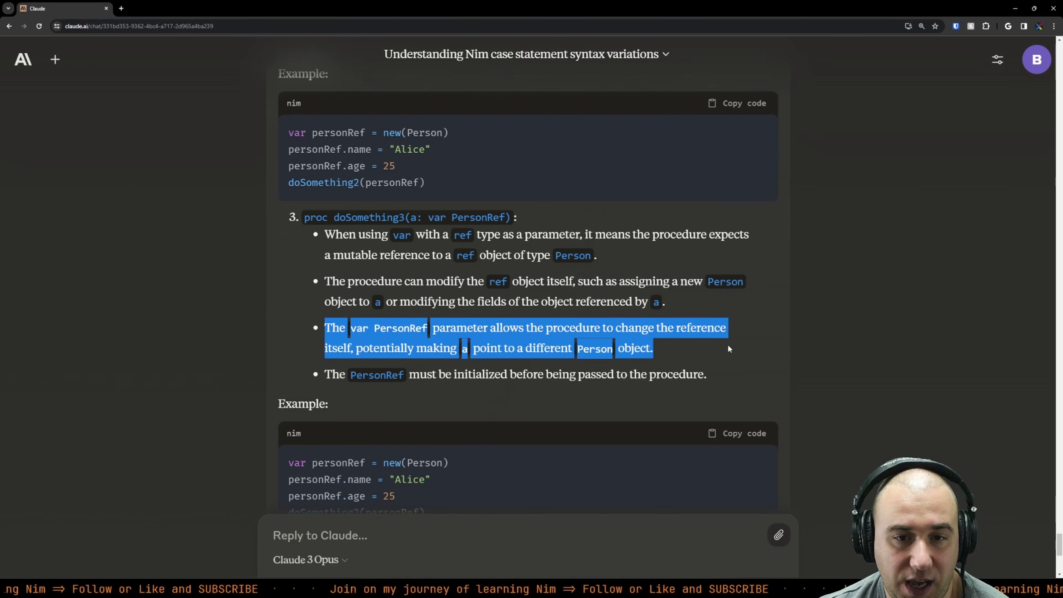
pyautogui.scroll(-3)
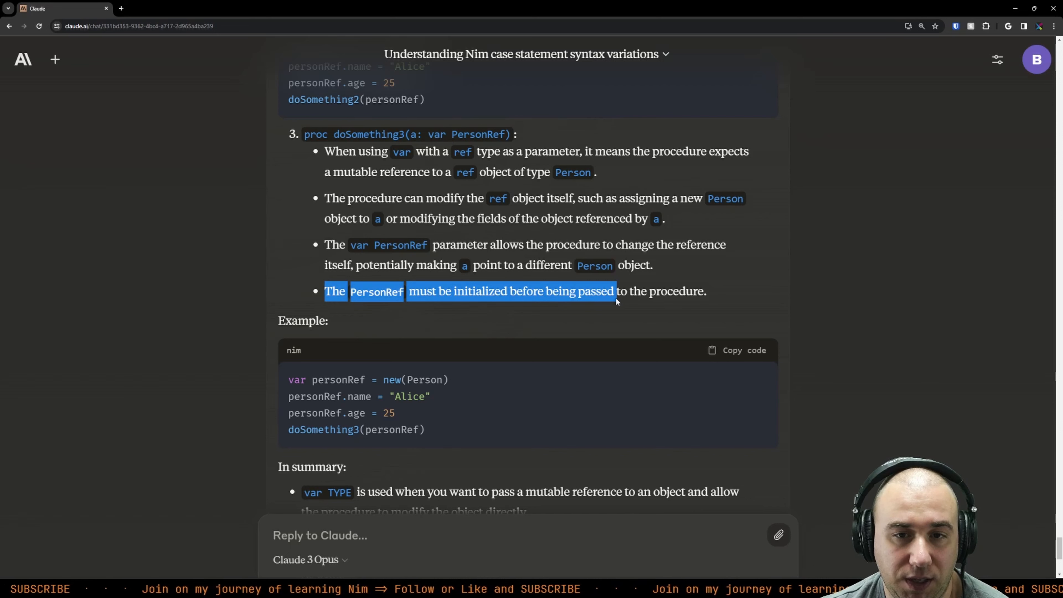
pyautogui.scroll(-3)
pyautogui.write('How')
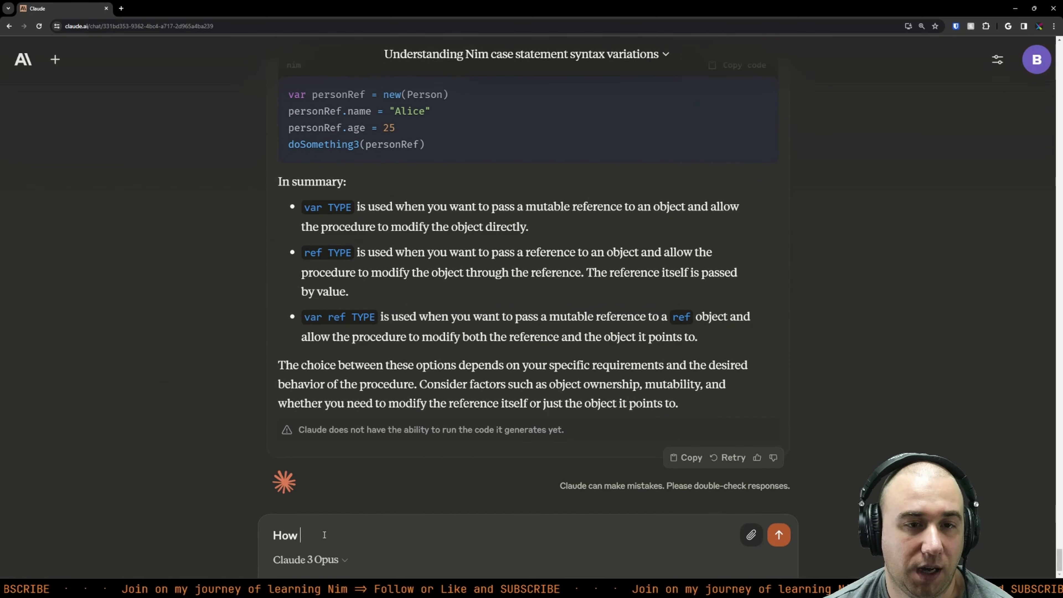
# Step: Ask Claude whether var TYPE points to the object on the heap and modifies it in place
pyautogui.write('does the var TYPE actua')
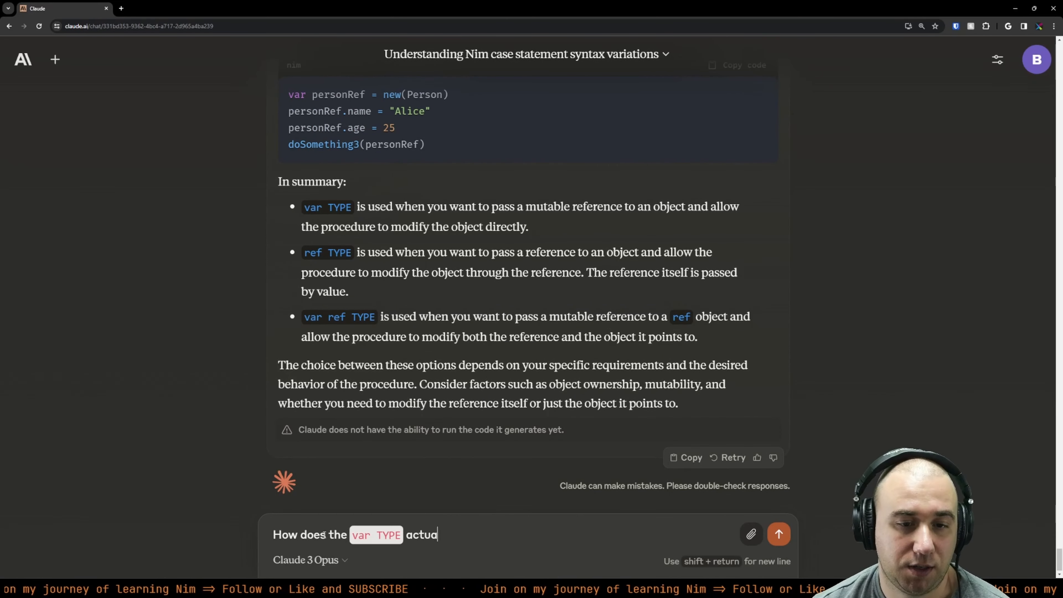
pyautogui.write('lly modify the value of')
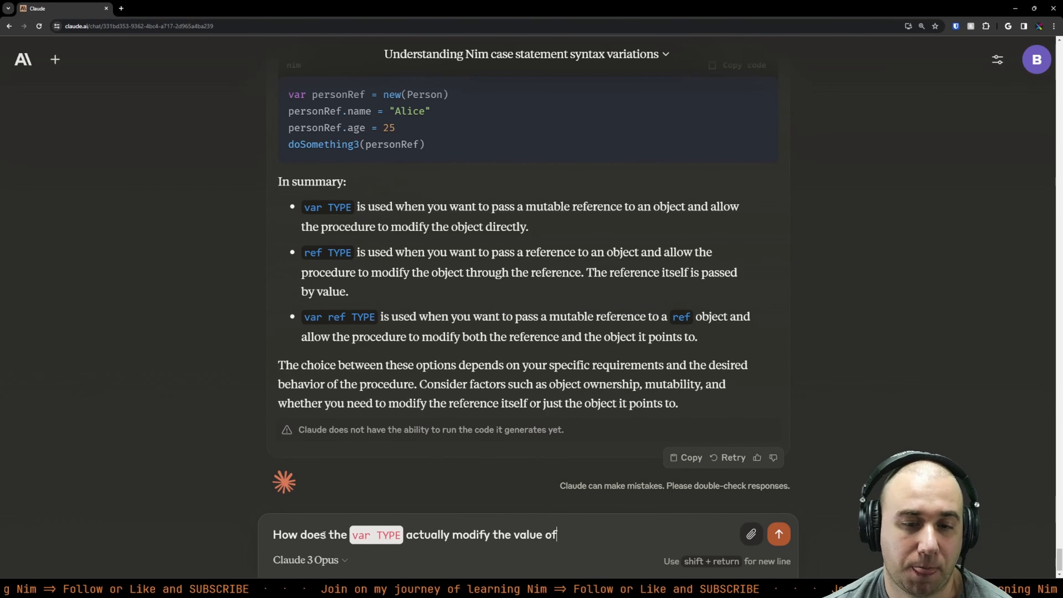
pyautogui.write('the object? Does it points to t')
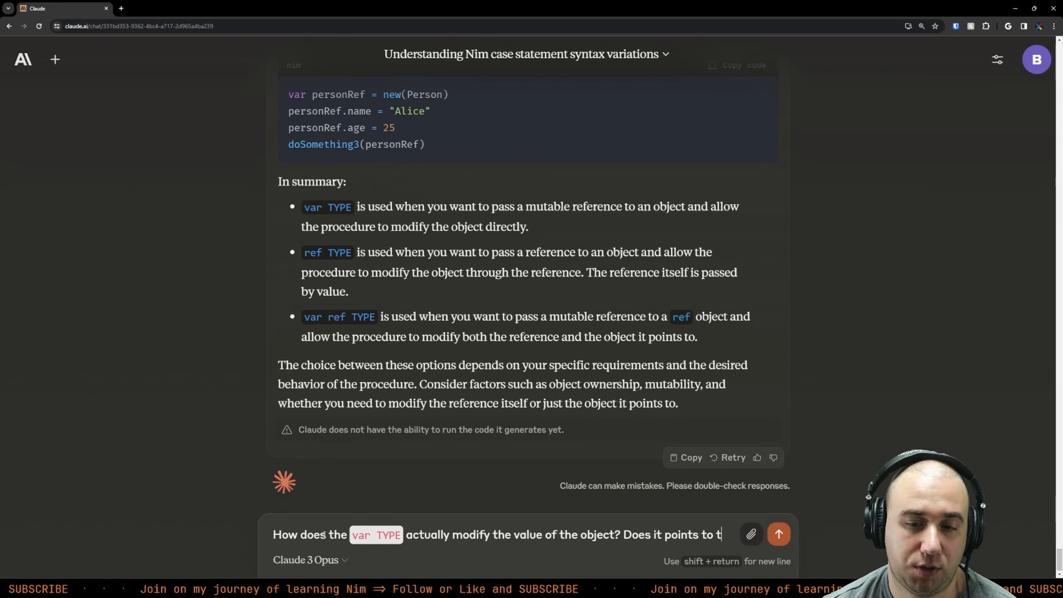
pyautogui.write('the object on the heap and allows for')
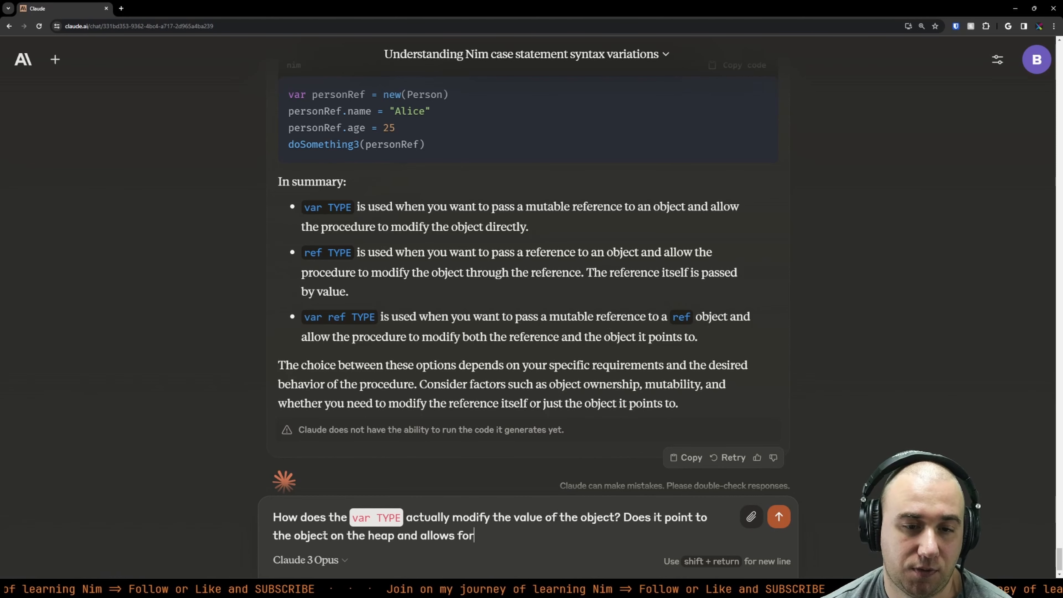
pyautogui.write('modifying it in-pla')
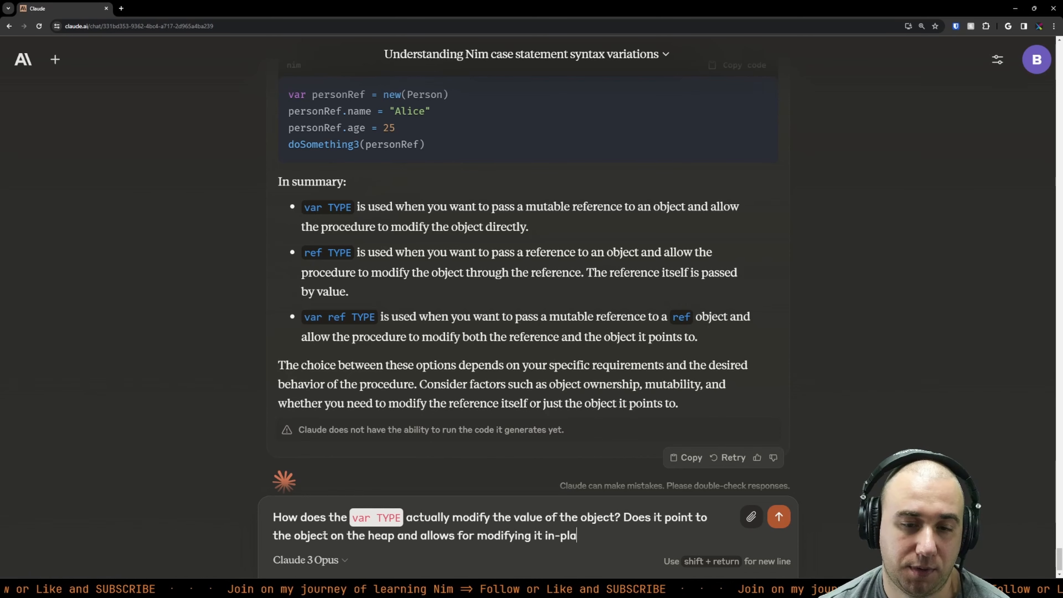
pyautogui.click(778, 517)
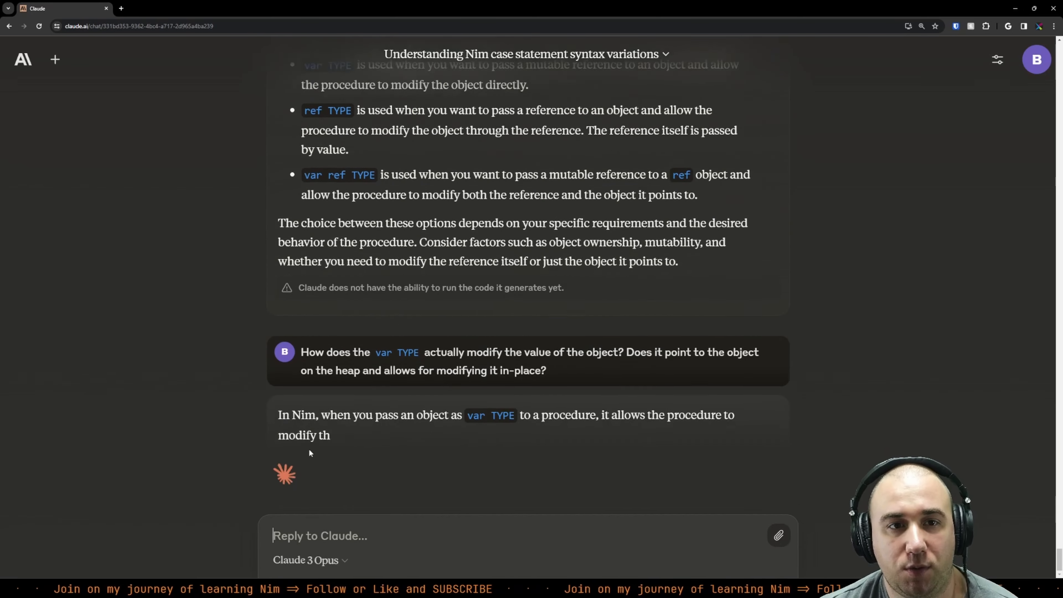
# Step: Read Claude's explanation that var TYPE passes a reference to the stack object
pyautogui.scroll(3)
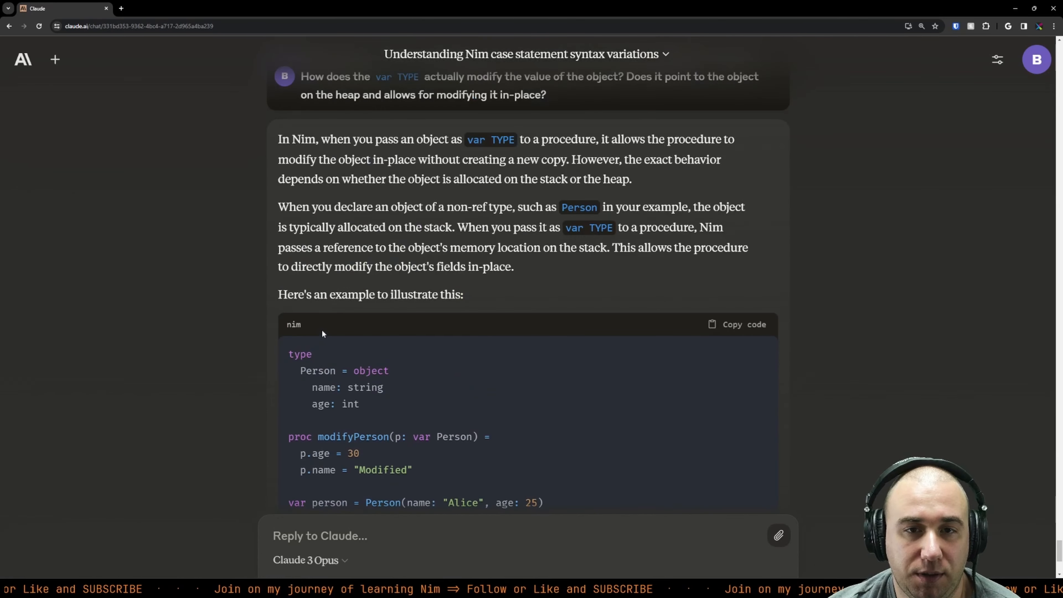
pyautogui.scroll(3)
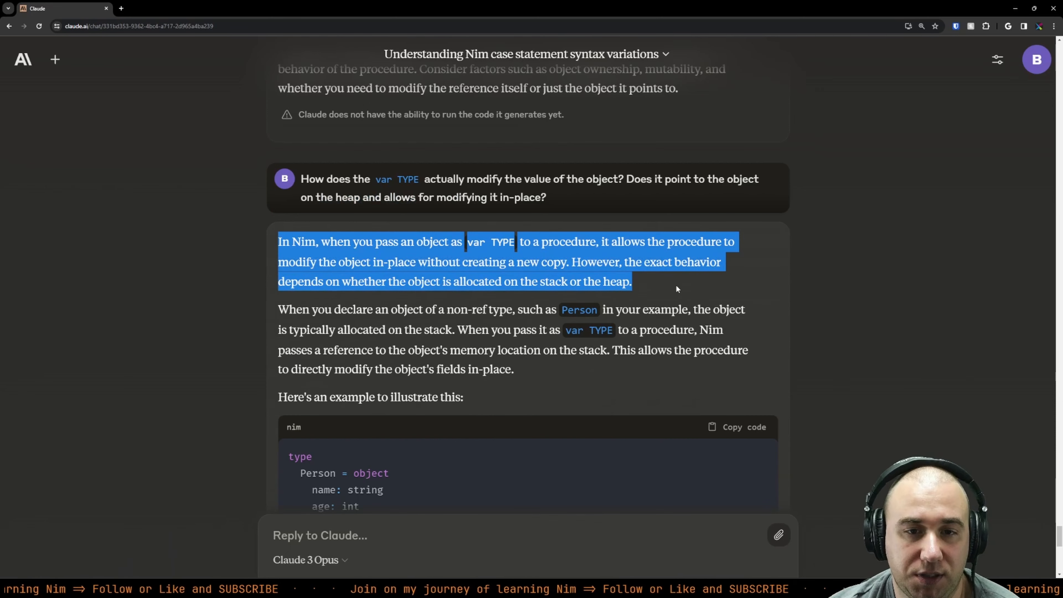
pyautogui.scroll(-3)
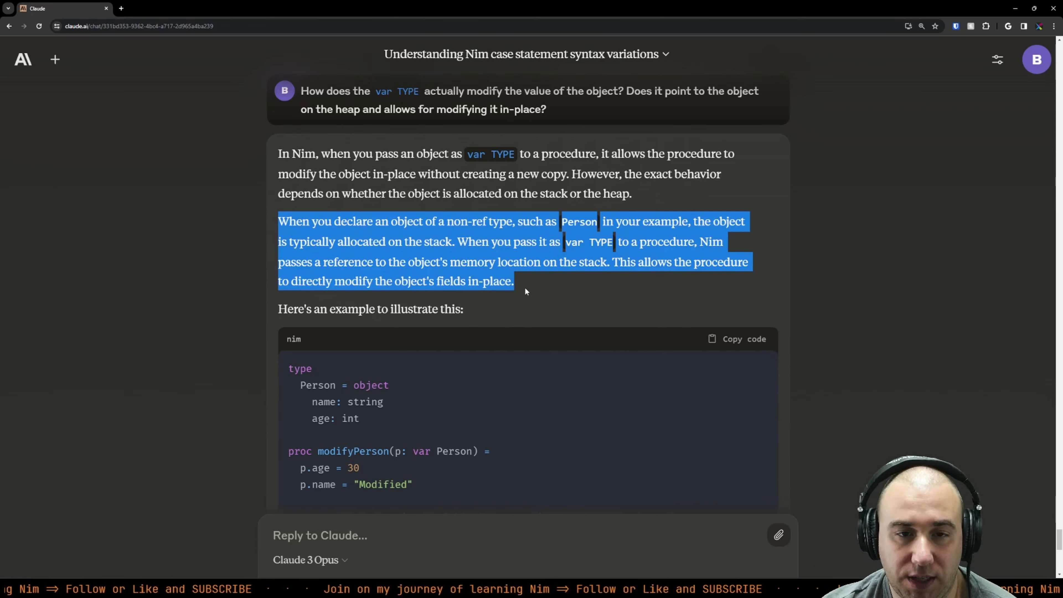
pyautogui.scroll(-3)
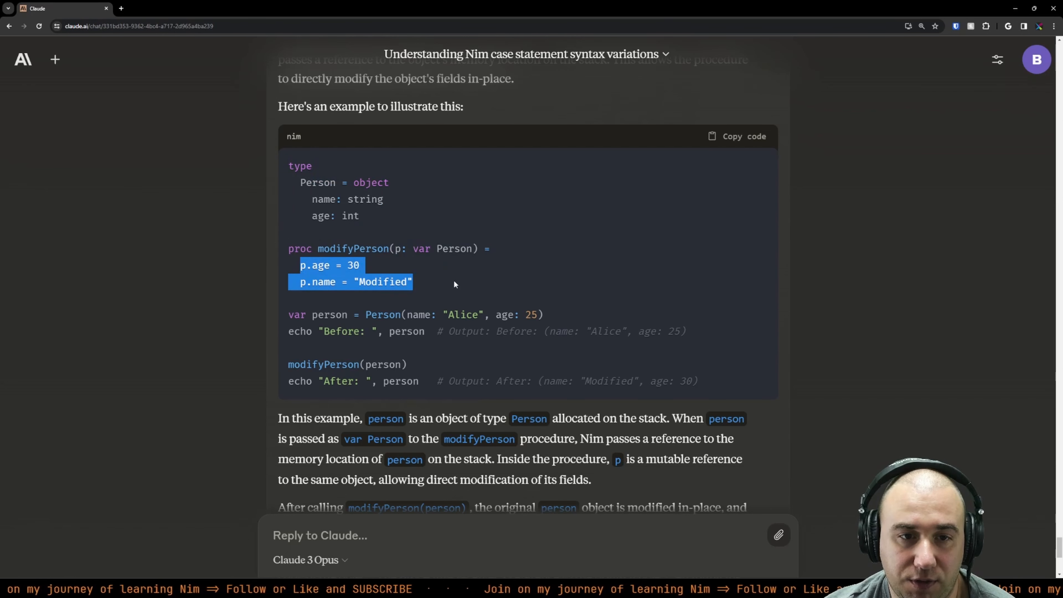
pyautogui.scroll(-3)
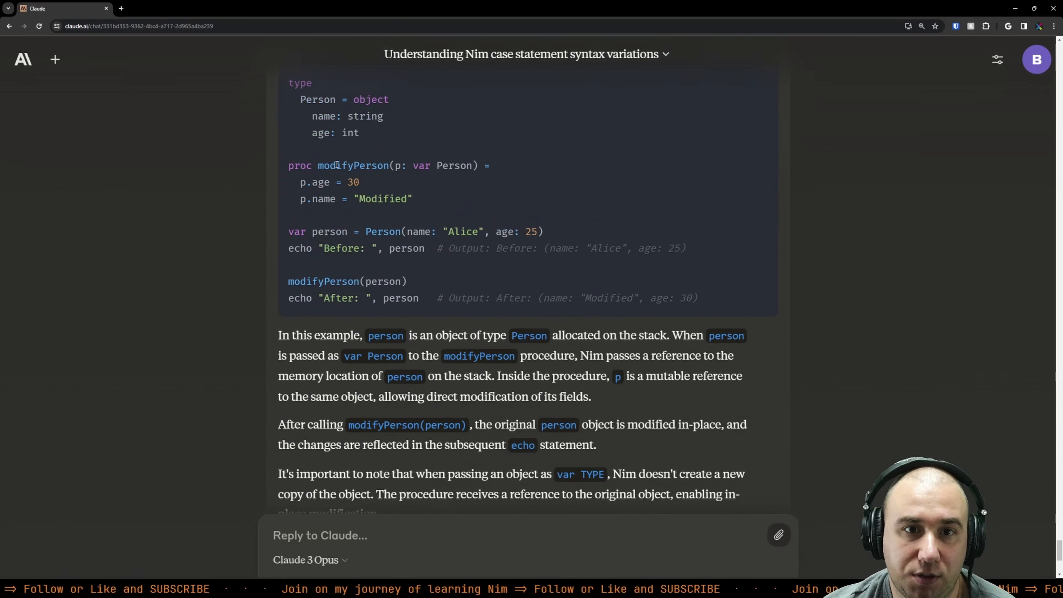
pyautogui.scroll(3)
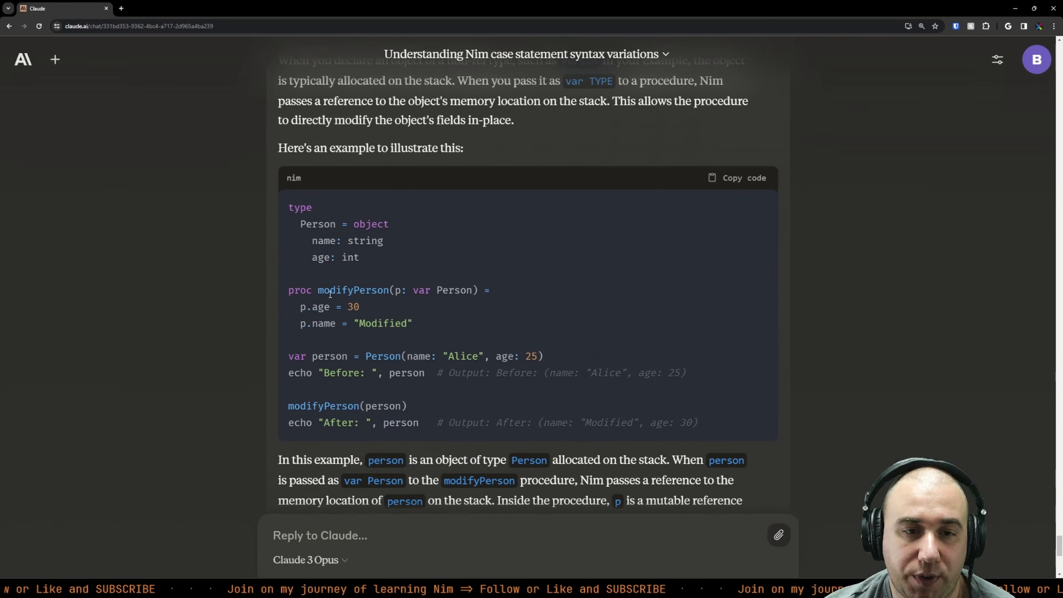
# Step: Highlight the modifyPerson declaration, the p in p.age and the whole modifyPerson procedure
pyautogui.tripleClick(353, 290)
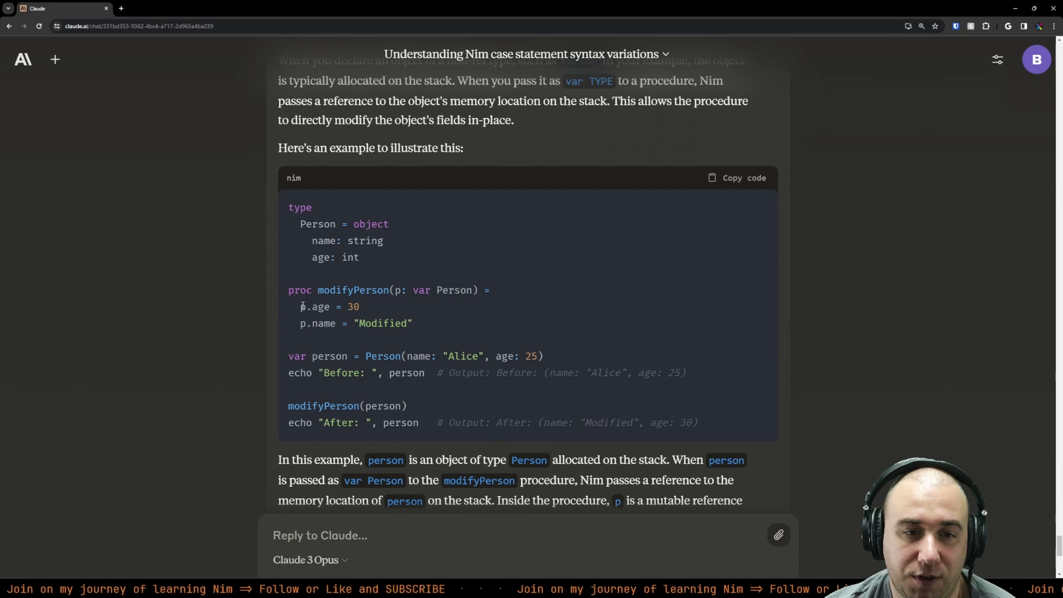
pyautogui.doubleClick(356, 324)
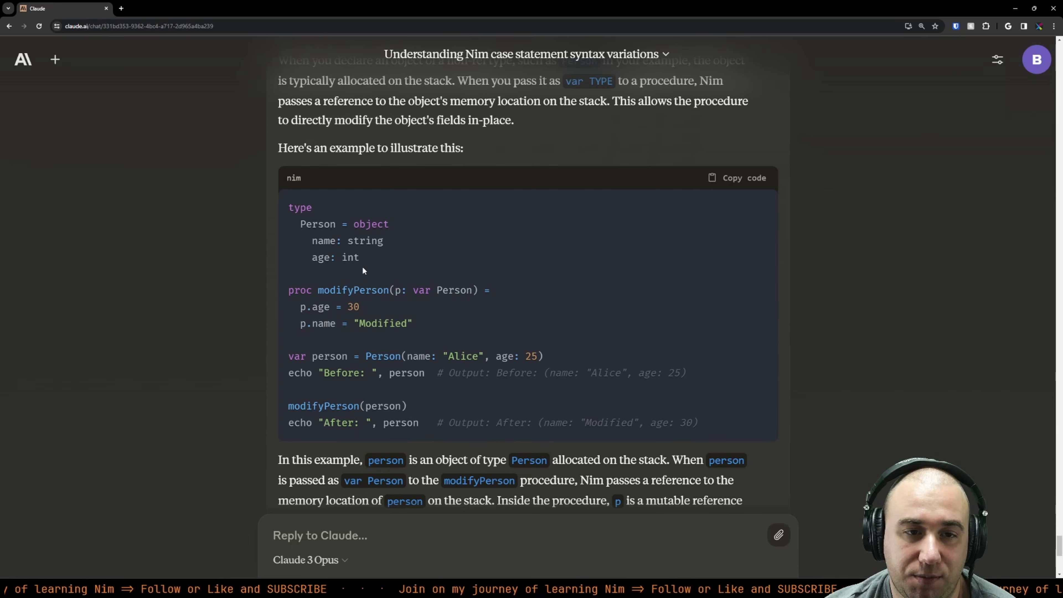
pyautogui.scroll(-3)
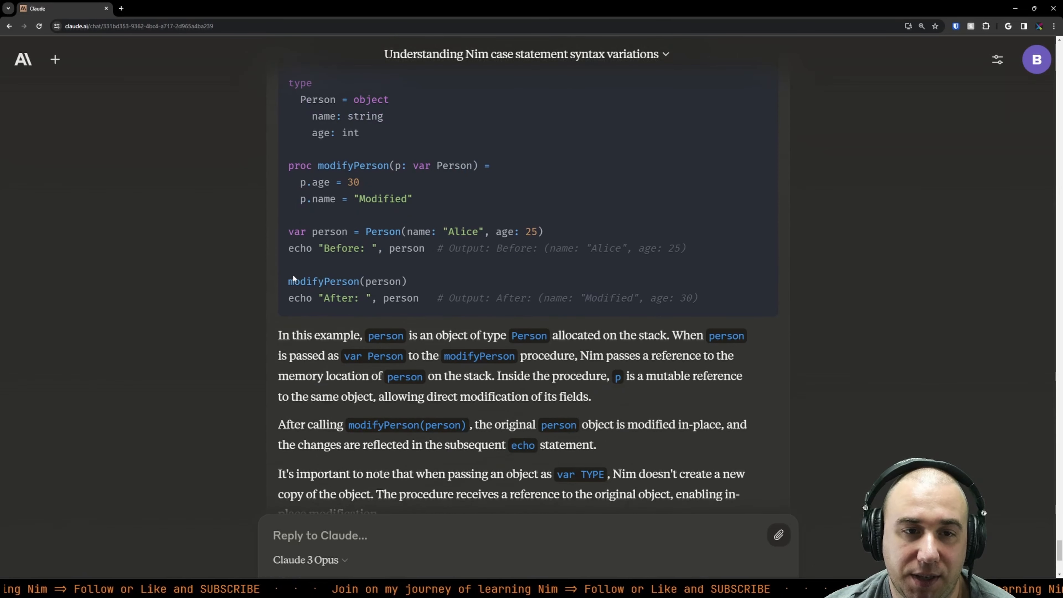
pyautogui.moveTo(287, 166); pyautogui.dragTo(412, 199)
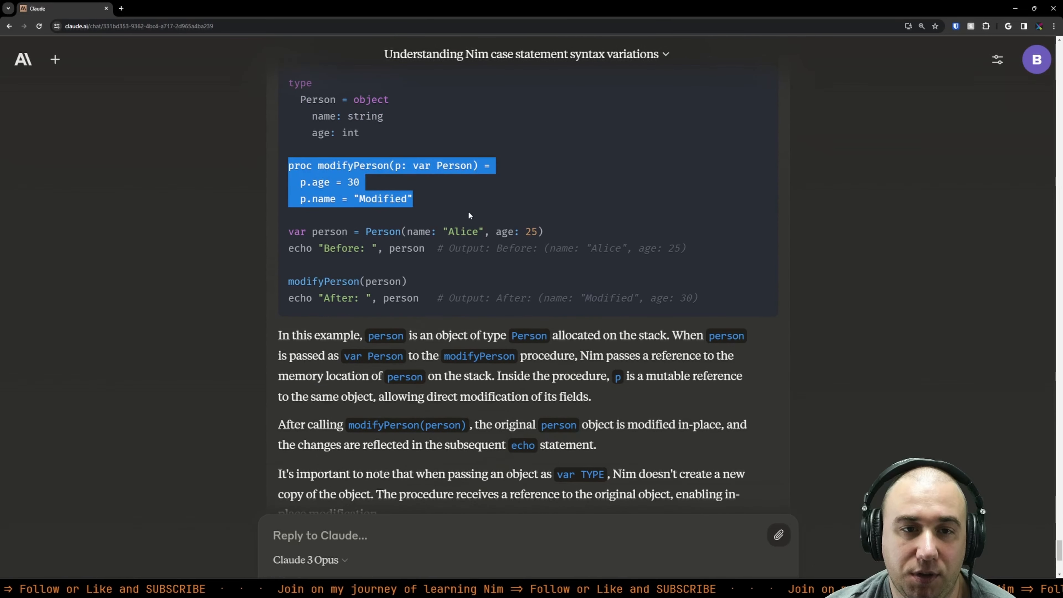
pyautogui.scroll(-3)
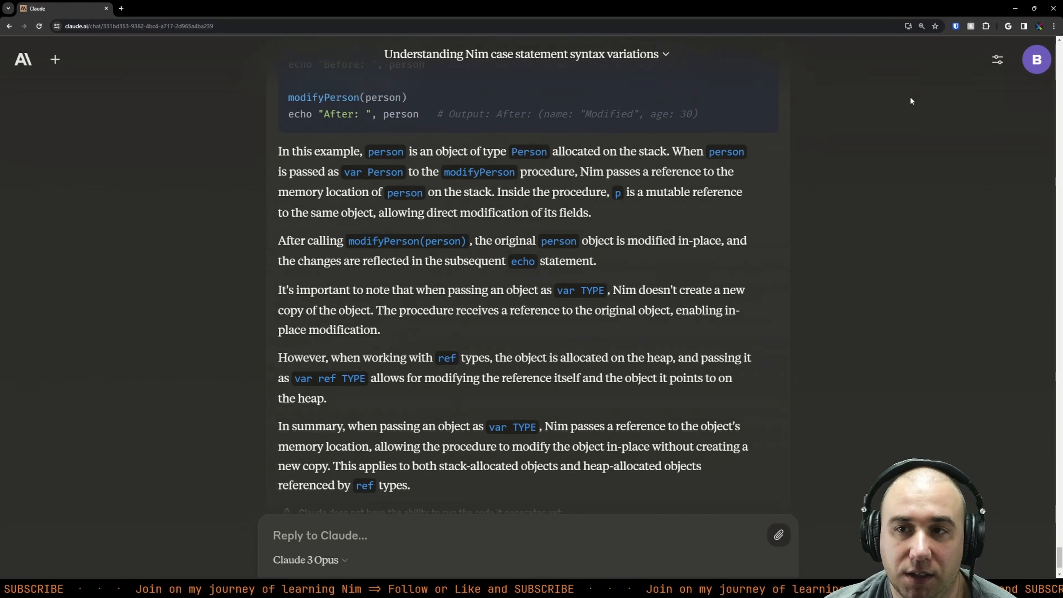
pyautogui.scroll(-3)
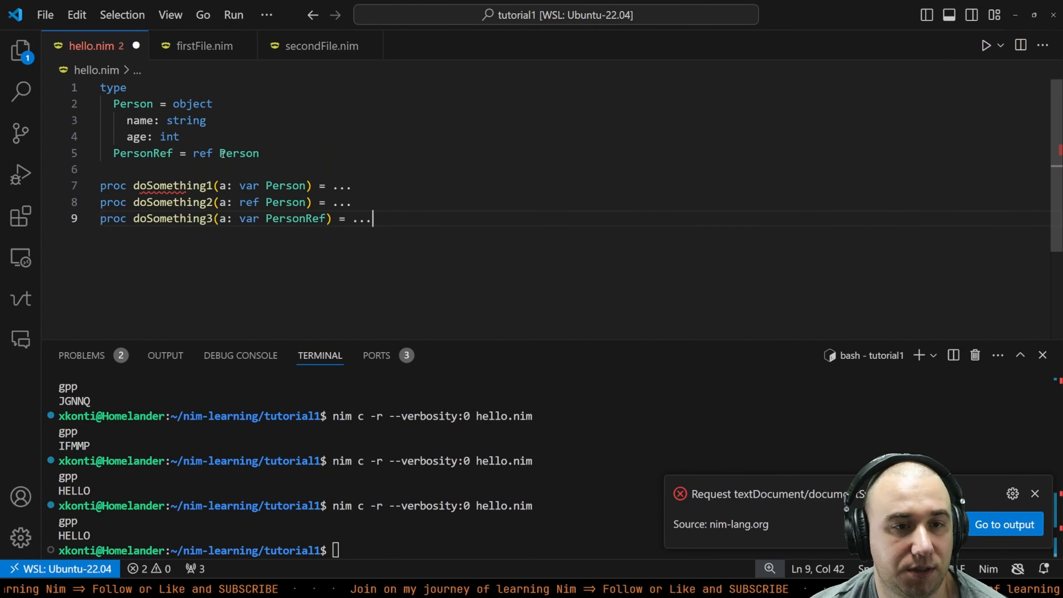
# Step: Make doSomething1 increment a.age, declare var person and call doSomething1 with echo person
pyautogui.click(224, 169)
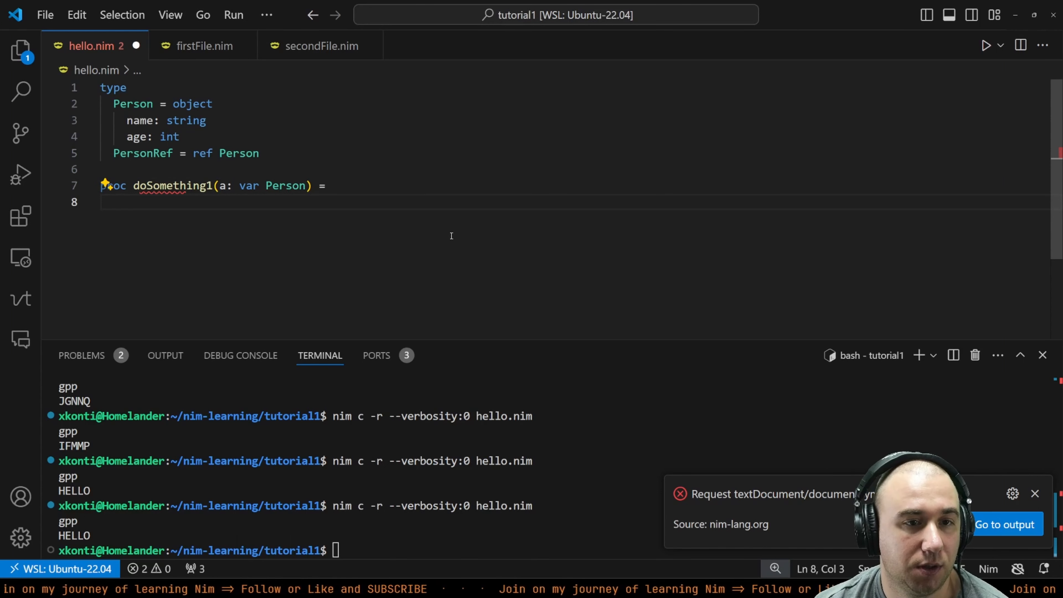
pyautogui.write('a.age')
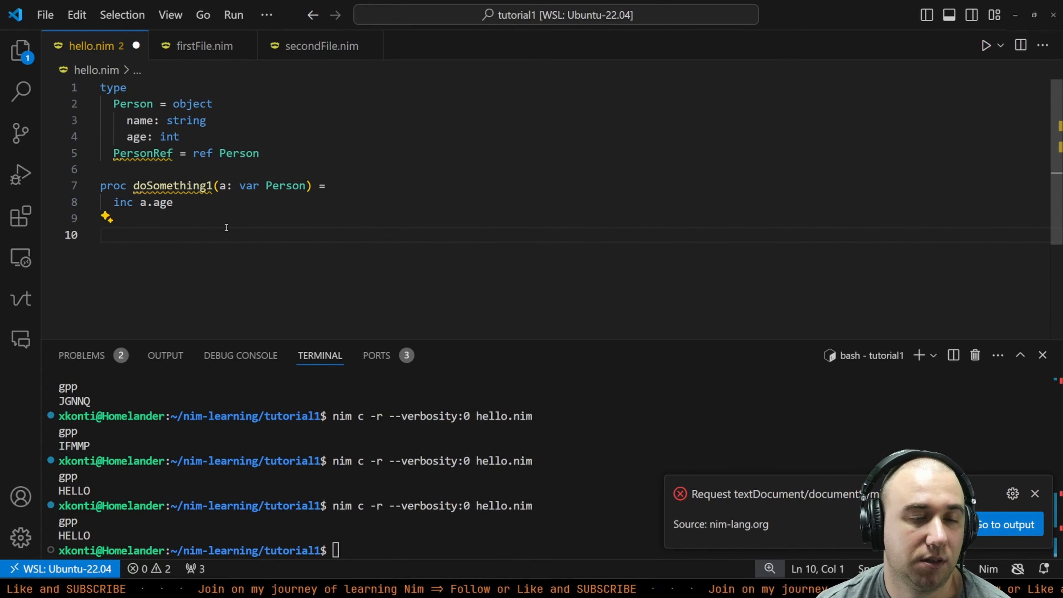
pyautogui.write('var person = Person(name: "Ben", age: 100')
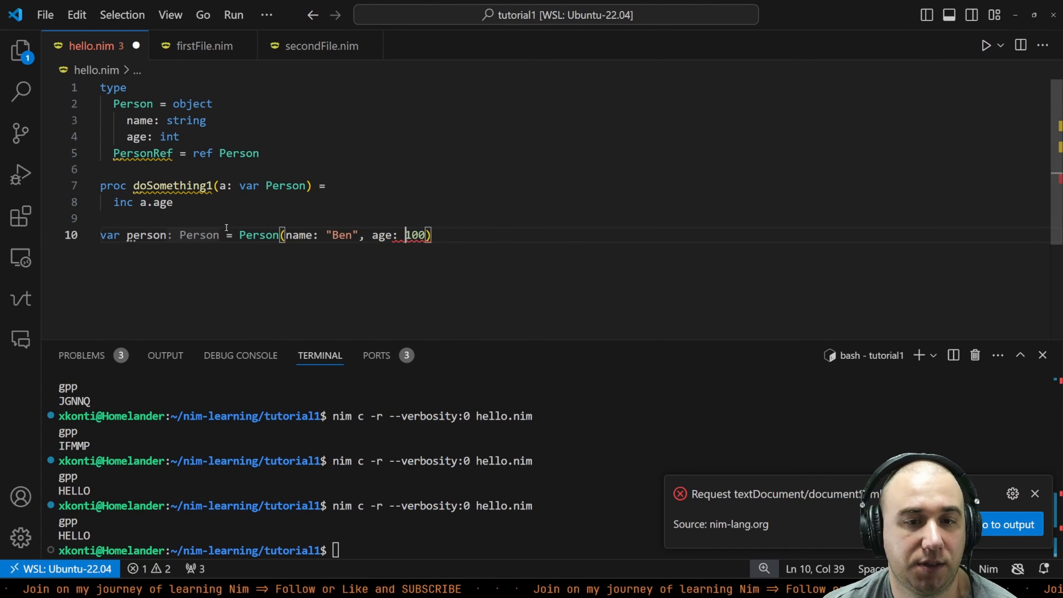
pyautogui.write('doSomething1')
pyautogui.write('echo person')
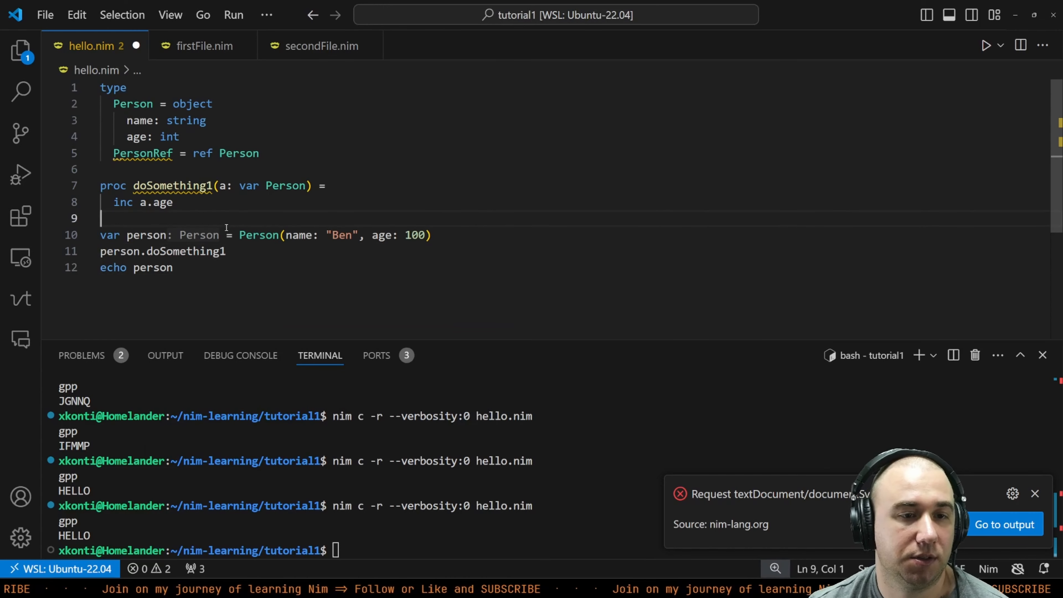
# Step: Save and rerun hello.nim printing age 101, then begin a Claude question about PersonRef
pyautogui.press('ctrl+s')
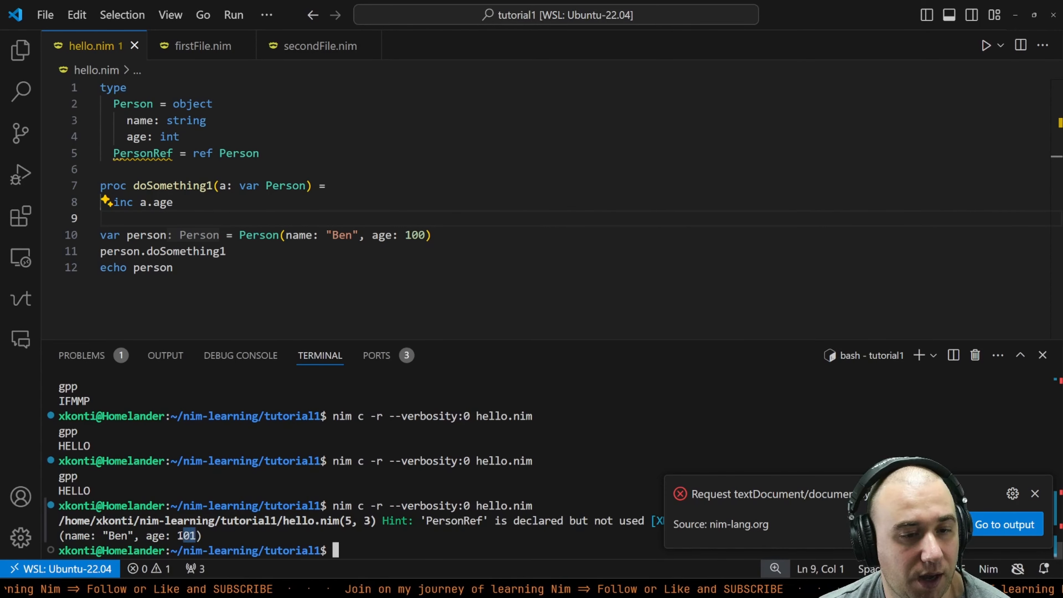
pyautogui.click(205, 120)
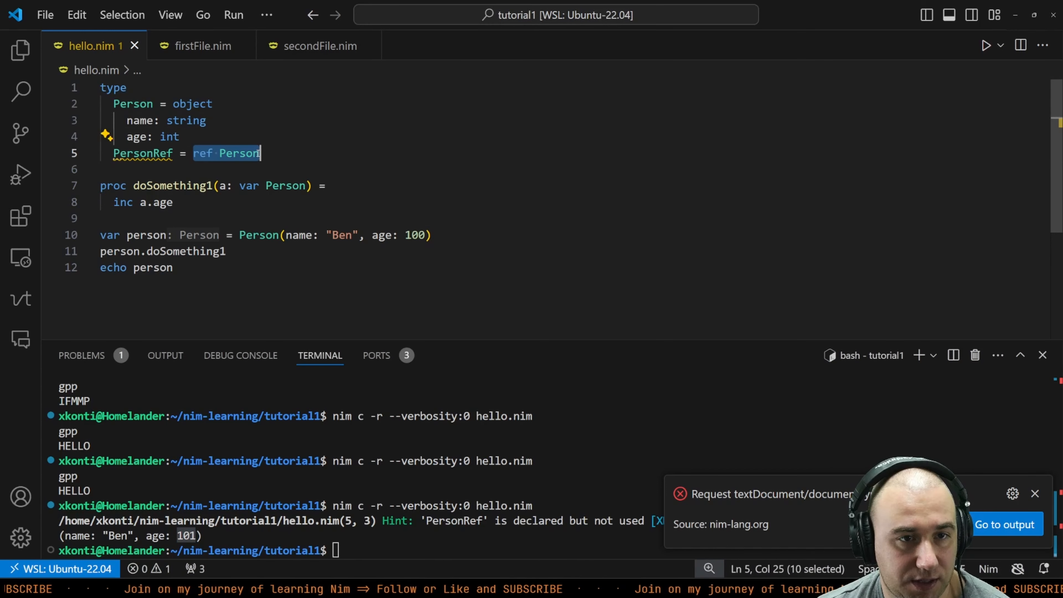
pyautogui.write('PersonRef')
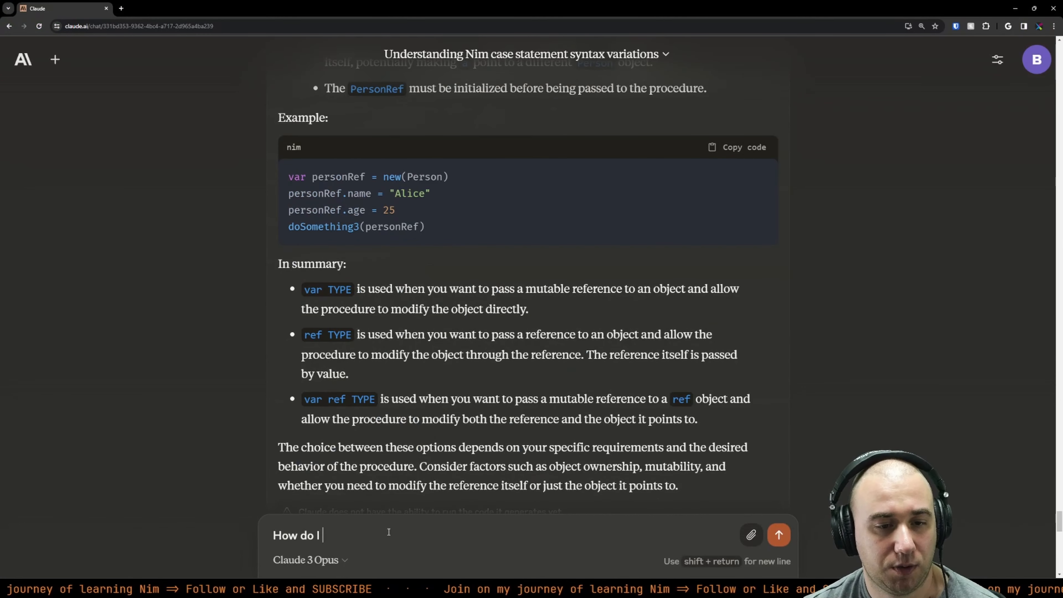
# Step: Ask Claude how to echo the object behind a PersonRef instance and read the [] dereference answer
pyautogui.write('take an instance of `PersonR')
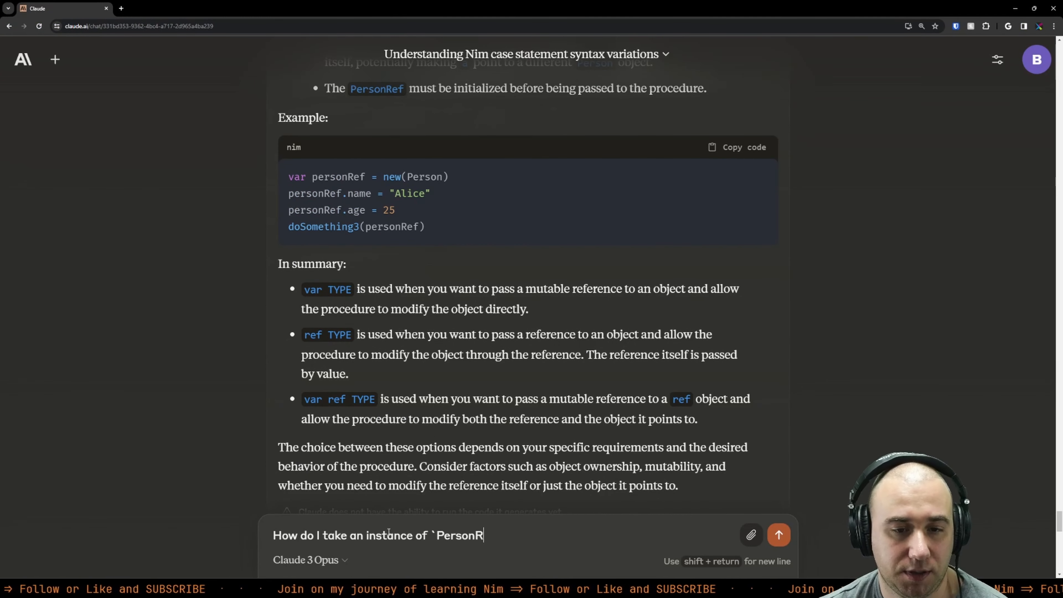
pyautogui.write('ef` and print (`echo)')
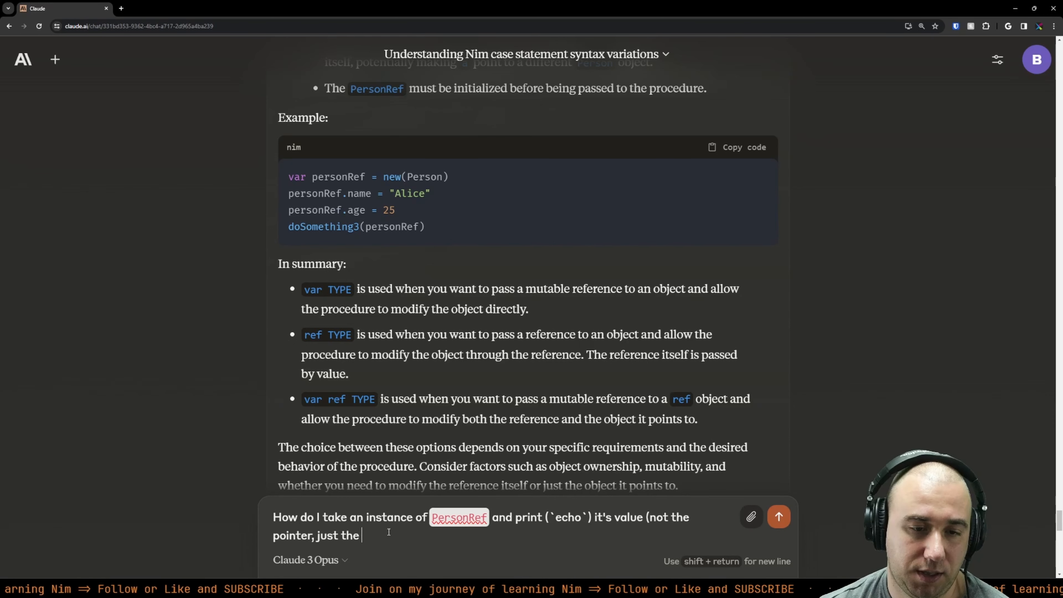
pyautogui.click(778, 517)
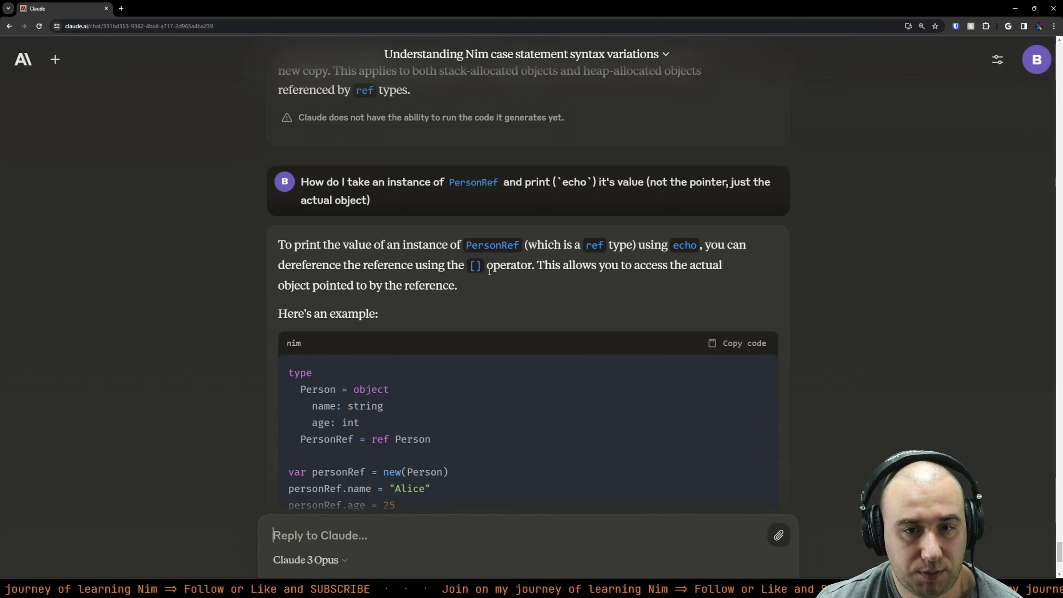
pyautogui.moveTo(484, 293)
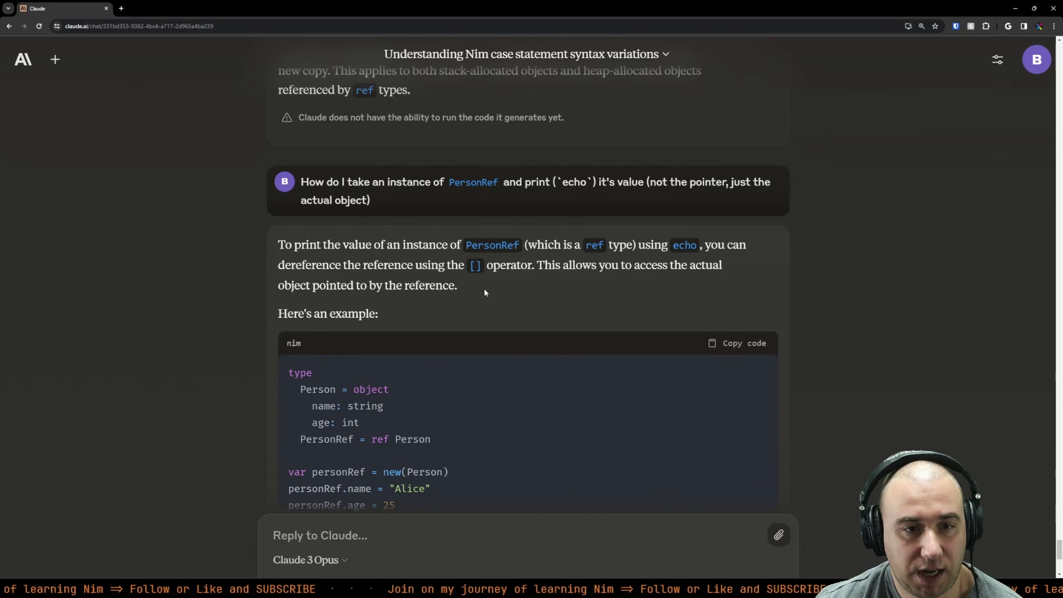
pyautogui.scroll(-3)
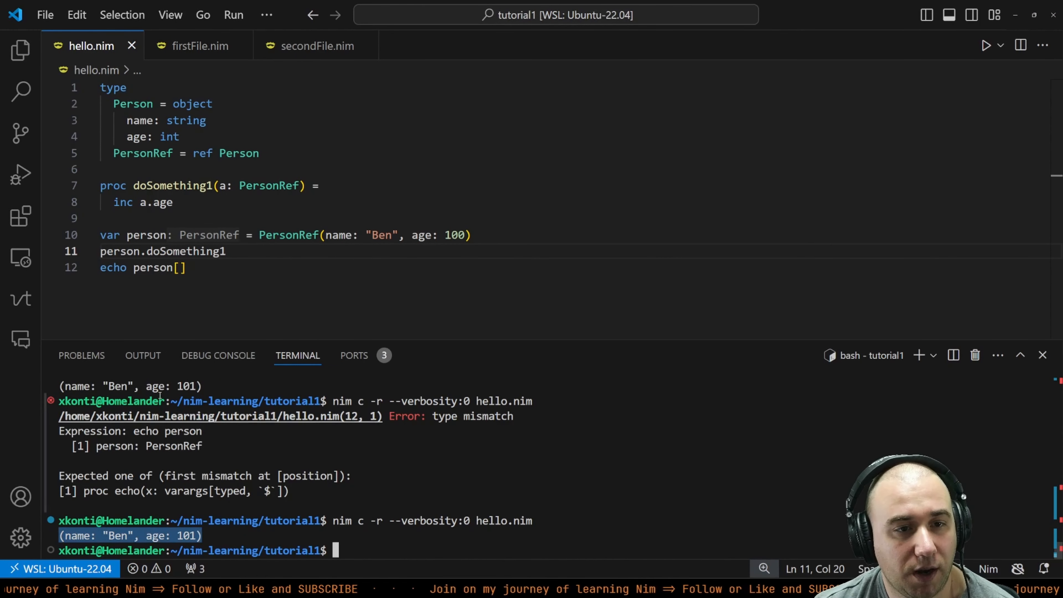
# Step: Draft a PersonRef reassignment in doSomething1, then restore the original 'inc a.age' body
pyautogui.click(318, 185)
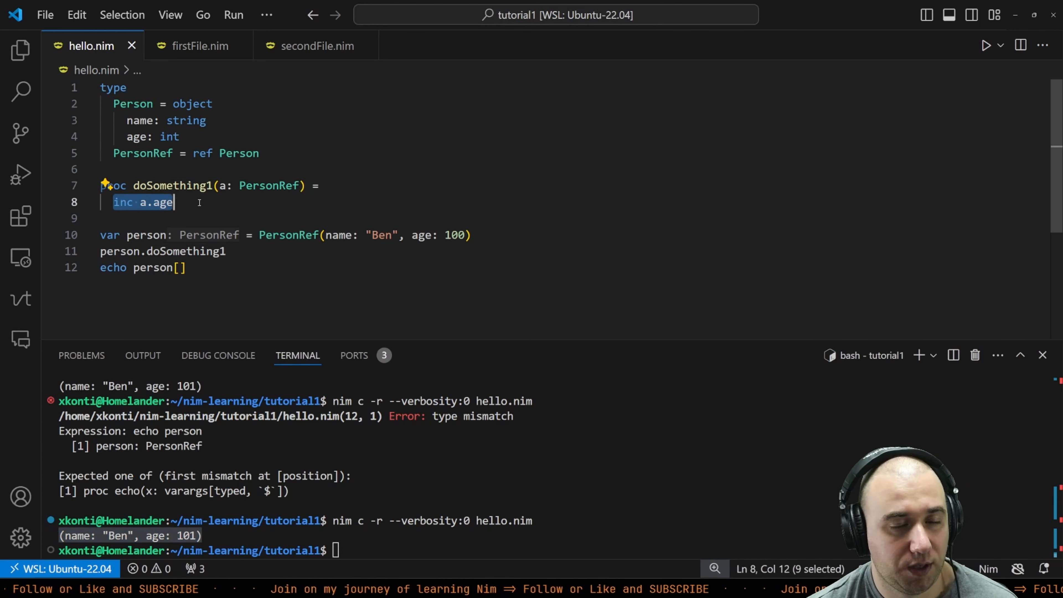
pyautogui.write('return')
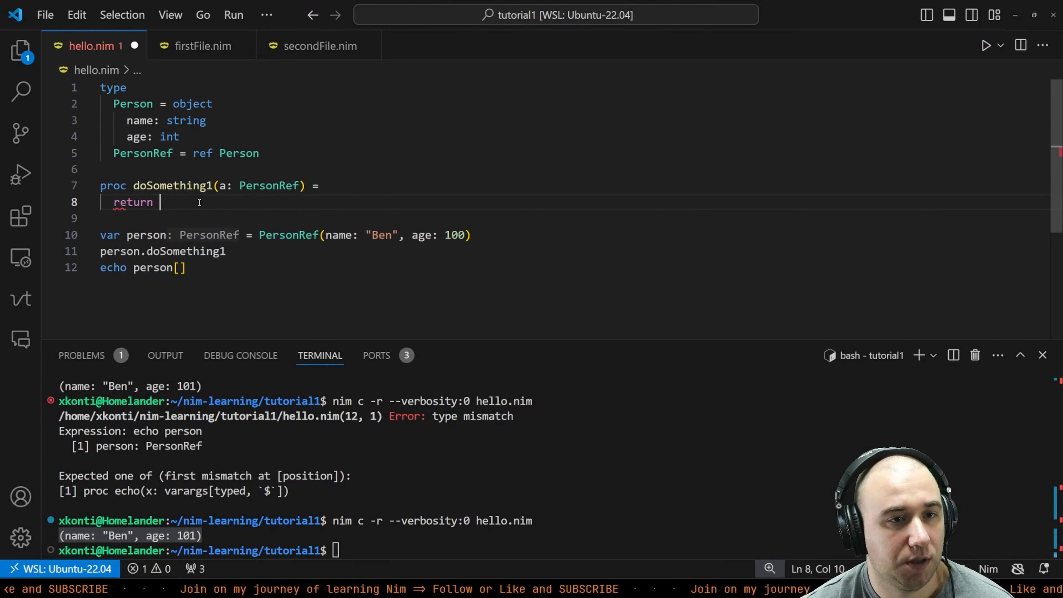
pyautogui.write('PersonRef')
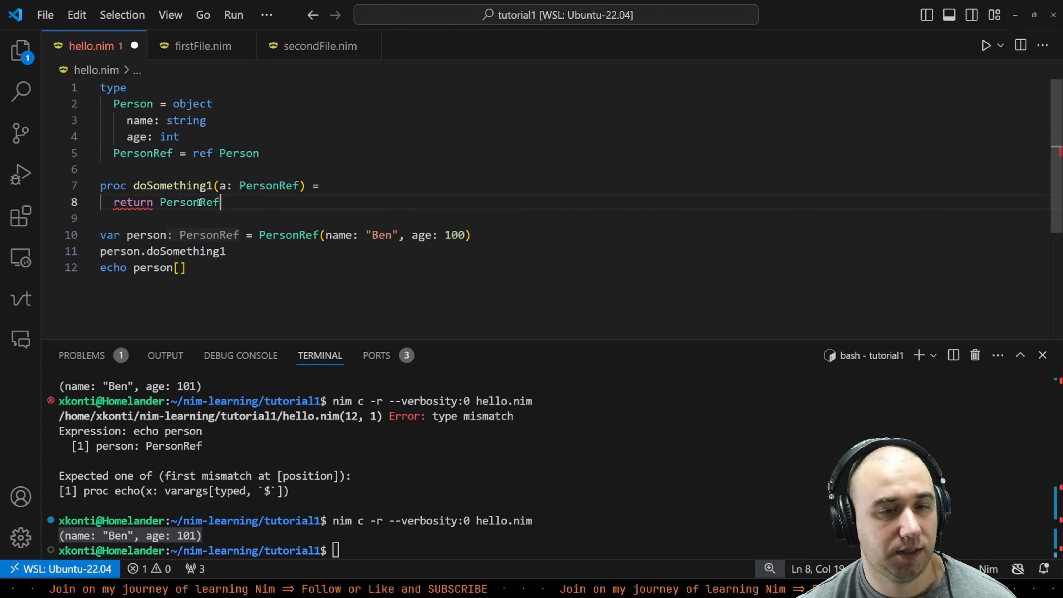
pyautogui.write('a')
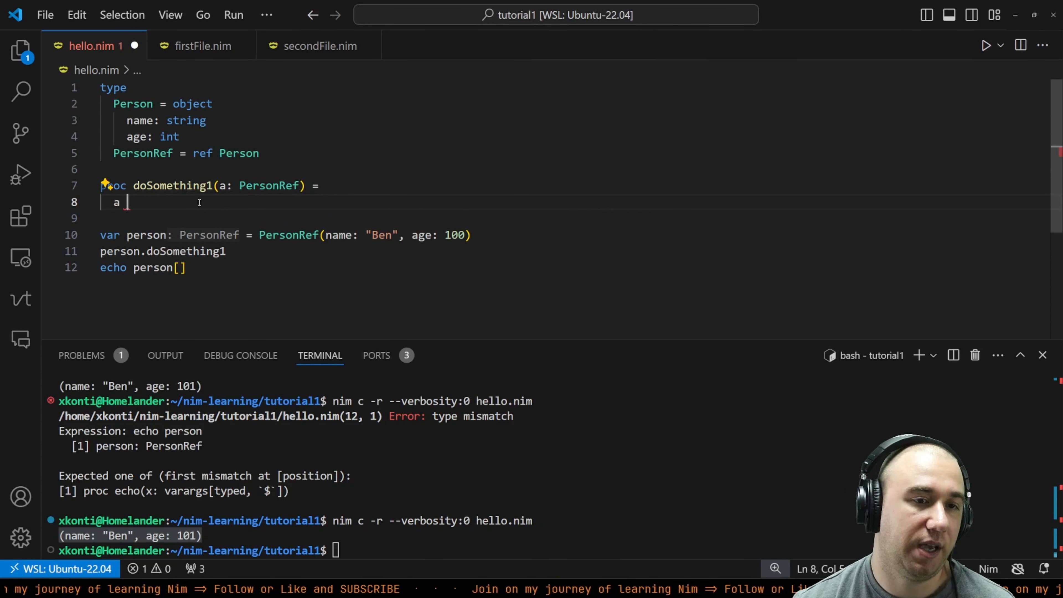
pyautogui.write('= PersonRef(name: "Ben", age: 101')
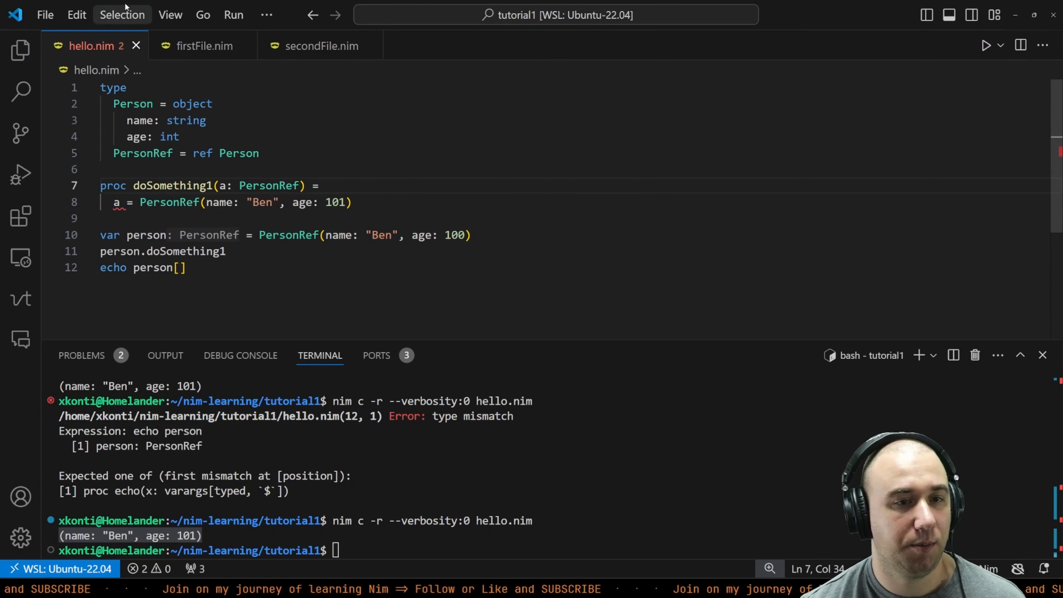
pyautogui.moveTo(116, 202)
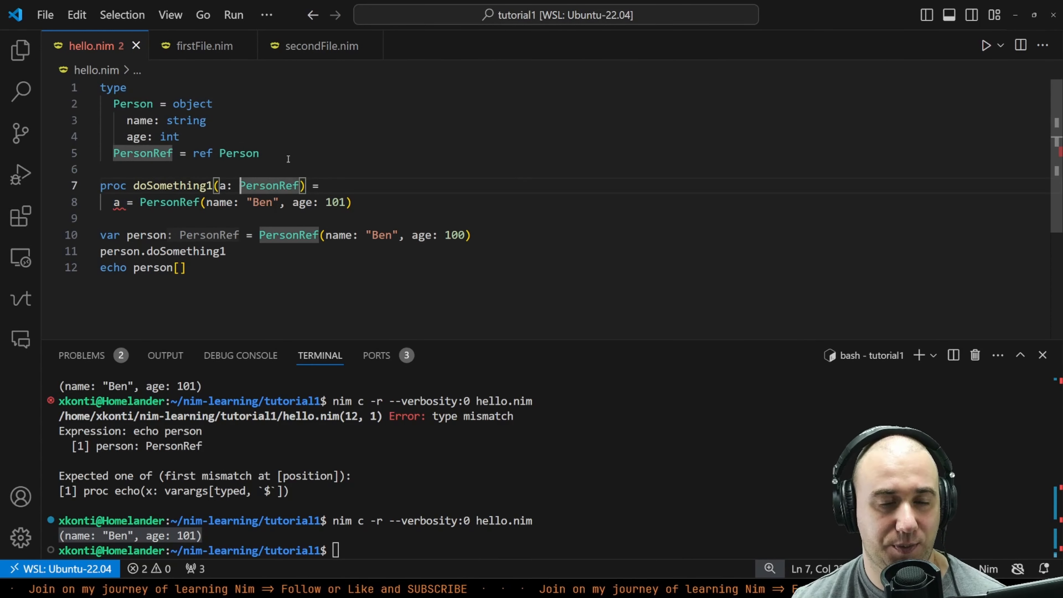
pyautogui.write('var')
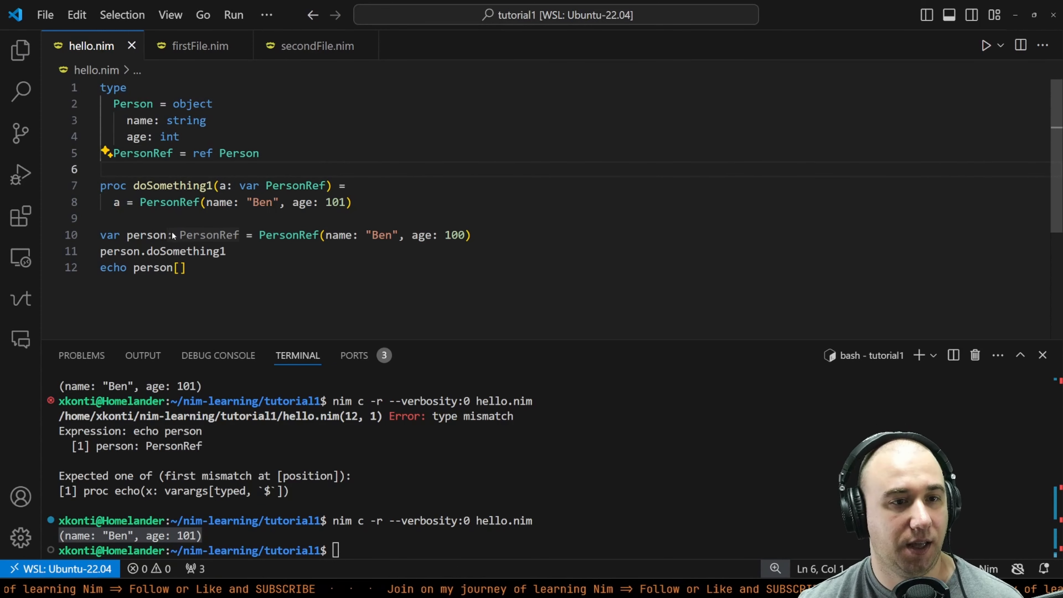
pyautogui.click(181, 267)
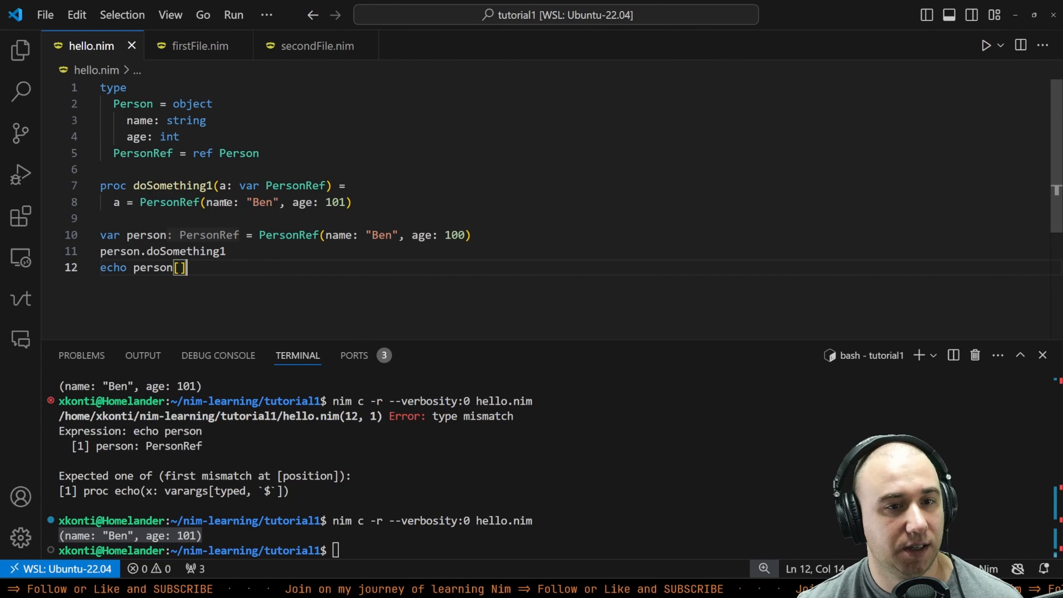
pyautogui.press('Backspace')
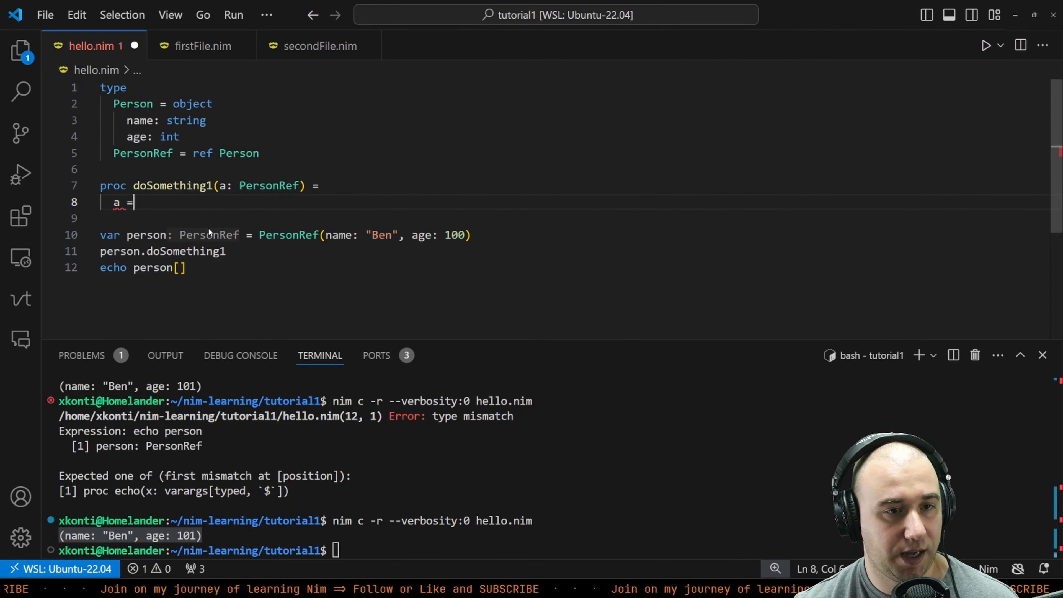
pyautogui.write('inc a.age')
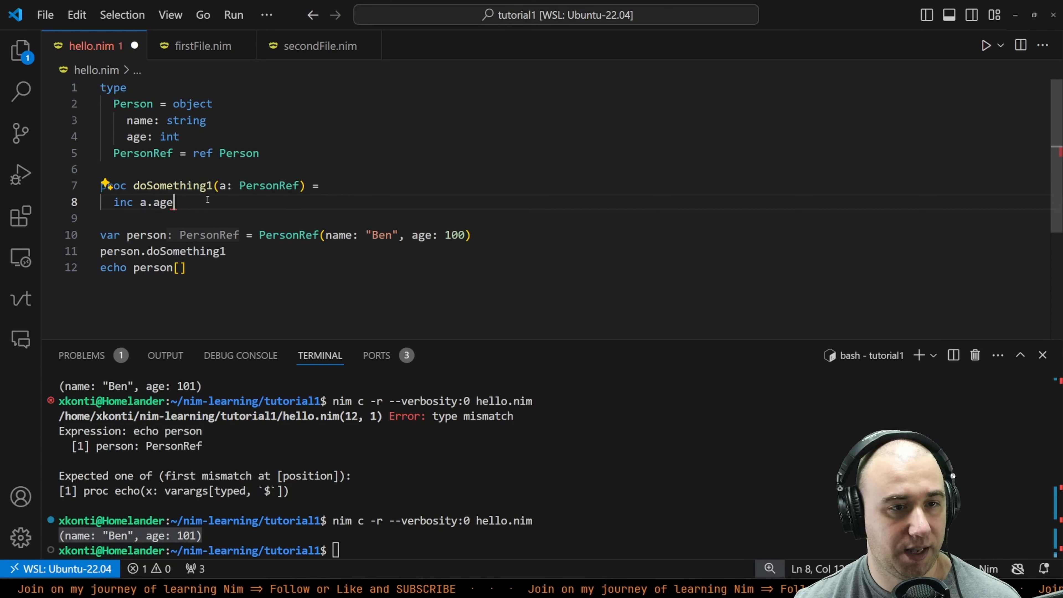
# Step: Declare person with let, make the parameter 'var PersonRef', and reassign a = PersonRef(name: "Ben", age: 100)
pyautogui.doubleClick(109, 235)
pyautogui.write('let')
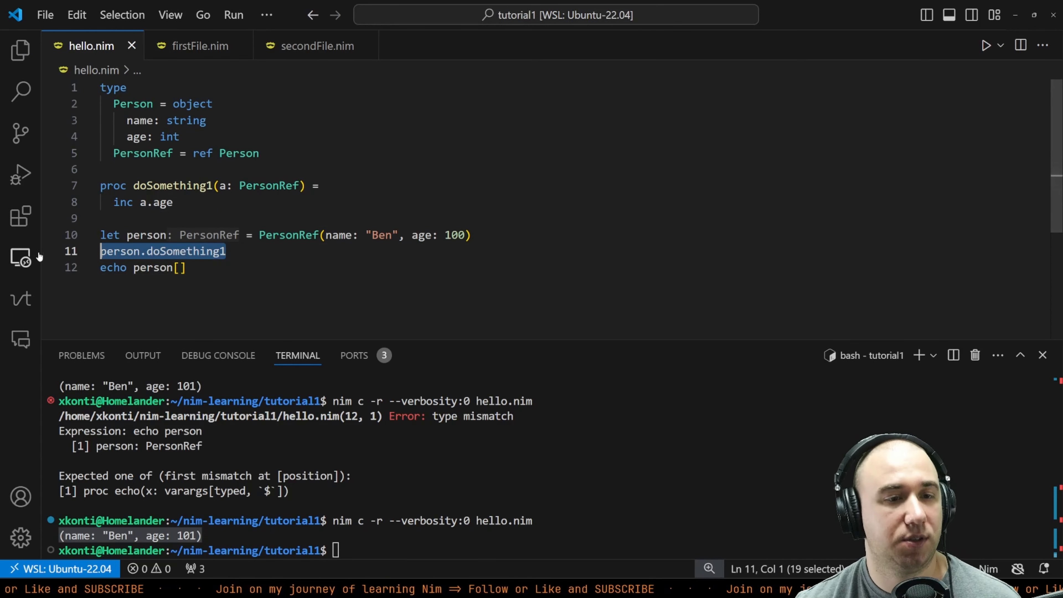
pyautogui.click(172, 202)
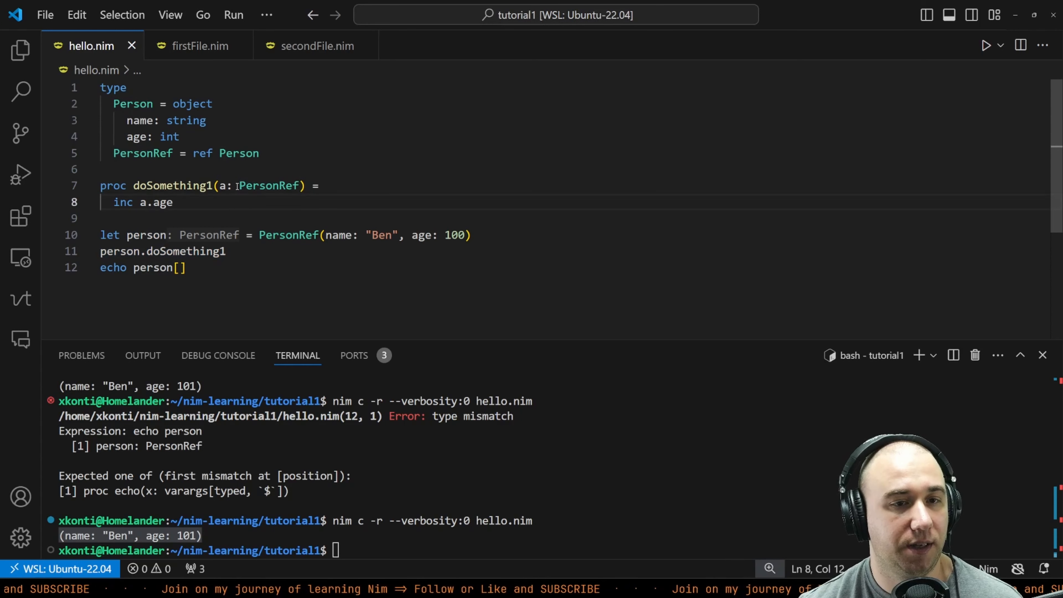
pyautogui.write('var')
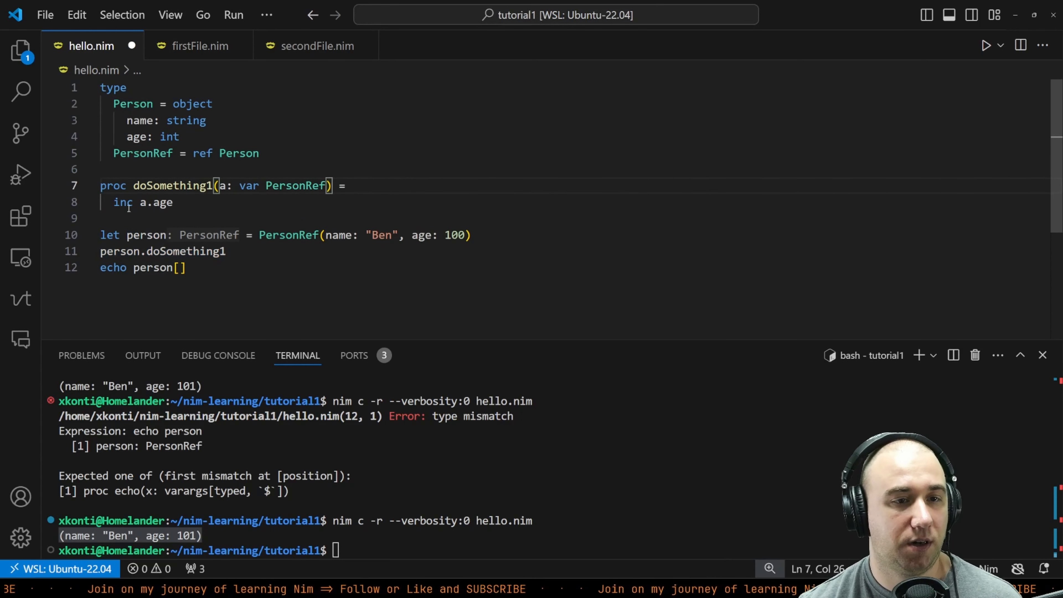
pyautogui.write('a = PersonRef(name: "Ben", age: 100)')
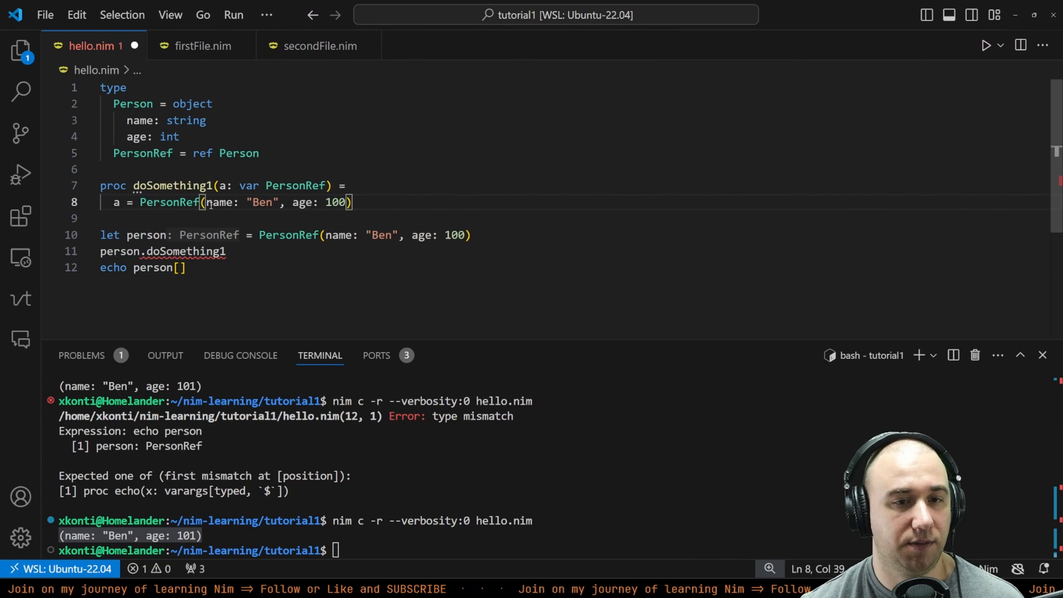
pyautogui.doubleClick(249, 185)
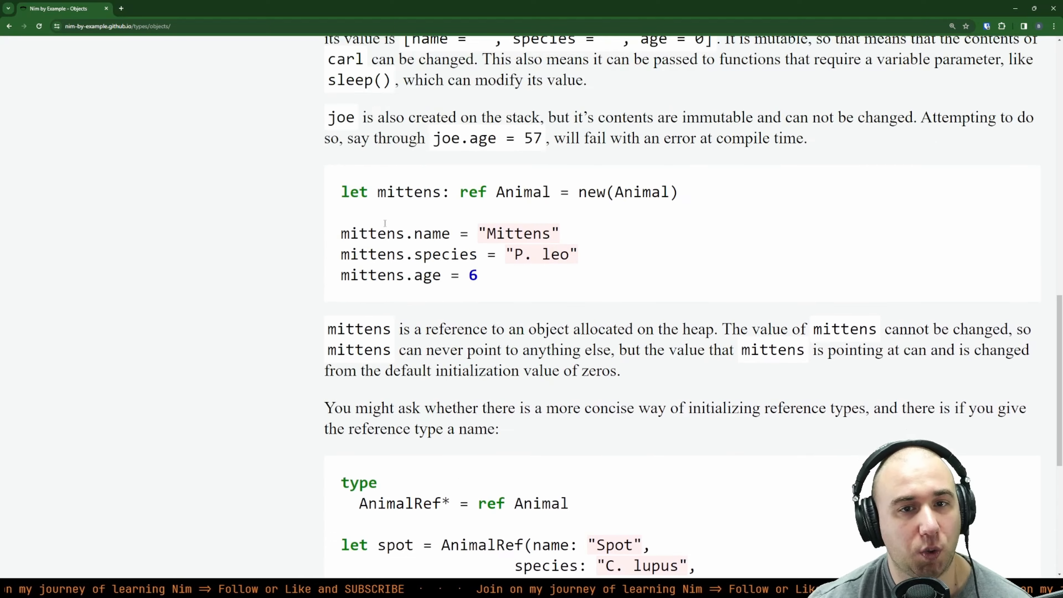
# Step: Scroll the Objects page down to the AnimalRef spot example and ref object Thing type
pyautogui.scroll(-3)
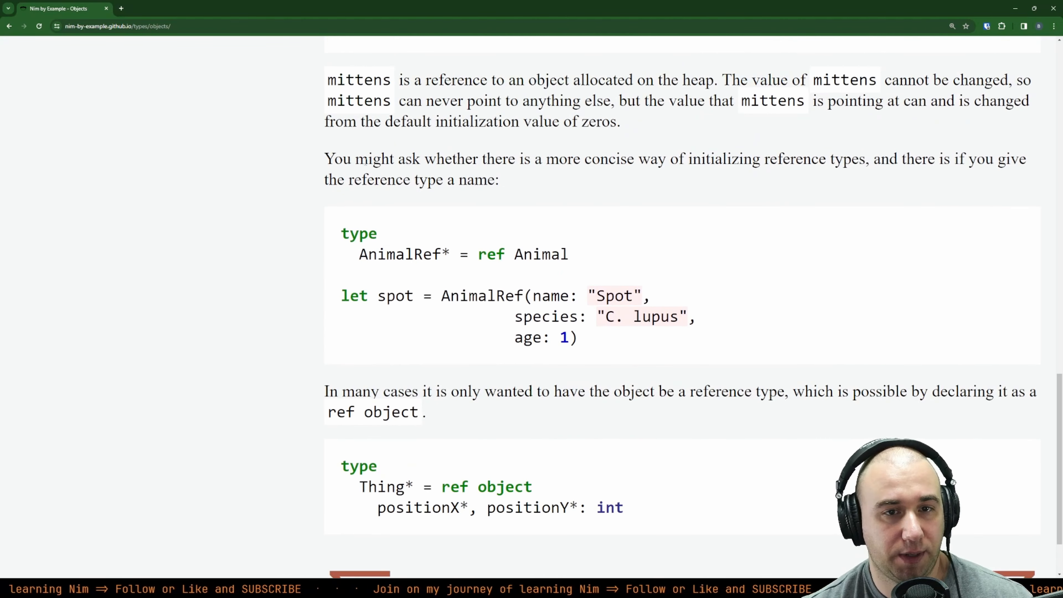